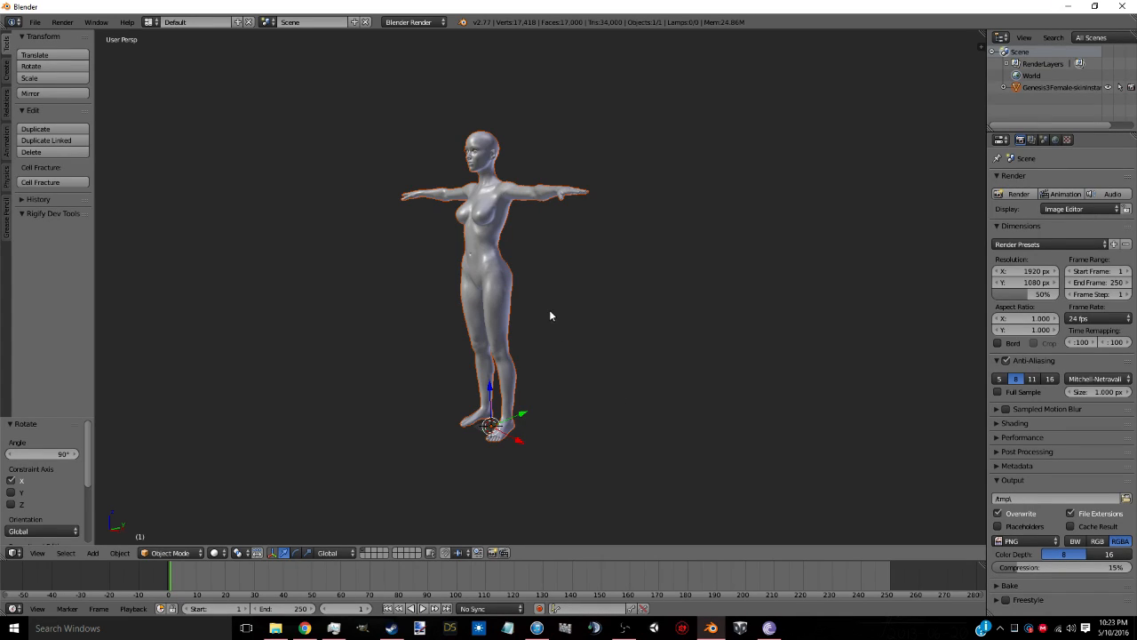
{"action": "mouse_move", "coordinate": [538, 286]}
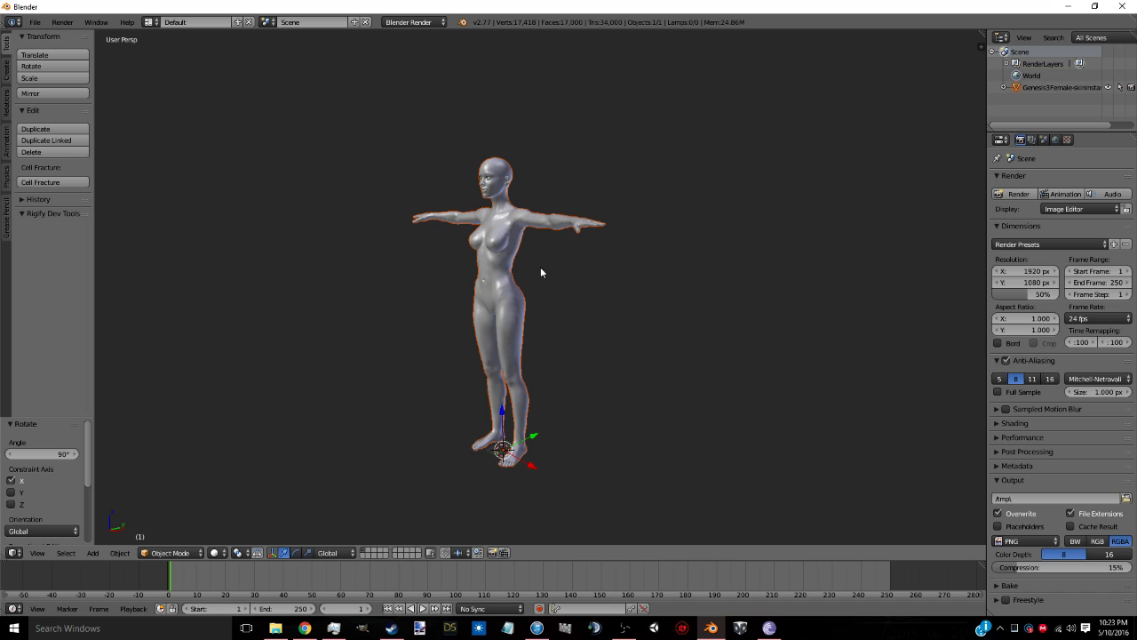
{"action": "mouse_move", "coordinate": [535, 270]}
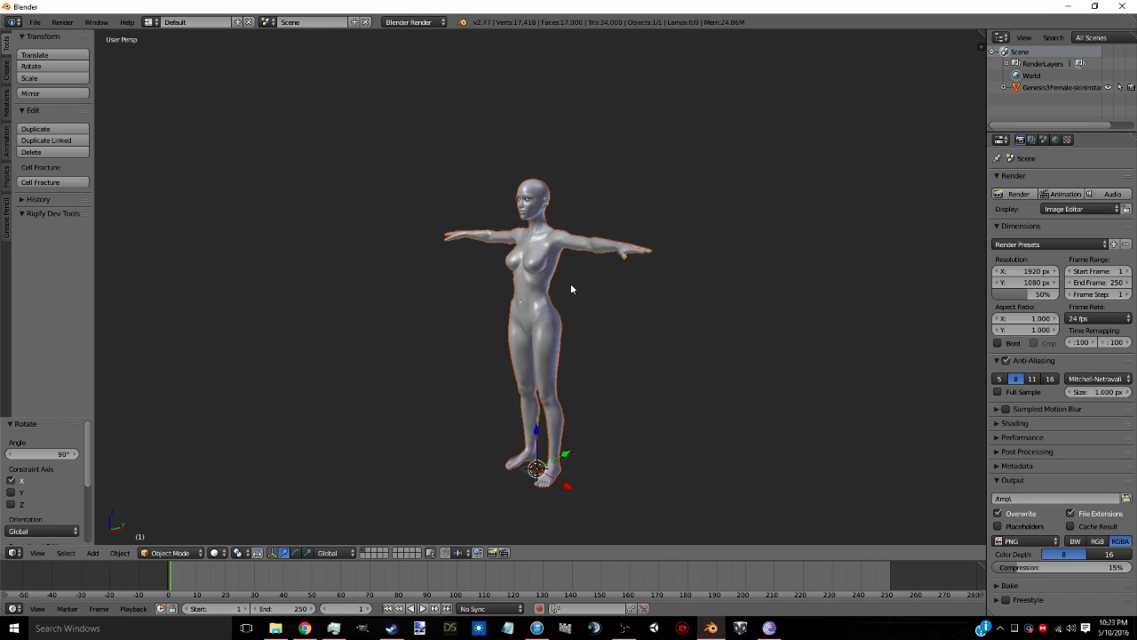
{"action": "mouse_move", "coordinate": [576, 259]}
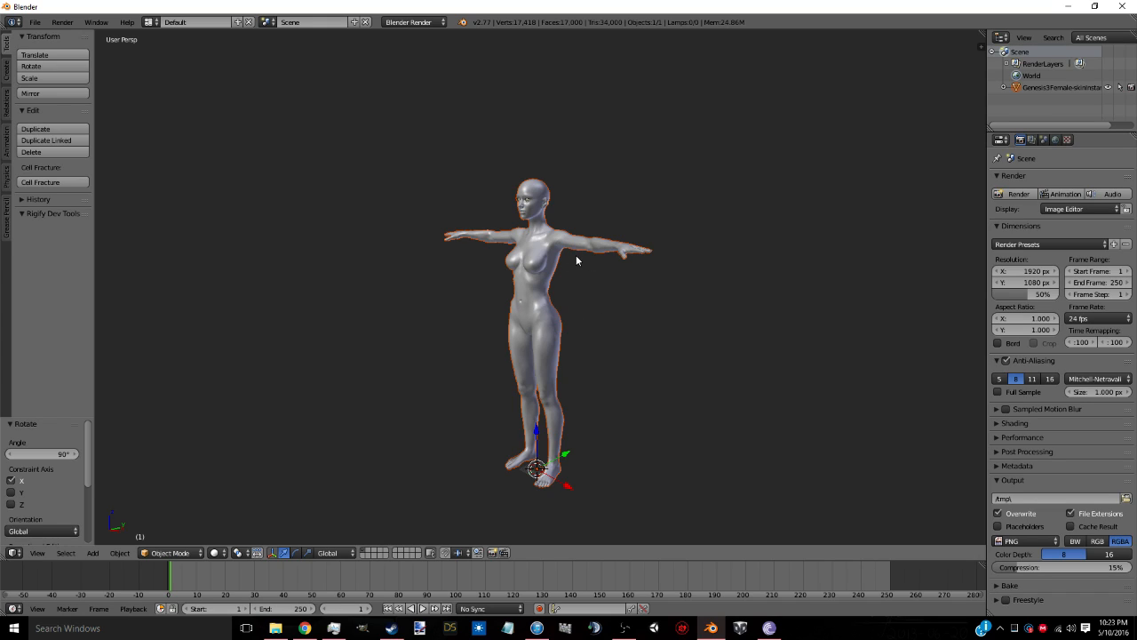
- Add a Subdivision Surface modifier to the selected character mesh
{"action": "left_click", "coordinate": [554, 341]}
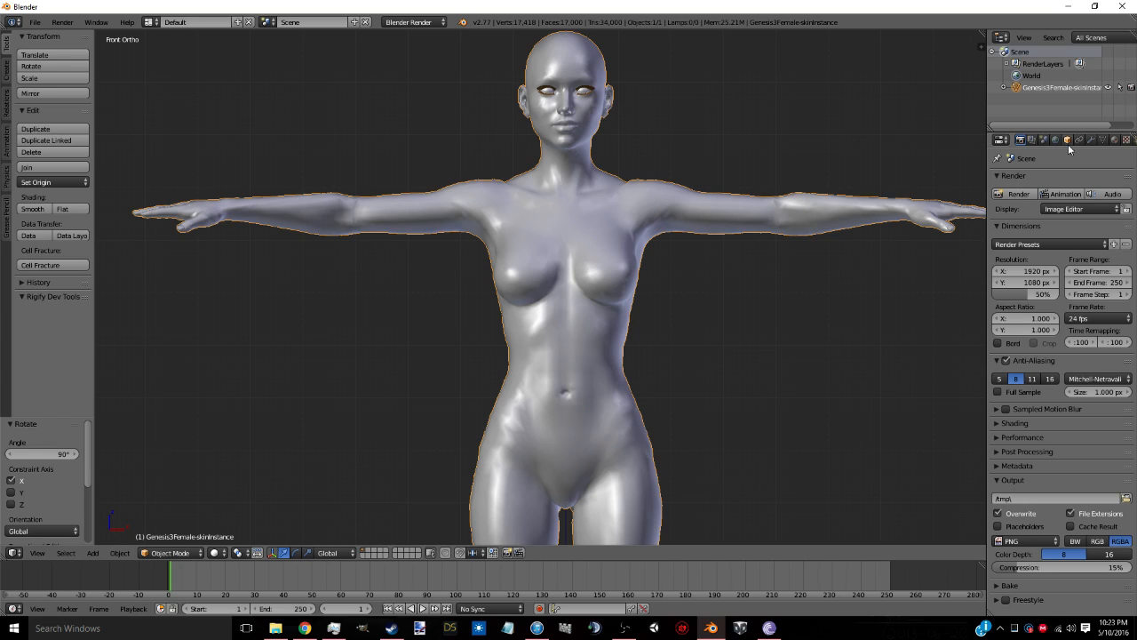
{"action": "left_click", "coordinate": [1066, 139]}
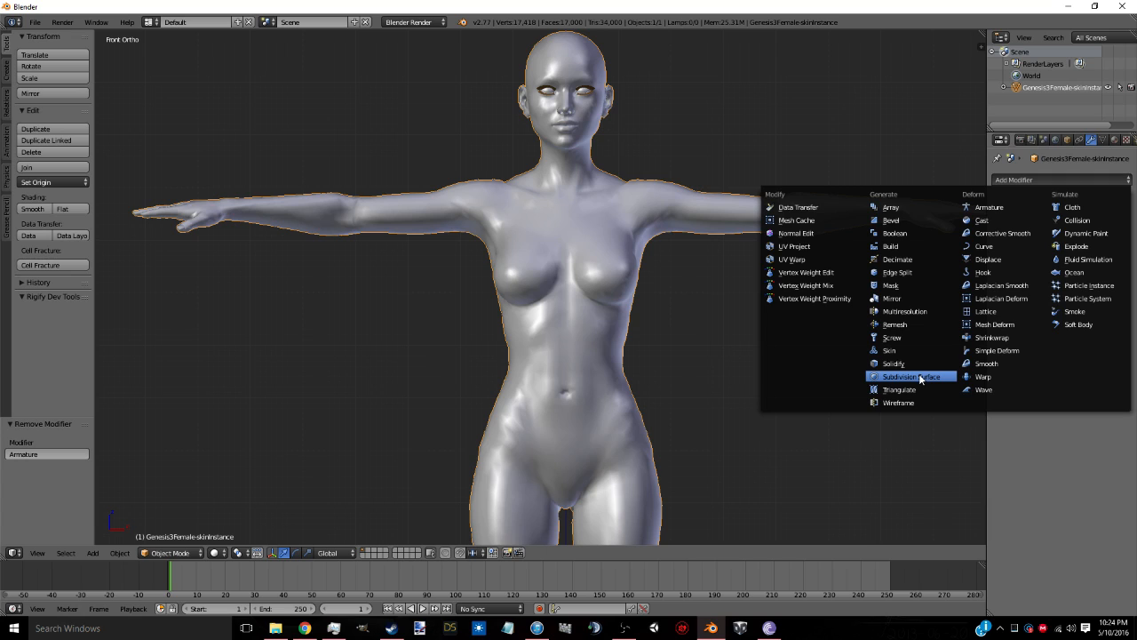
{"action": "left_click", "coordinate": [904, 377]}
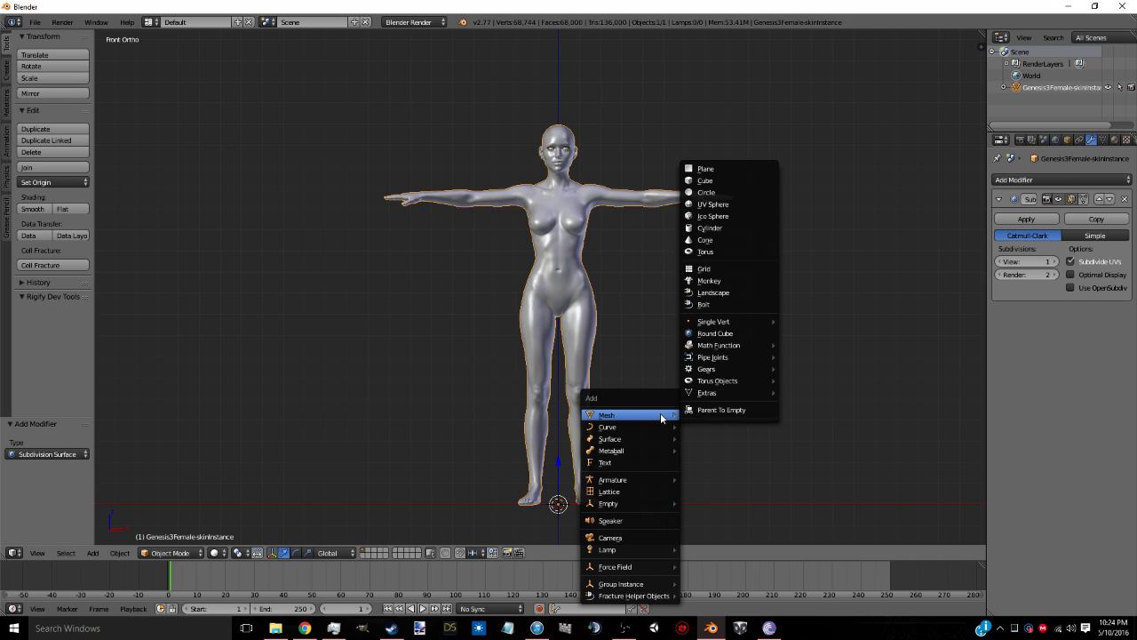
- Add a cube and check its fit against the torso from the side view
{"action": "left_click", "coordinate": [704, 181]}
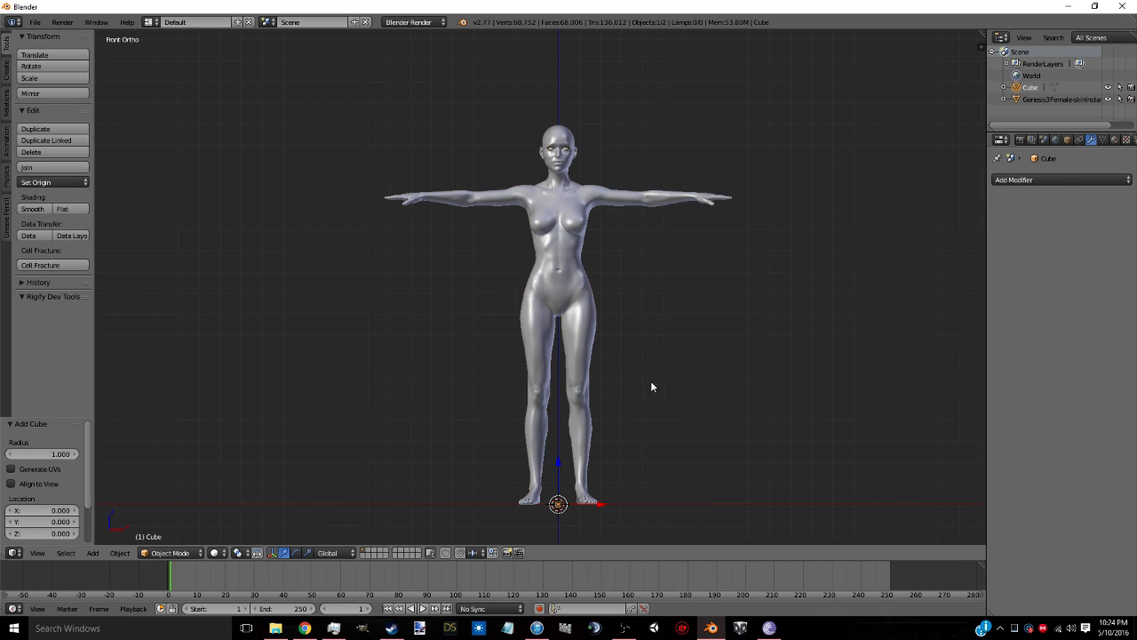
{"action": "mouse_move", "coordinate": [576, 478]}
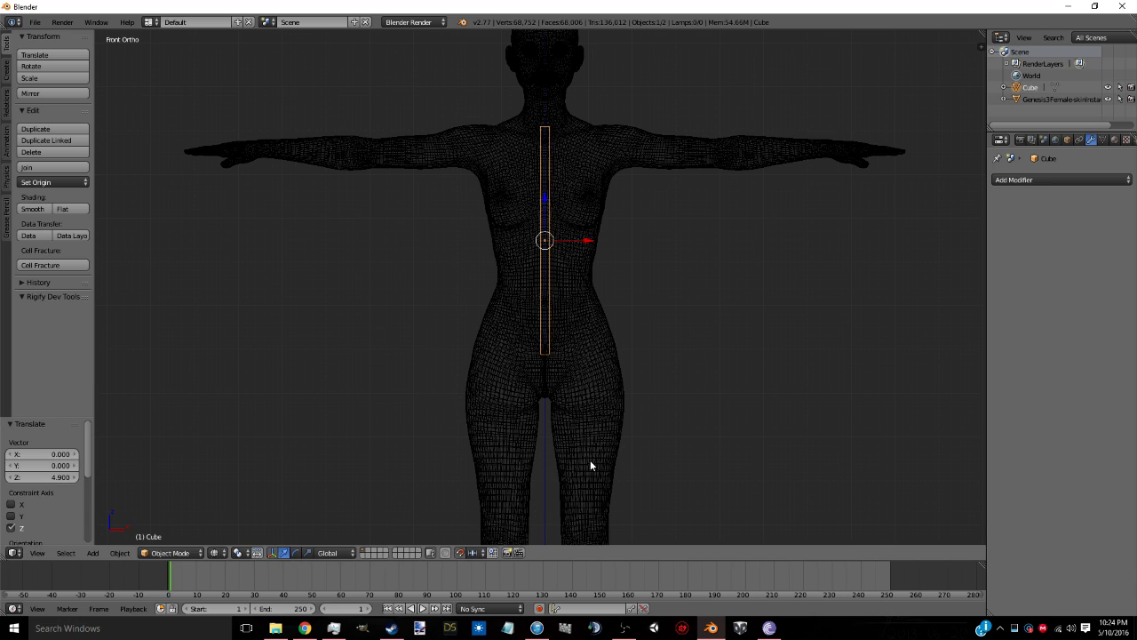
{"action": "key", "text": "s"}
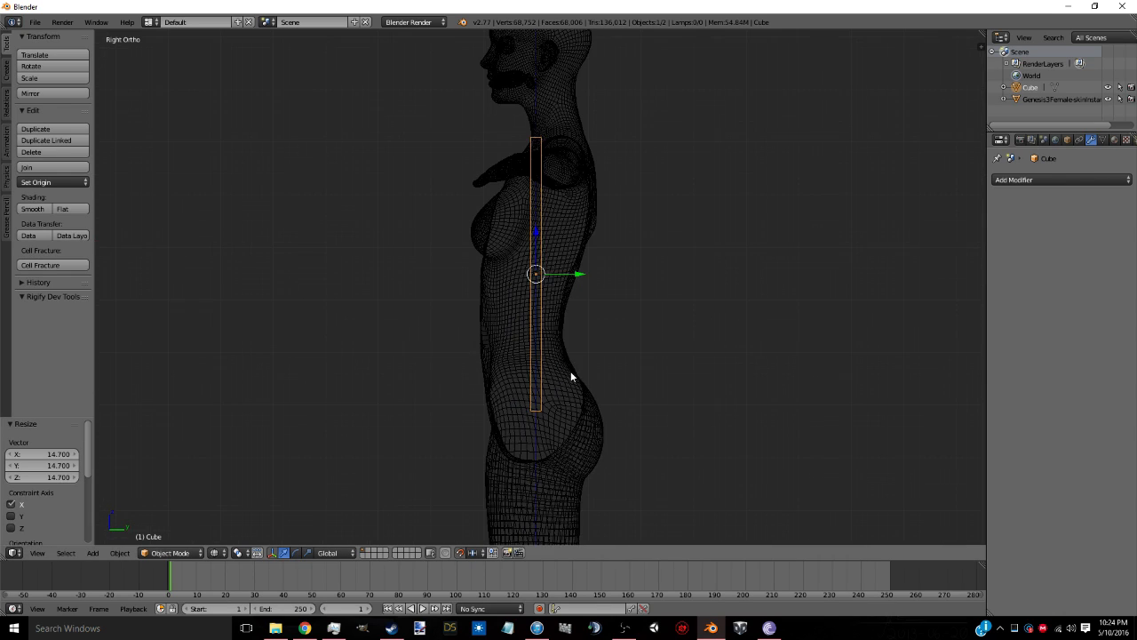
{"action": "mouse_move", "coordinate": [548, 312]}
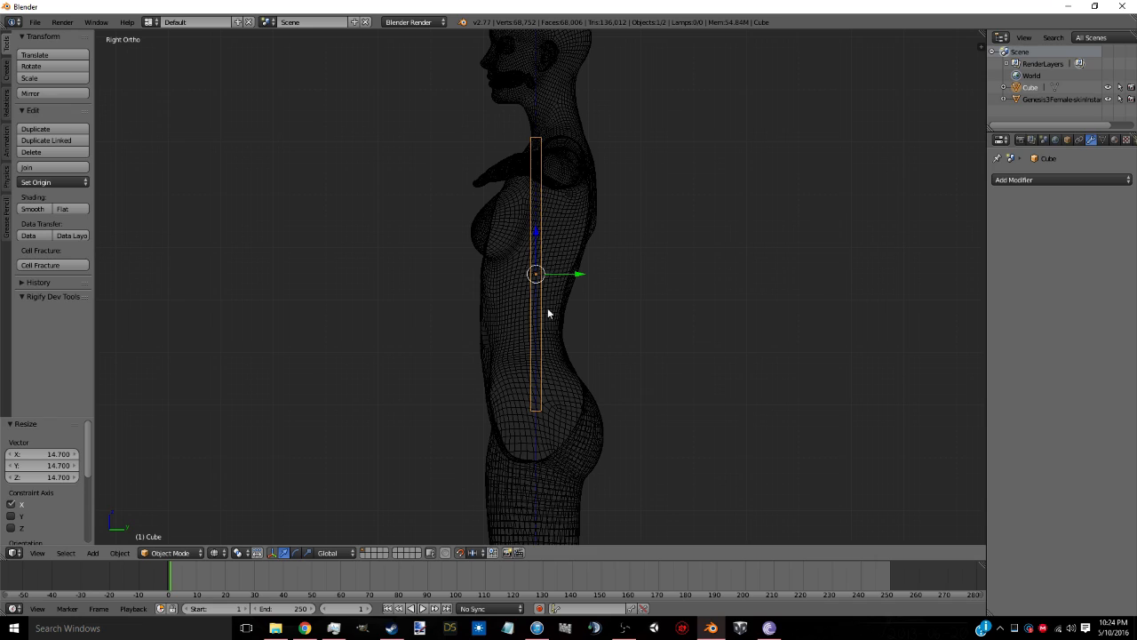
{"action": "mouse_move", "coordinate": [613, 326]}
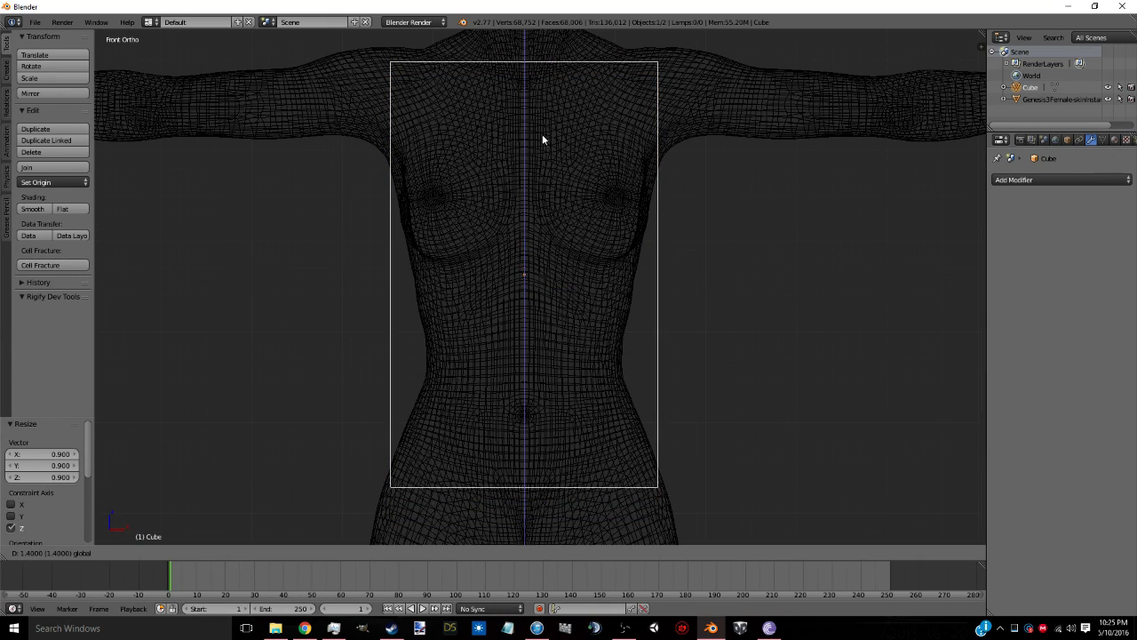
{"action": "mouse_move", "coordinate": [561, 535]}
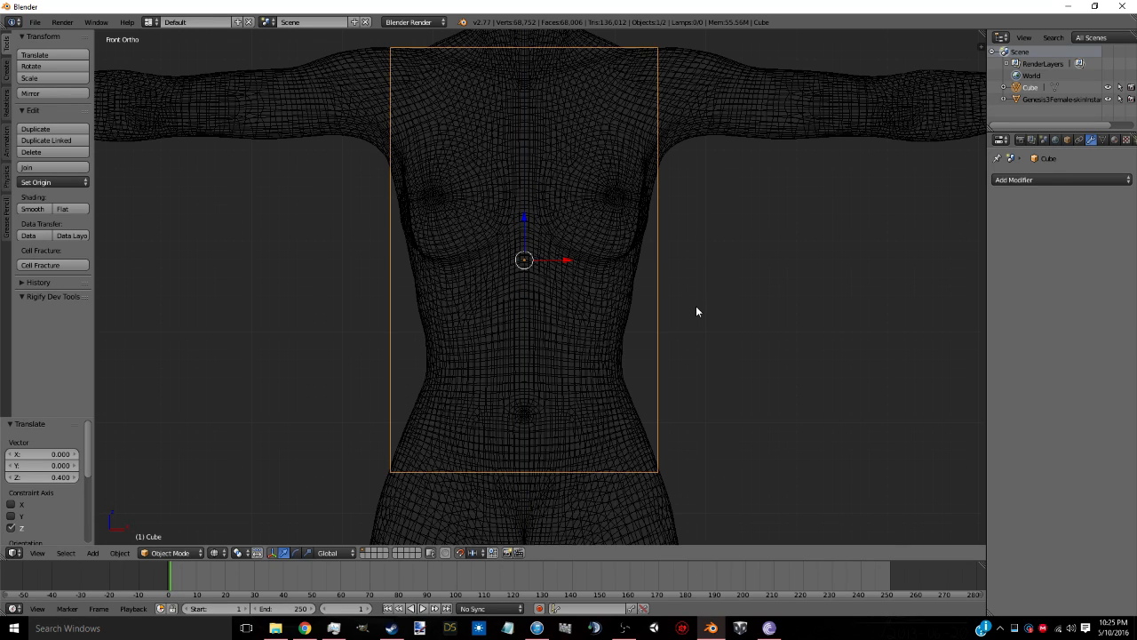
{"action": "mouse_move", "coordinate": [607, 383]}
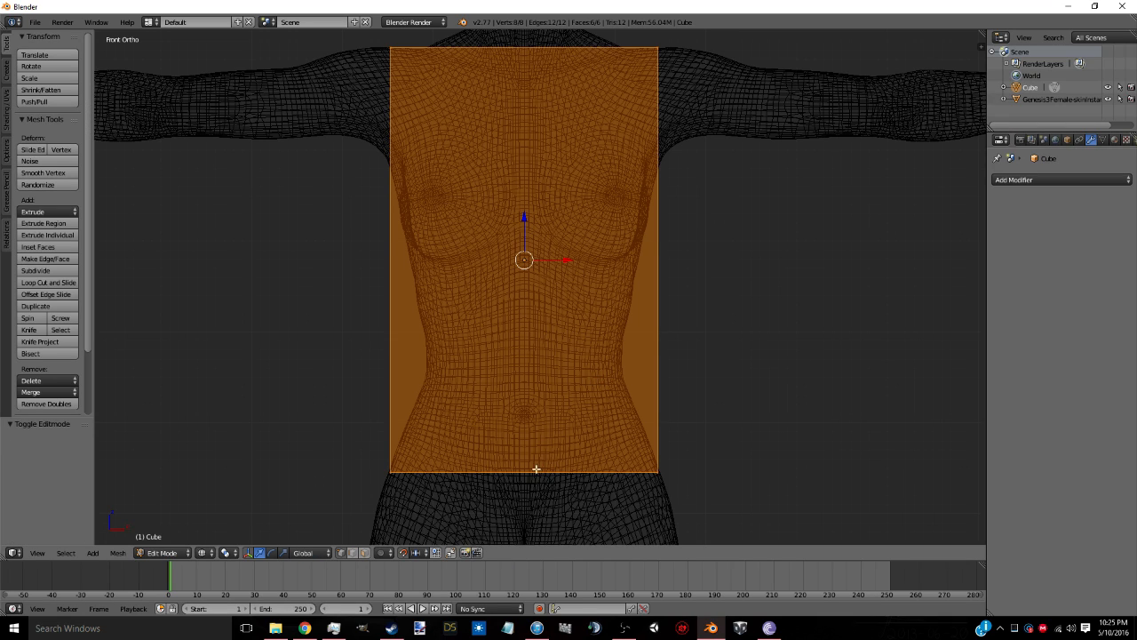
- Circle-select the box's left-side vertices and delete them, keeping the right half
{"action": "left_click", "coordinate": [48, 282]}
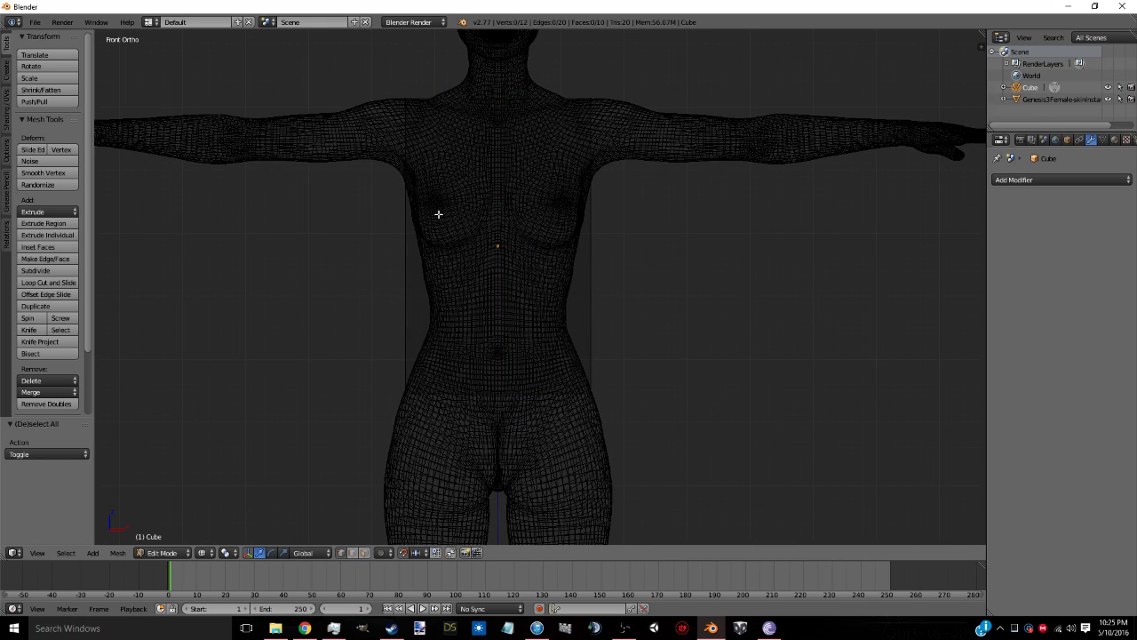
{"action": "mouse_move", "coordinate": [387, 176]}
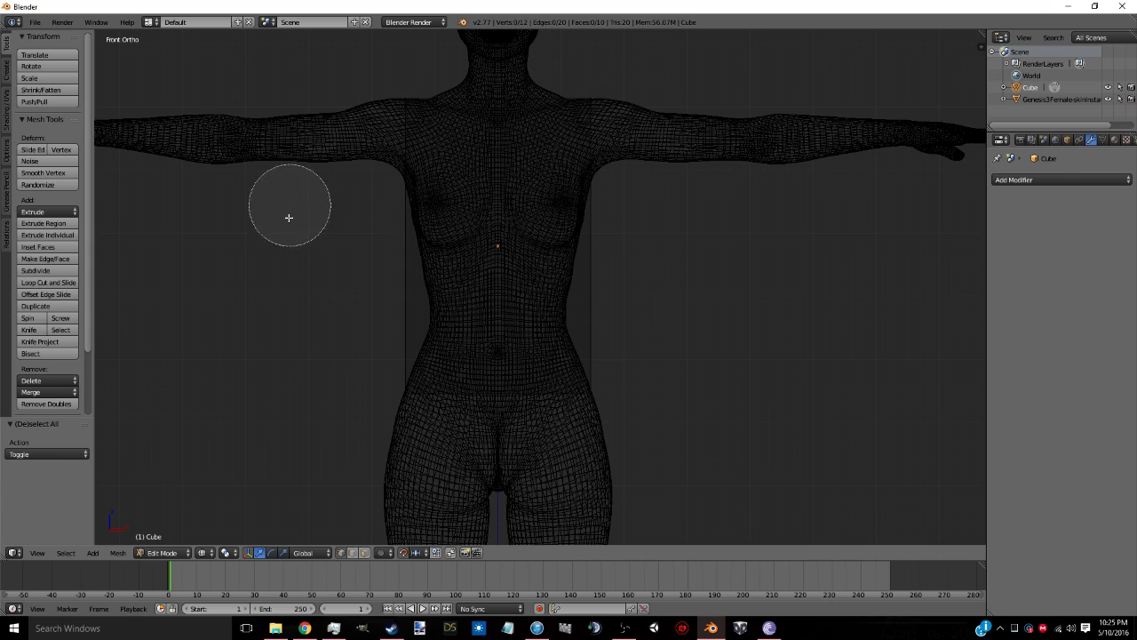
{"action": "mouse_move", "coordinate": [380, 164]}
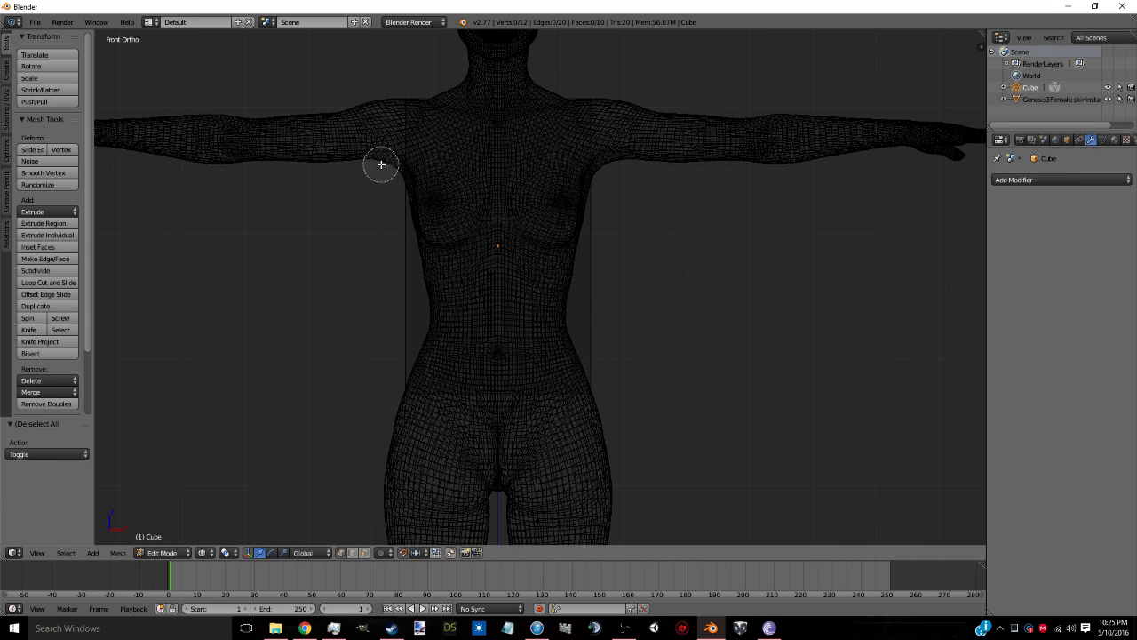
{"action": "left_click", "coordinate": [410, 106]}
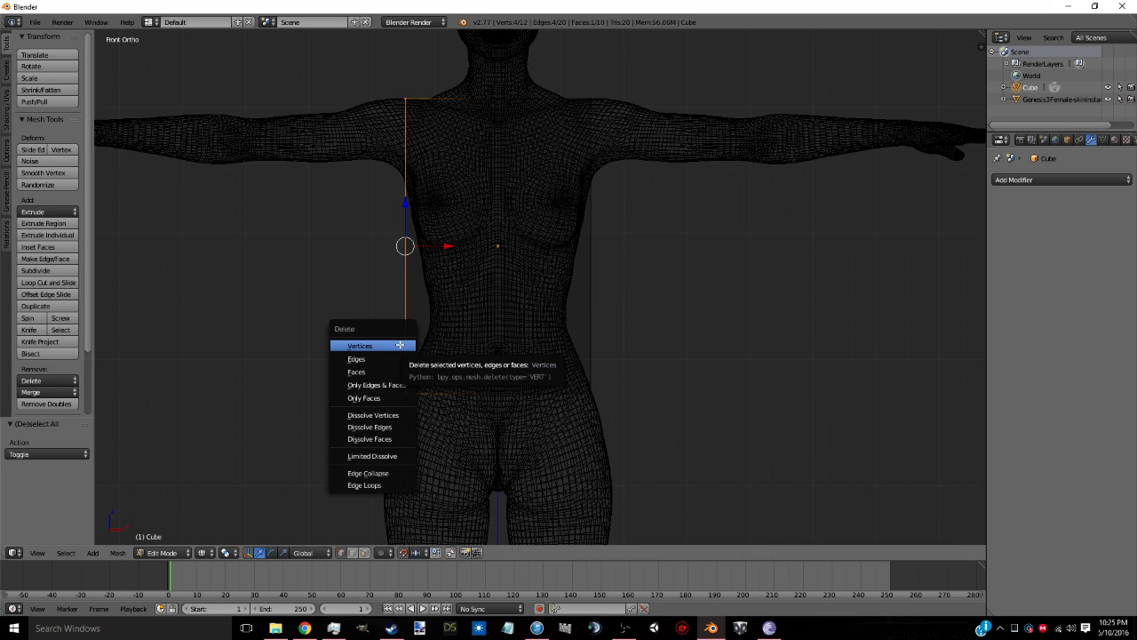
{"action": "left_click", "coordinate": [359, 345]}
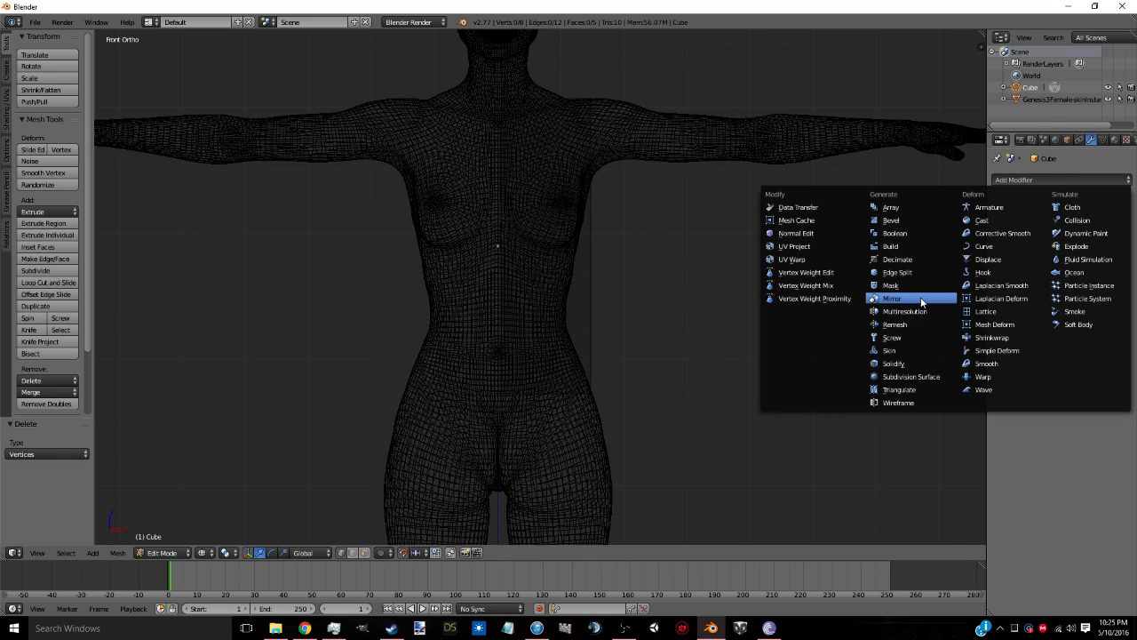
- Mirror the half box with clipping and add several horizontal loop cuts across it
{"action": "left_click", "coordinate": [892, 298]}
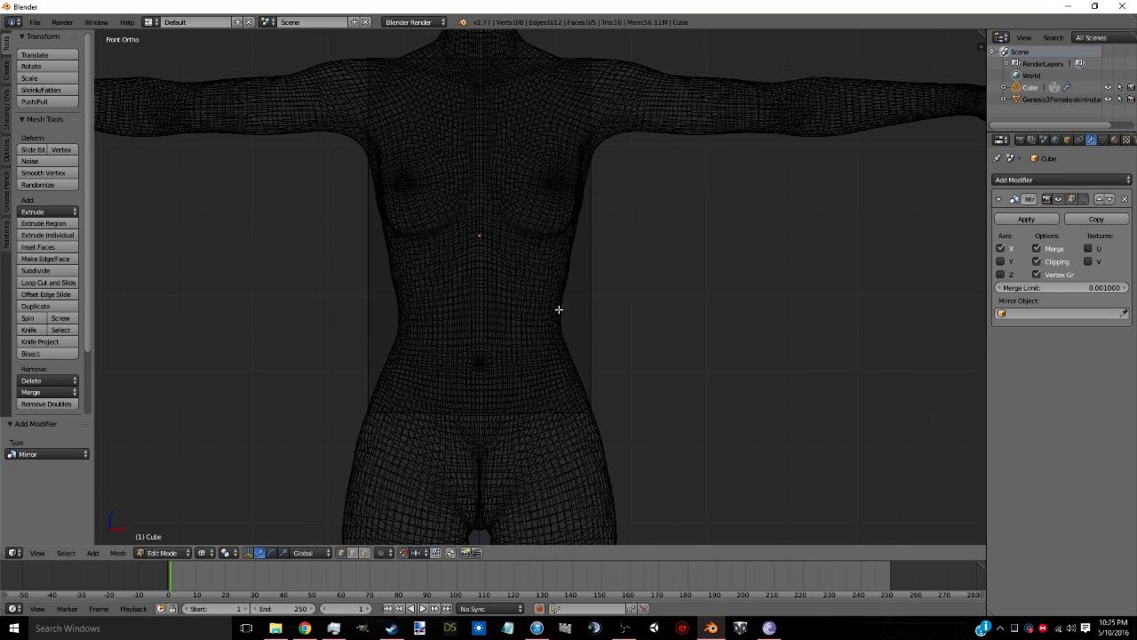
{"action": "left_click", "coordinate": [48, 283]}
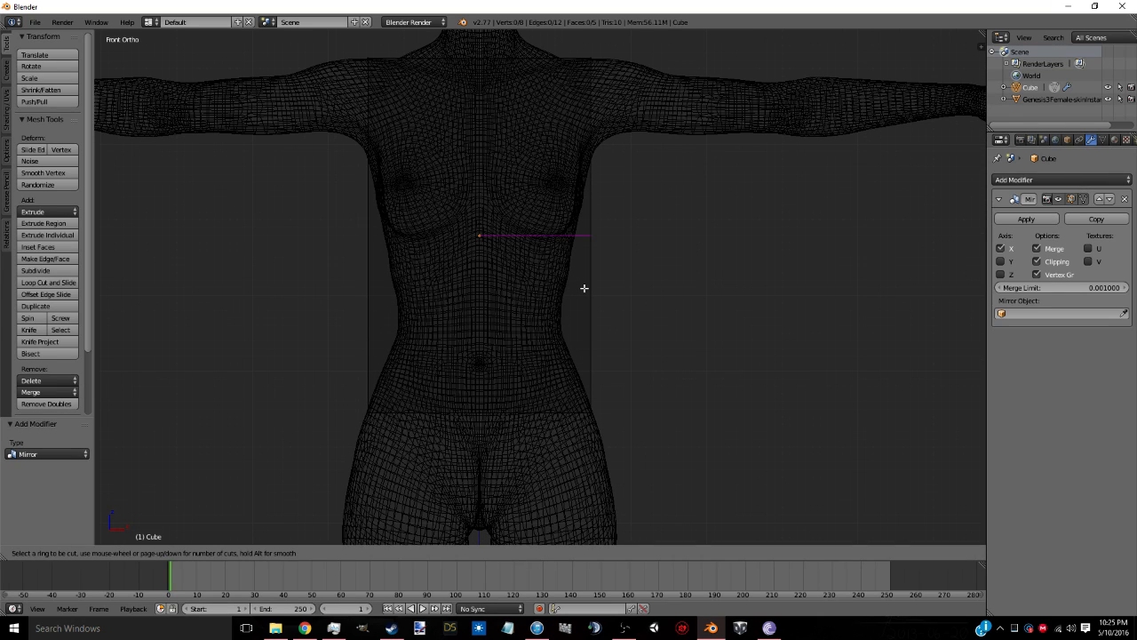
{"action": "scroll", "scroll_direction": "up", "scroll_amount": 3}
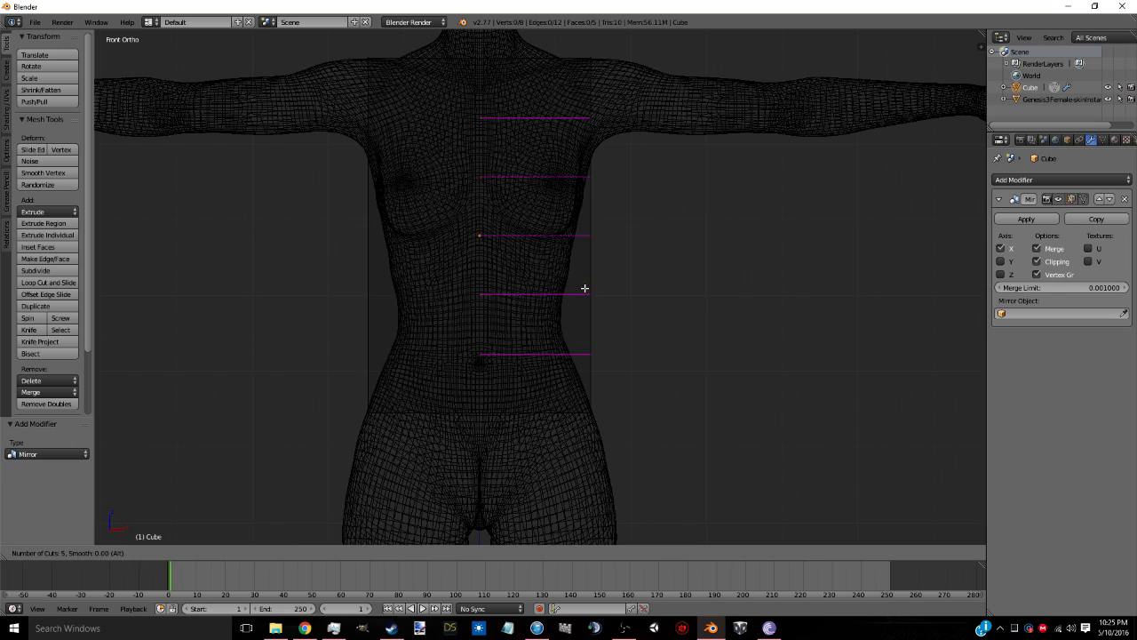
{"action": "scroll", "scroll_direction": "up", "scroll_amount": 3}
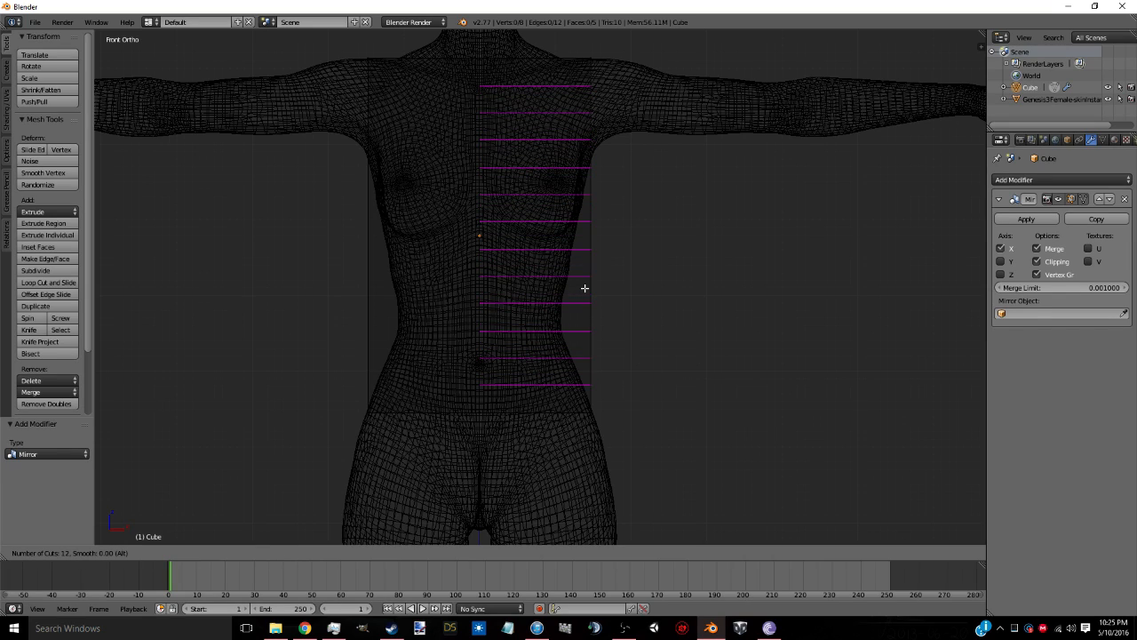
{"action": "scroll", "scroll_direction": "up", "scroll_amount": 3}
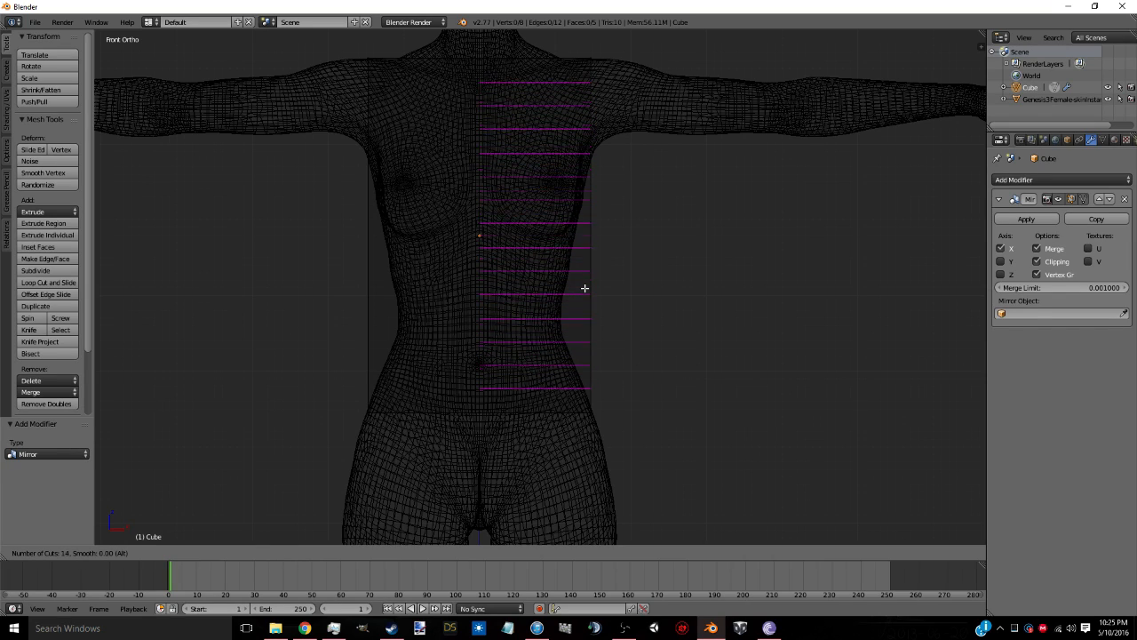
{"action": "scroll", "scroll_direction": "down", "scroll_amount": 3}
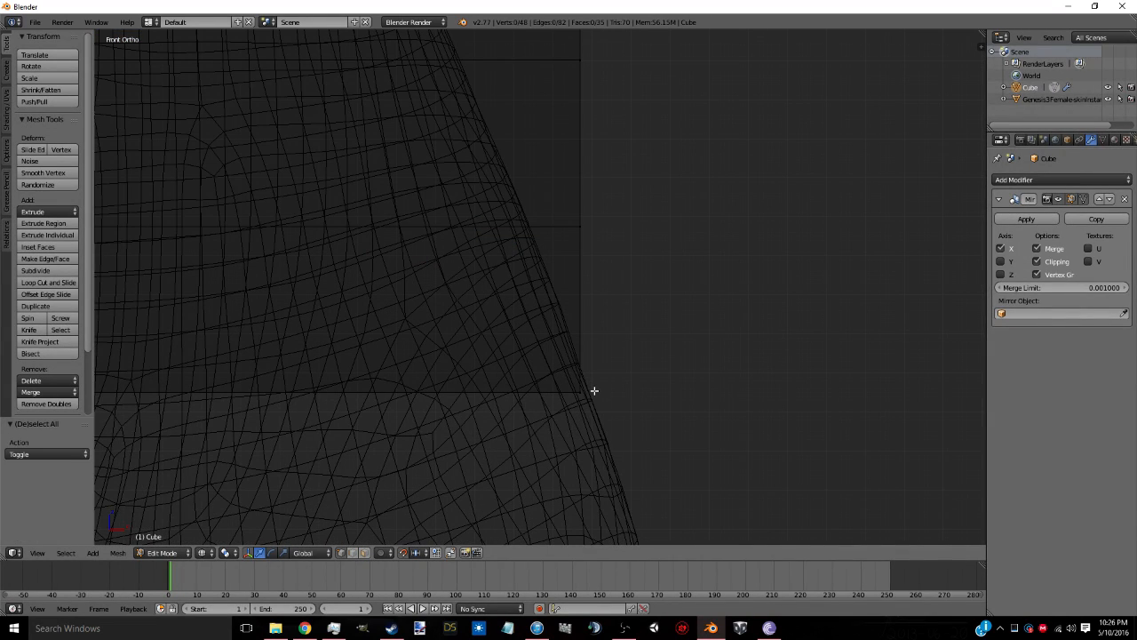
- Move shirt vertices in front wireframe view to follow the shoulders and chest
{"action": "left_click", "coordinate": [579, 393]}
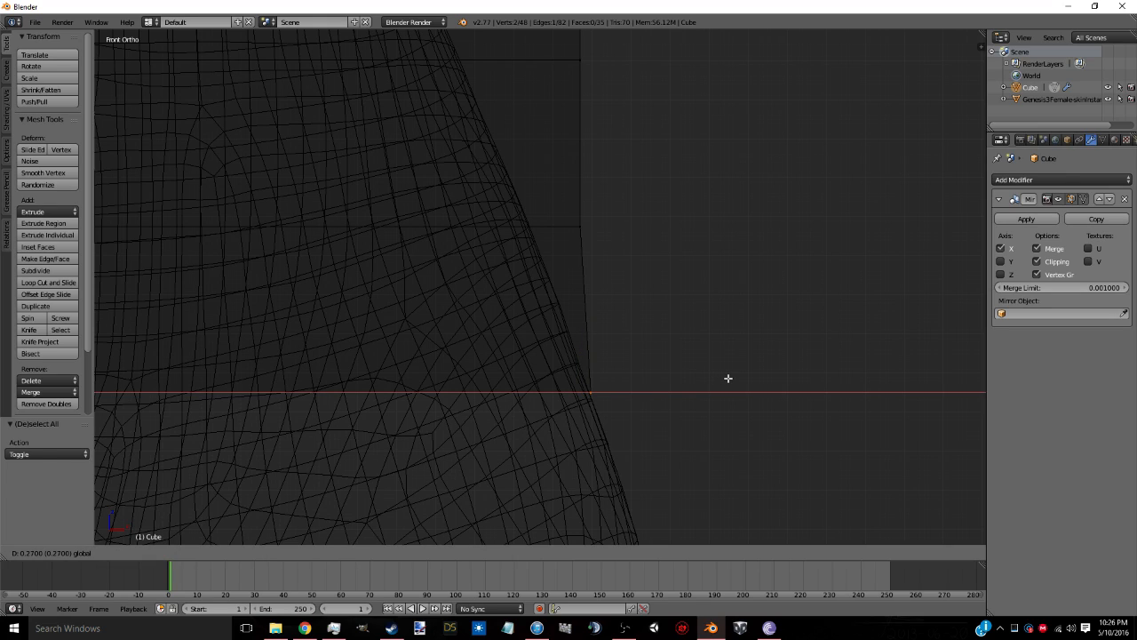
{"action": "mouse_move", "coordinate": [618, 224]}
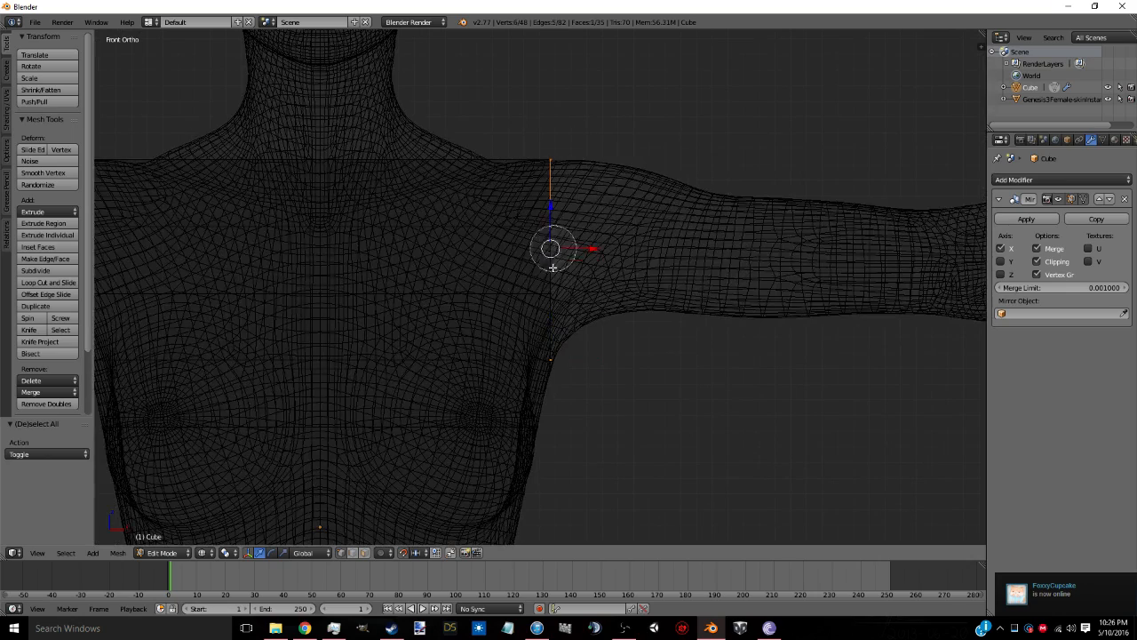
{"action": "scroll", "scroll_direction": "up", "scroll_amount": 3}
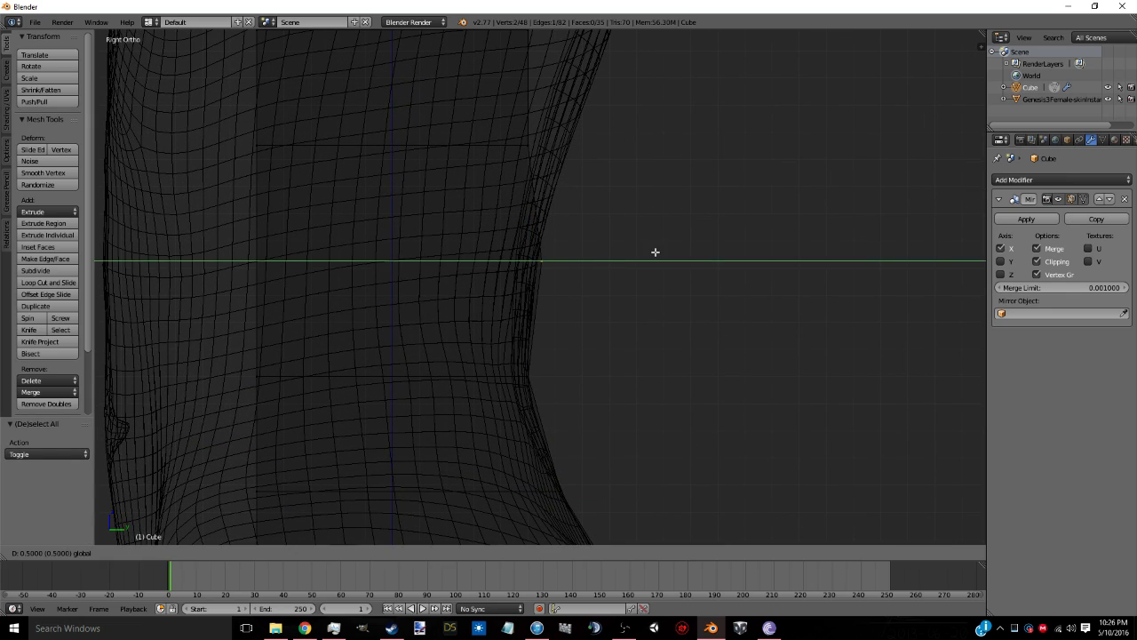
{"action": "mouse_move", "coordinate": [597, 146]}
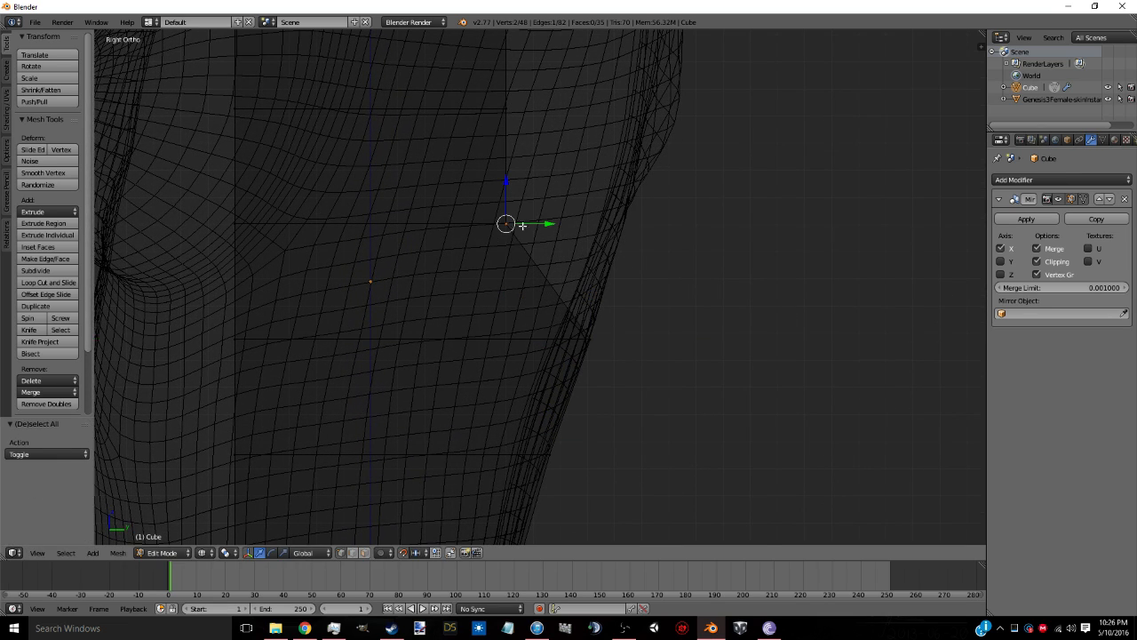
- Drag a shirt vertex in right view onto the body's side silhouette
{"action": "left_click_drag", "start_coordinate": [505, 223], "coordinate": [625, 224]}
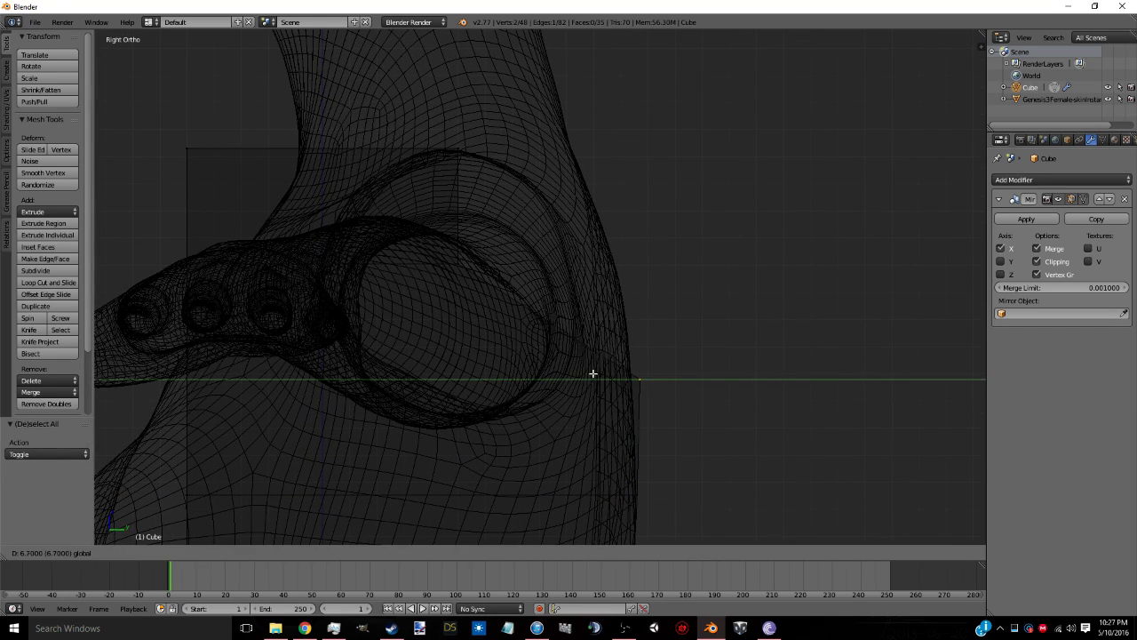
{"action": "mouse_move", "coordinate": [732, 256]}
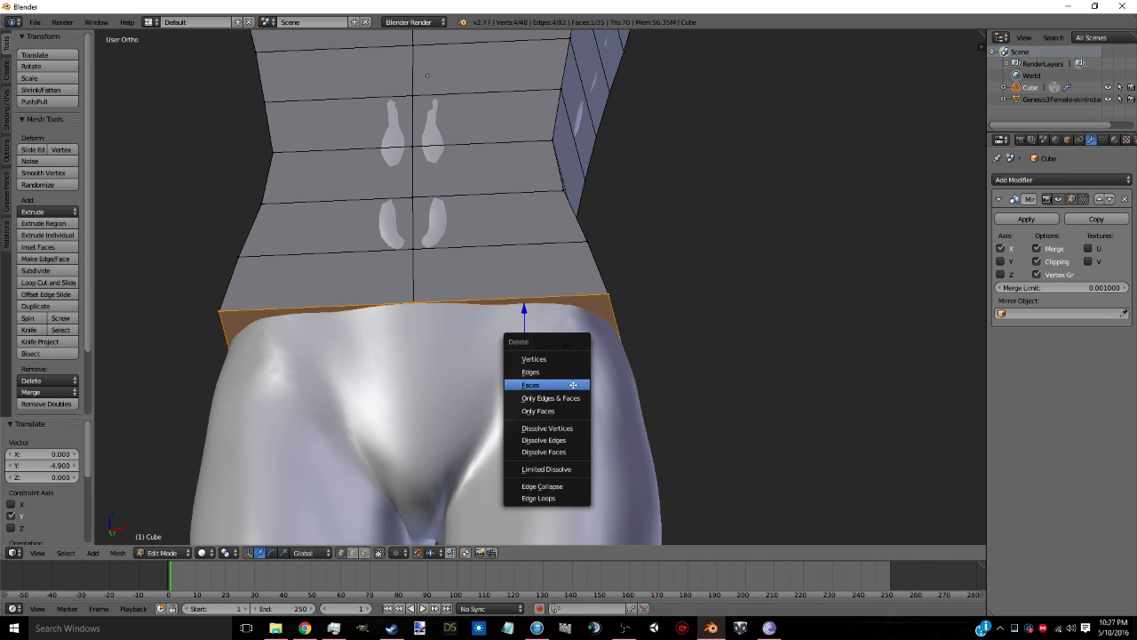
- Delete the shirt box's bottom faces to leave the hem open
{"action": "left_click", "coordinate": [529, 384]}
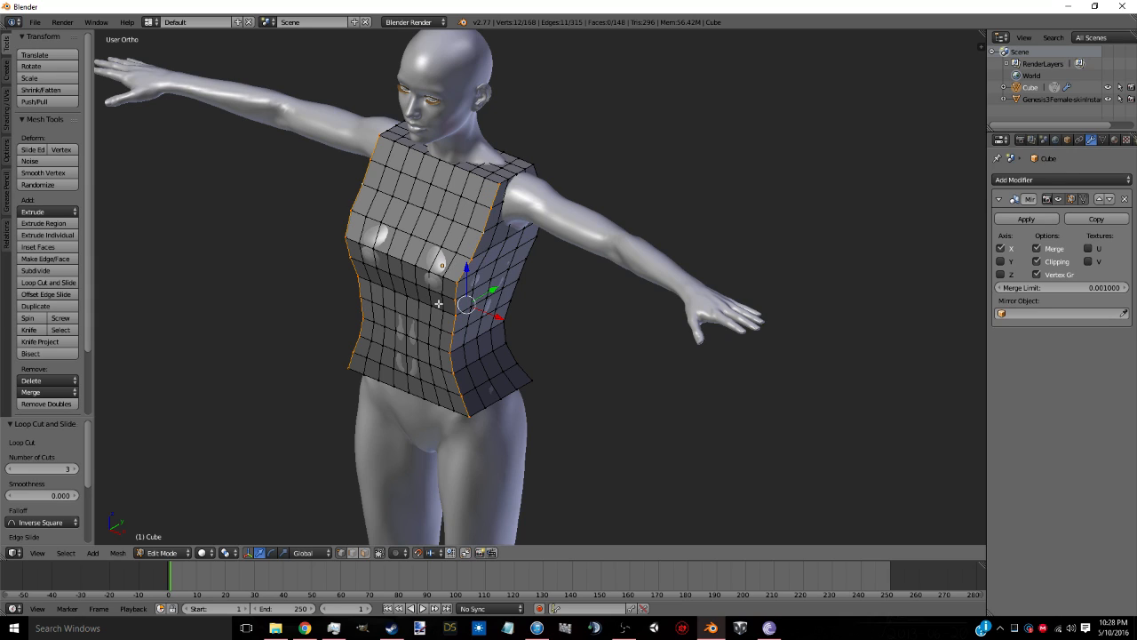
{"action": "mouse_move", "coordinate": [487, 196]}
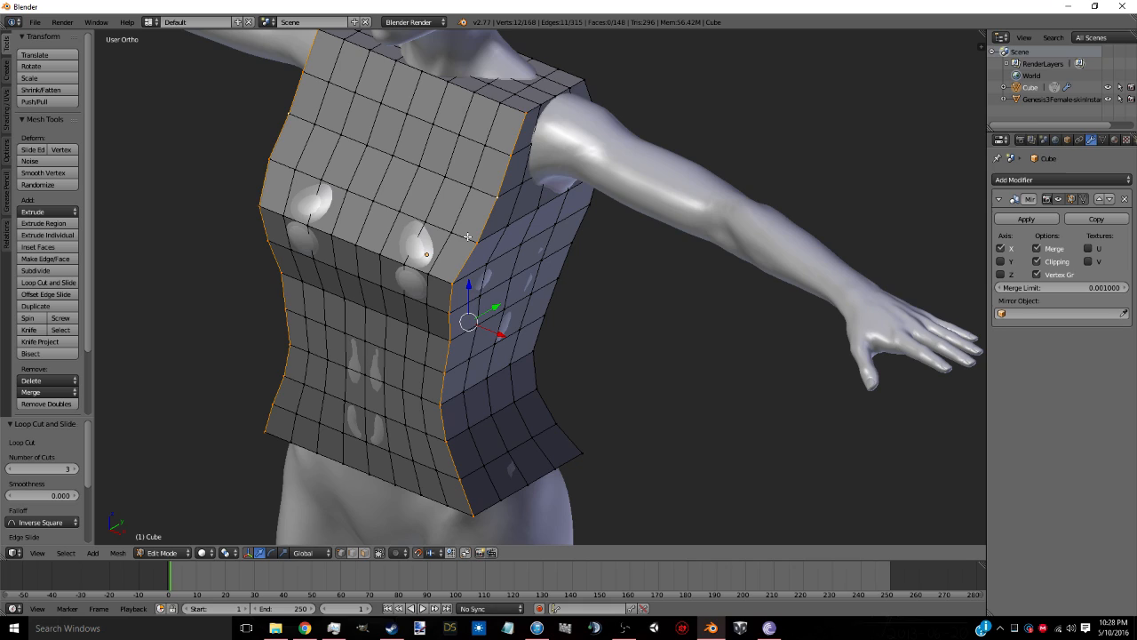
{"action": "mouse_move", "coordinate": [462, 266]}
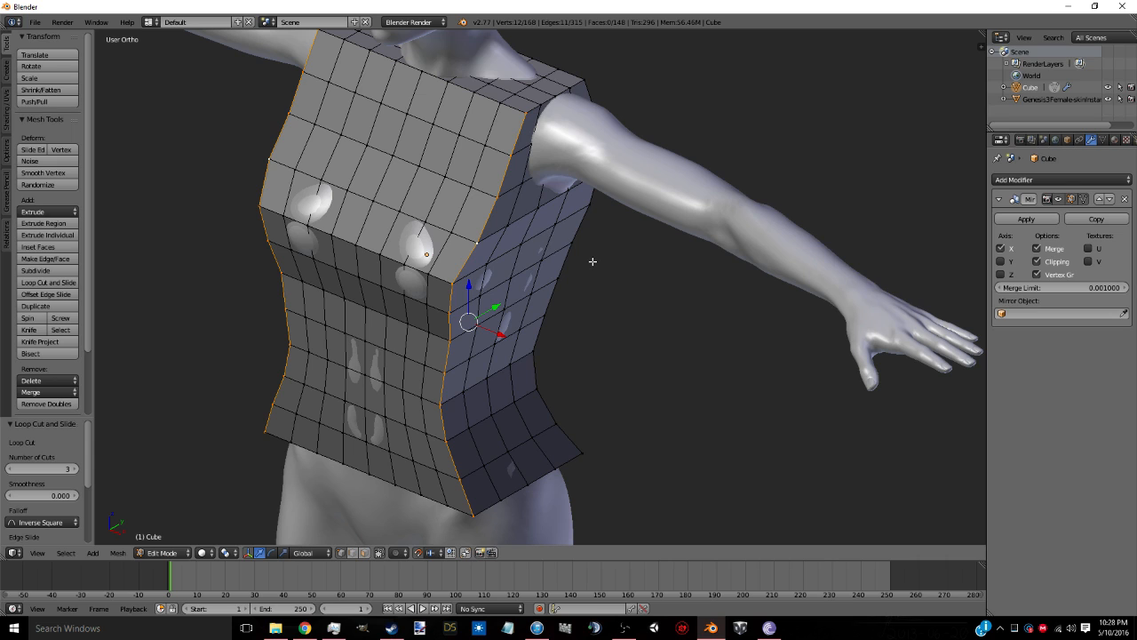
{"action": "mouse_move", "coordinate": [594, 283]}
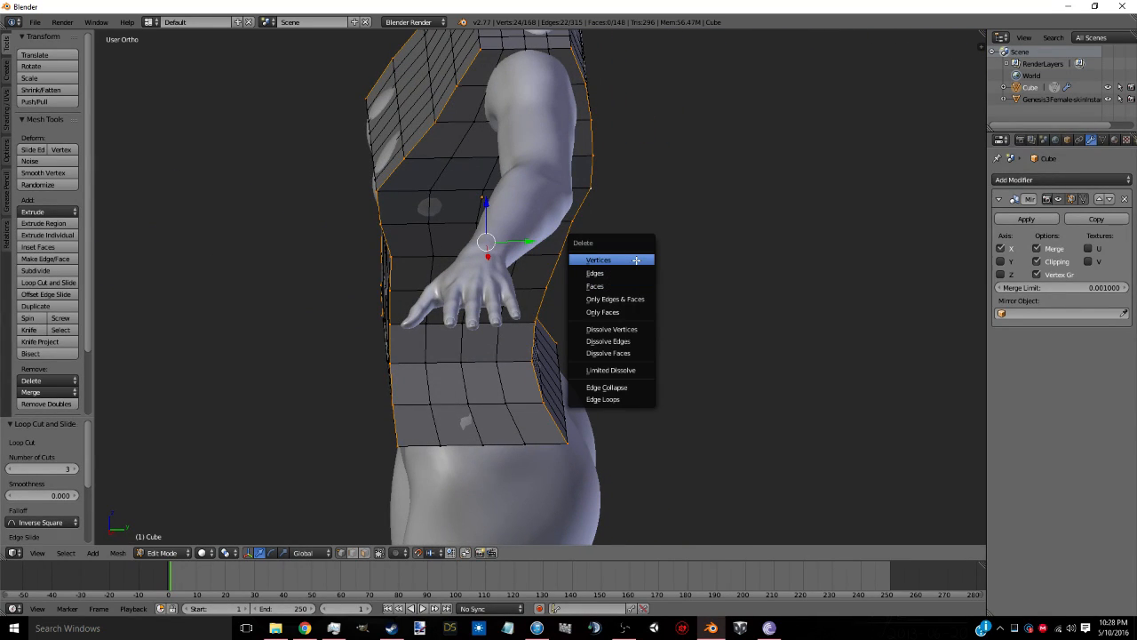
- Delete the side vertices for the armholes and bridge the open edge loops under the arm
{"action": "left_click", "coordinate": [599, 259]}
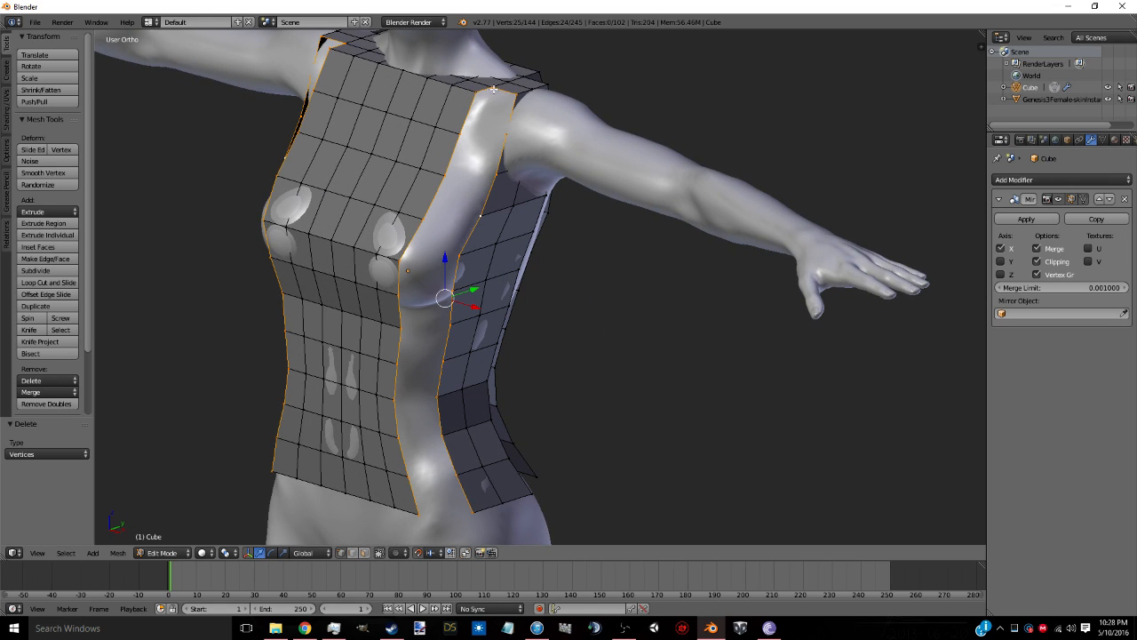
{"action": "key", "text": "w"}
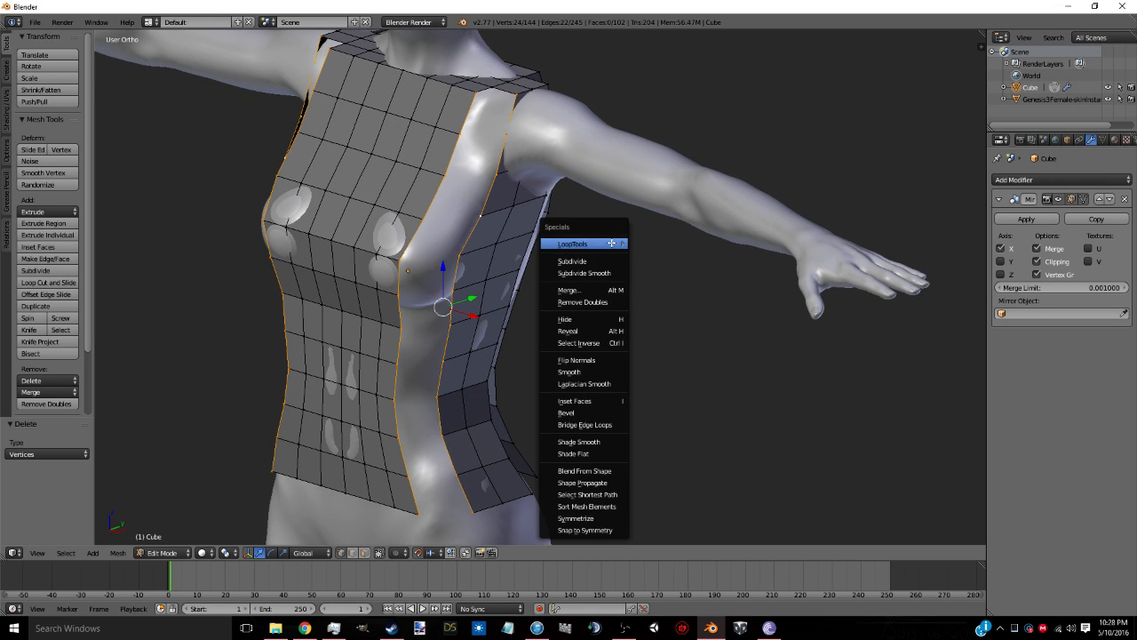
{"action": "mouse_move", "coordinate": [585, 422]}
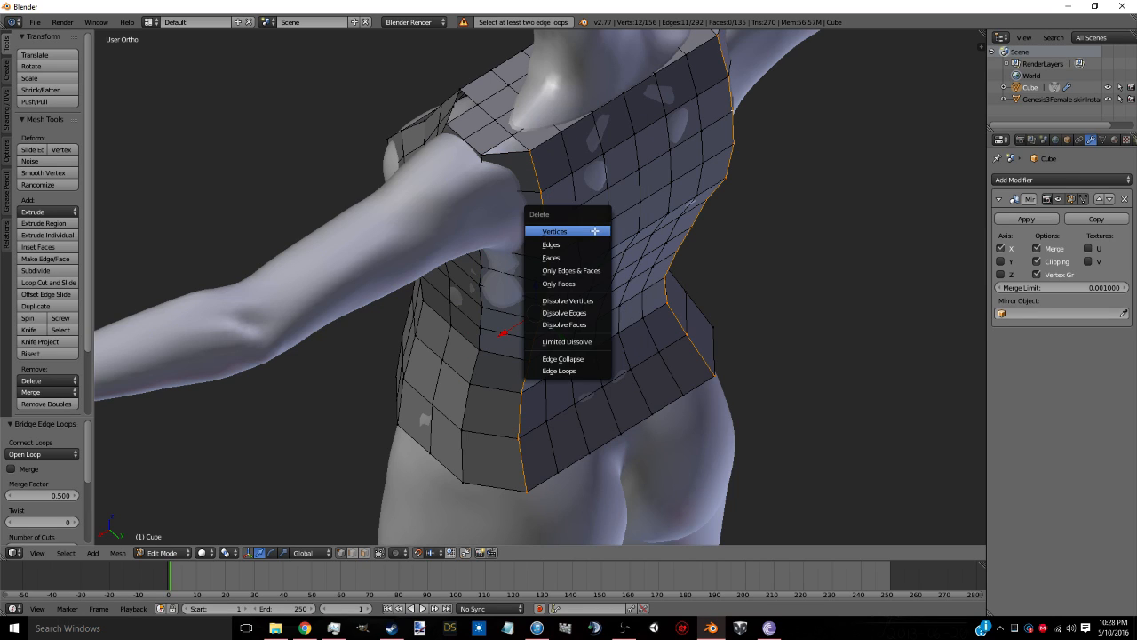
{"action": "left_click", "coordinate": [555, 231]}
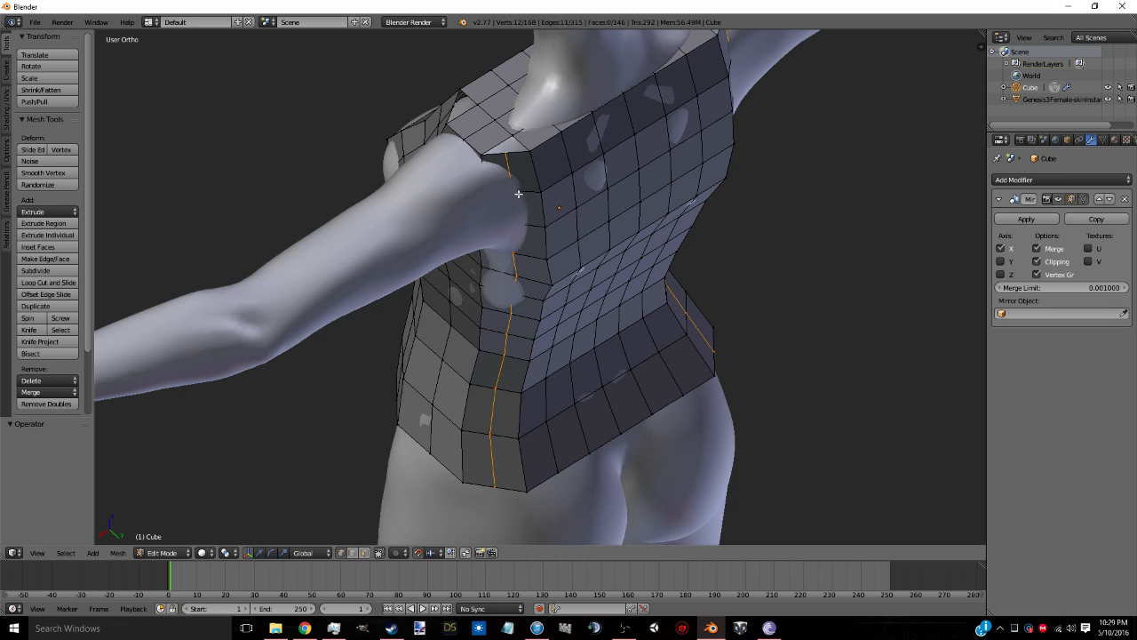
{"action": "left_click", "coordinate": [46, 282]}
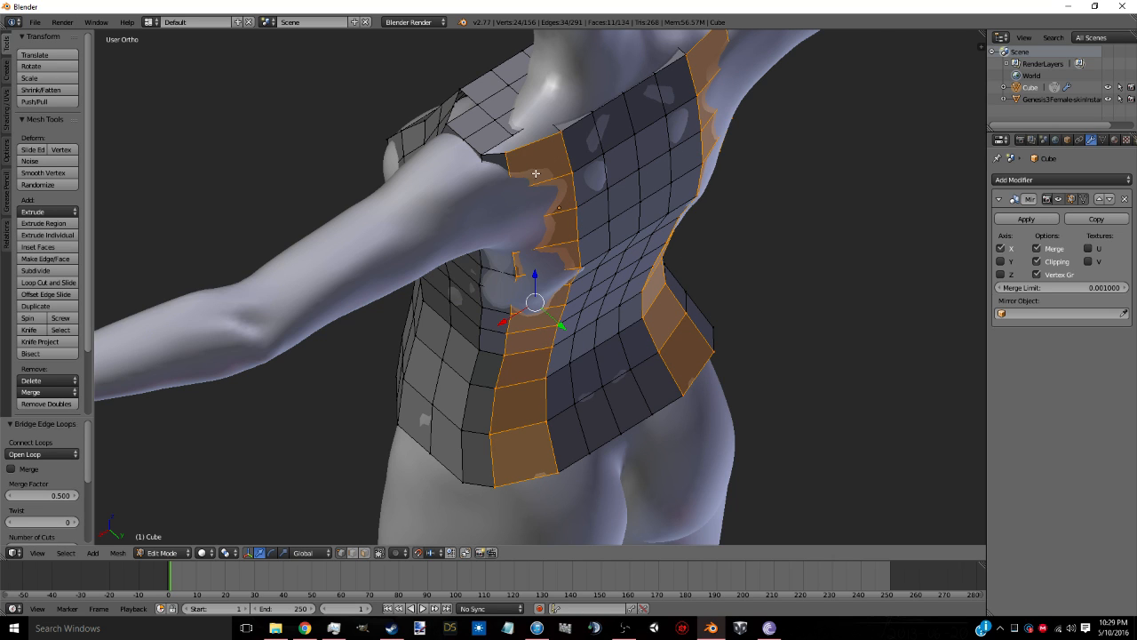
{"action": "left_click", "coordinate": [50, 282]}
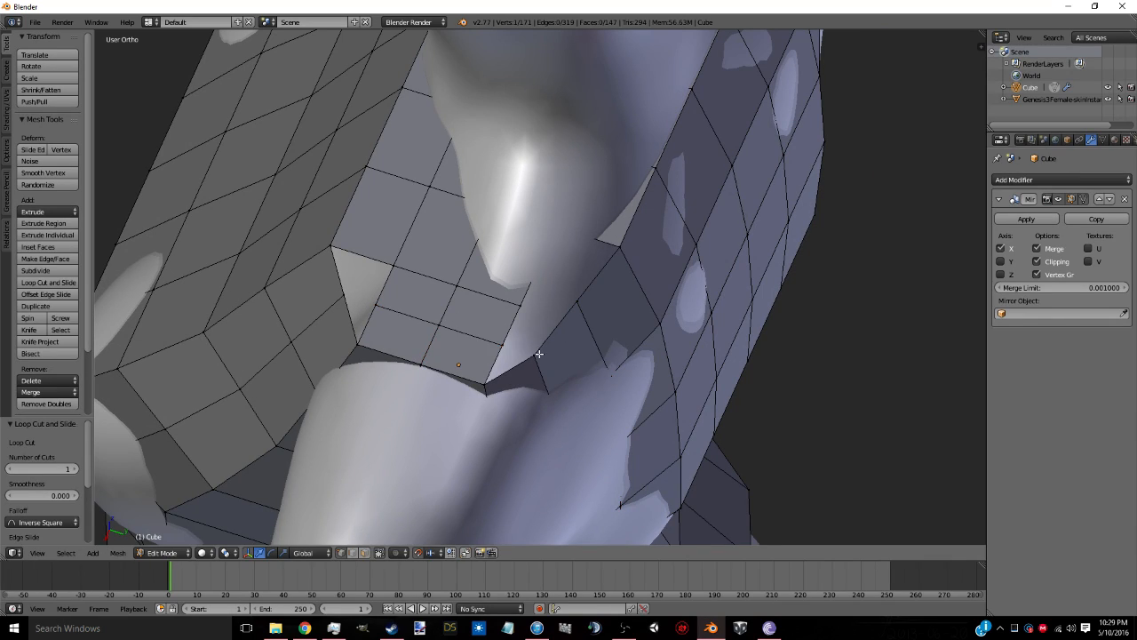
- Merge the stray vertices at the shirt's gap into one at the centre
{"action": "left_click", "coordinate": [537, 355]}
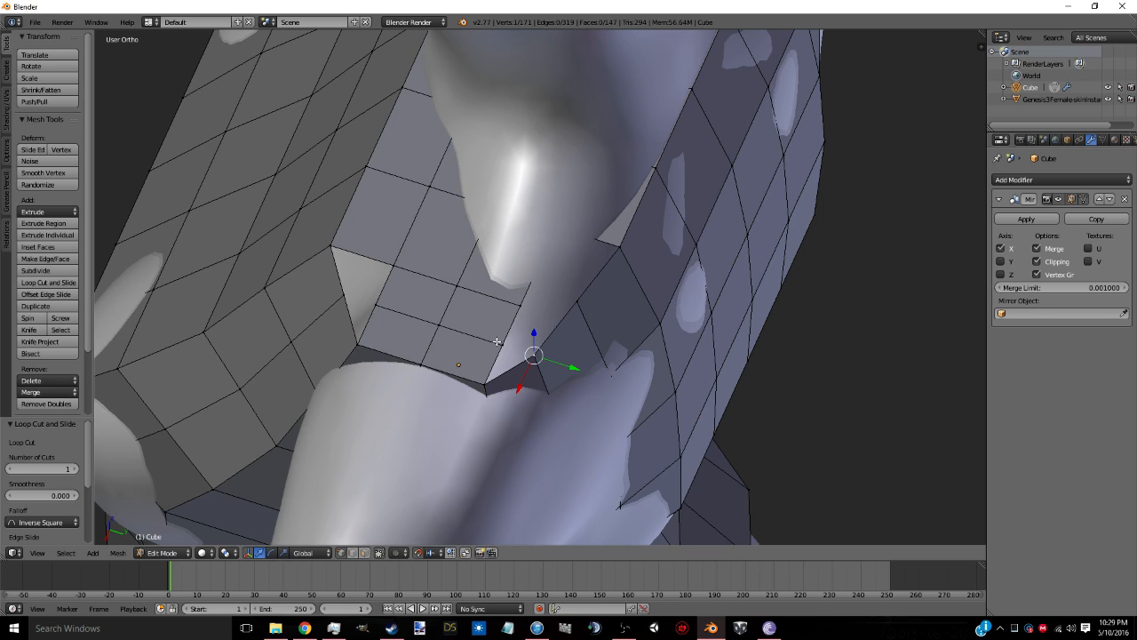
{"action": "key", "text": "w"}
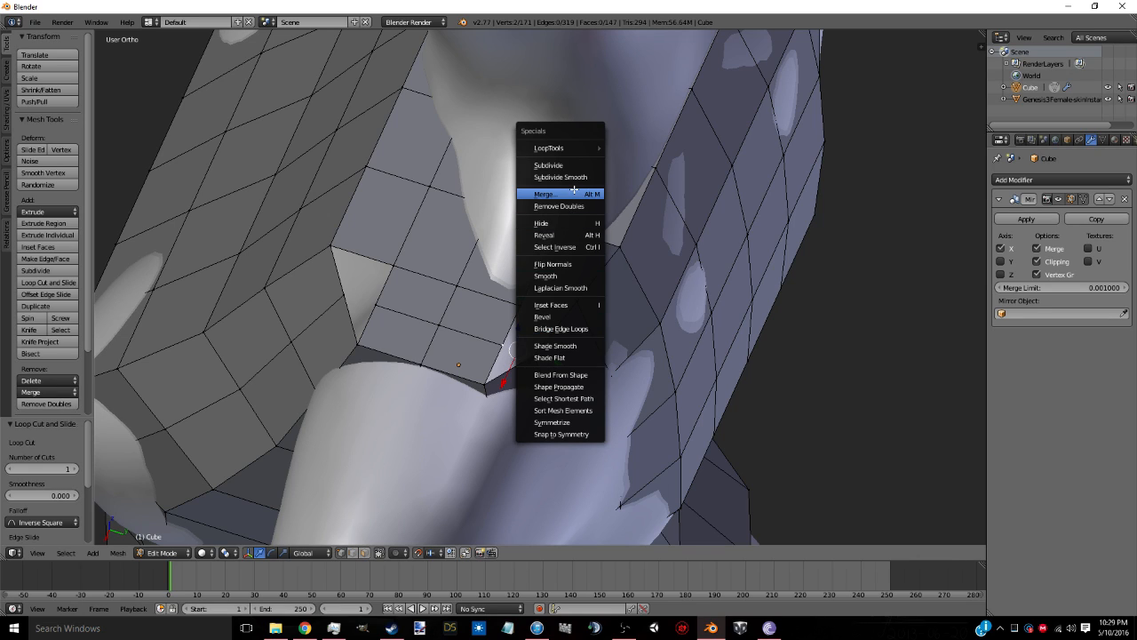
{"action": "left_click", "coordinate": [543, 194]}
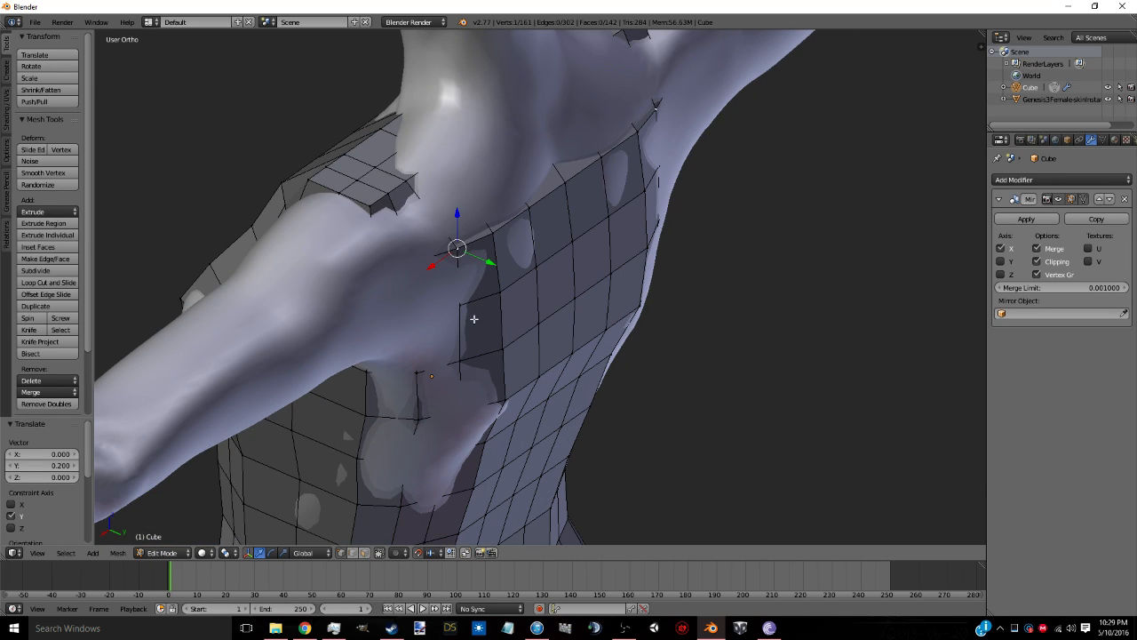
- Move an armhole vertex in stages until it settles onto the body surface
{"action": "left_click", "coordinate": [48, 282]}
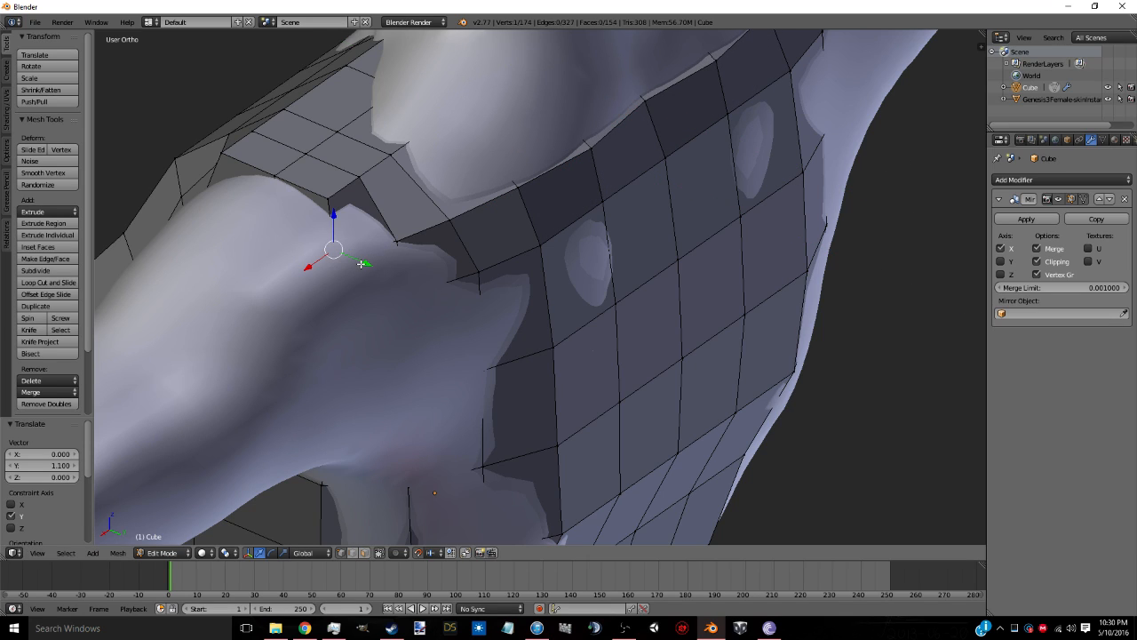
{"action": "left_click_drag", "start_coordinate": [335, 249], "coordinate": [398, 240]}
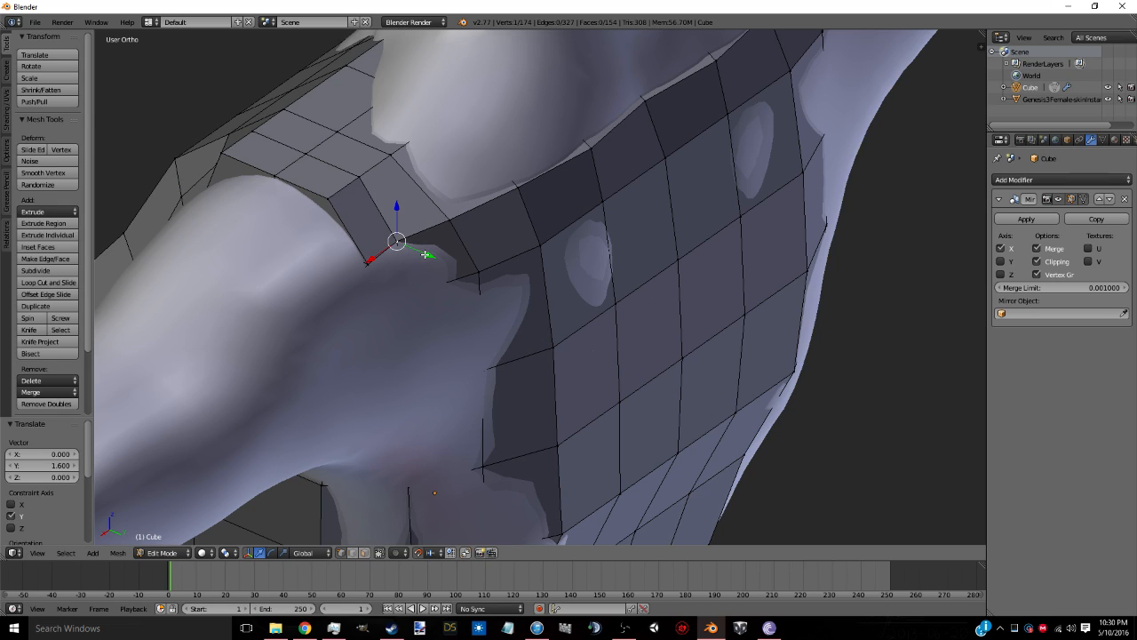
{"action": "left_click_drag", "start_coordinate": [394, 240], "coordinate": [407, 294]}
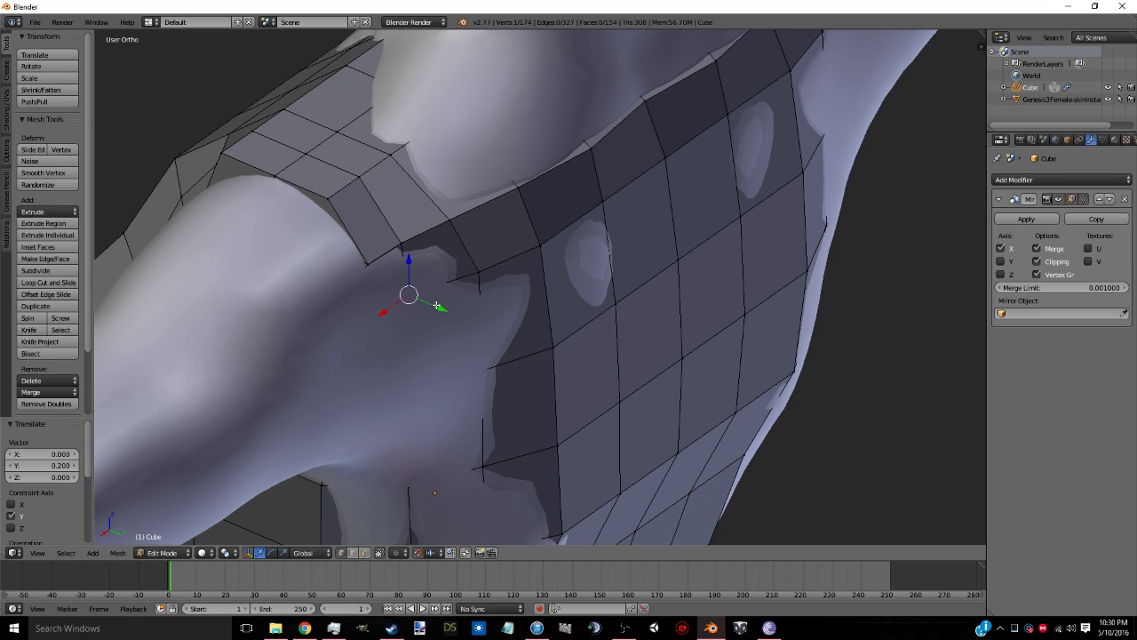
{"action": "left_click_drag", "start_coordinate": [409, 295], "coordinate": [479, 371]}
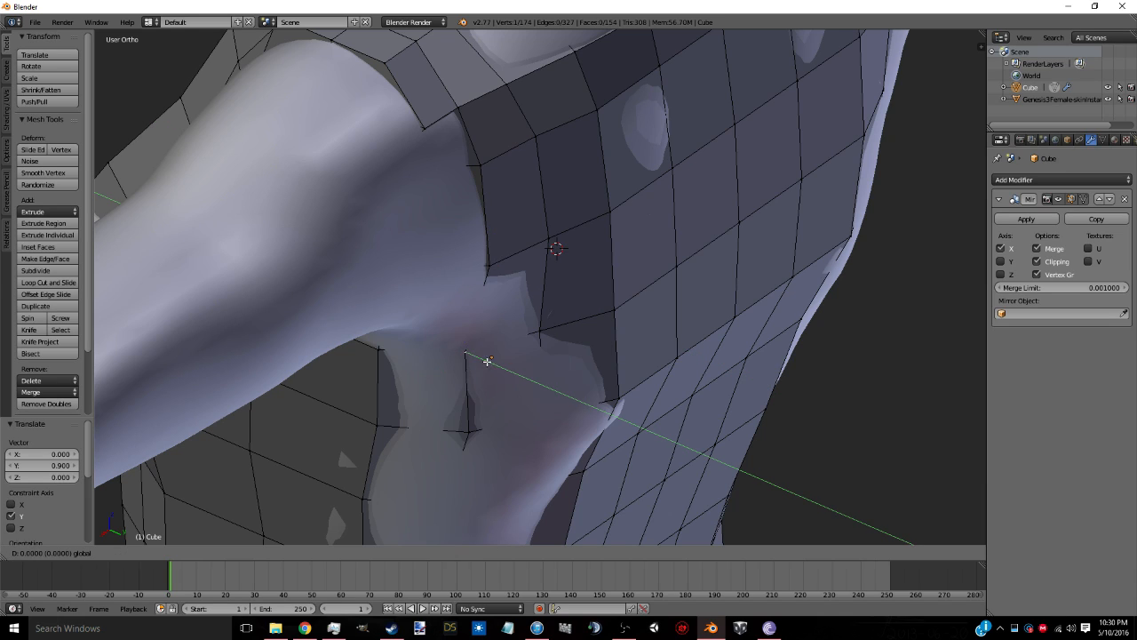
{"action": "mouse_move", "coordinate": [654, 432]}
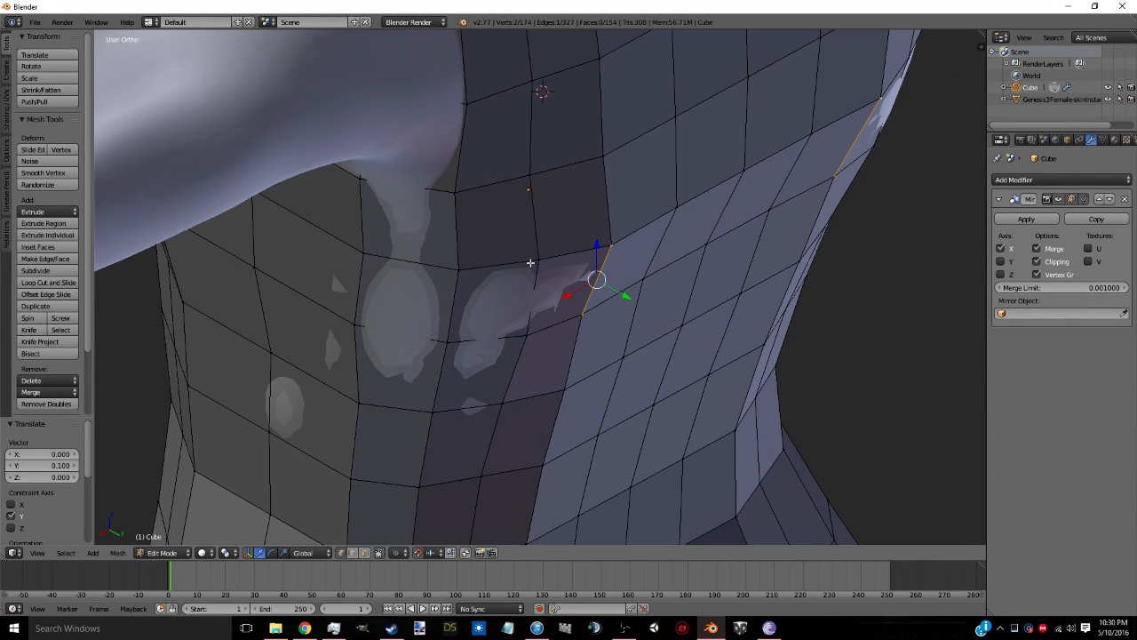
- Snug a chest vertex and a shoulder vertex onto the body and arm with axis-constrained moves
{"action": "left_click_drag", "start_coordinate": [601, 281], "coordinate": [537, 299]}
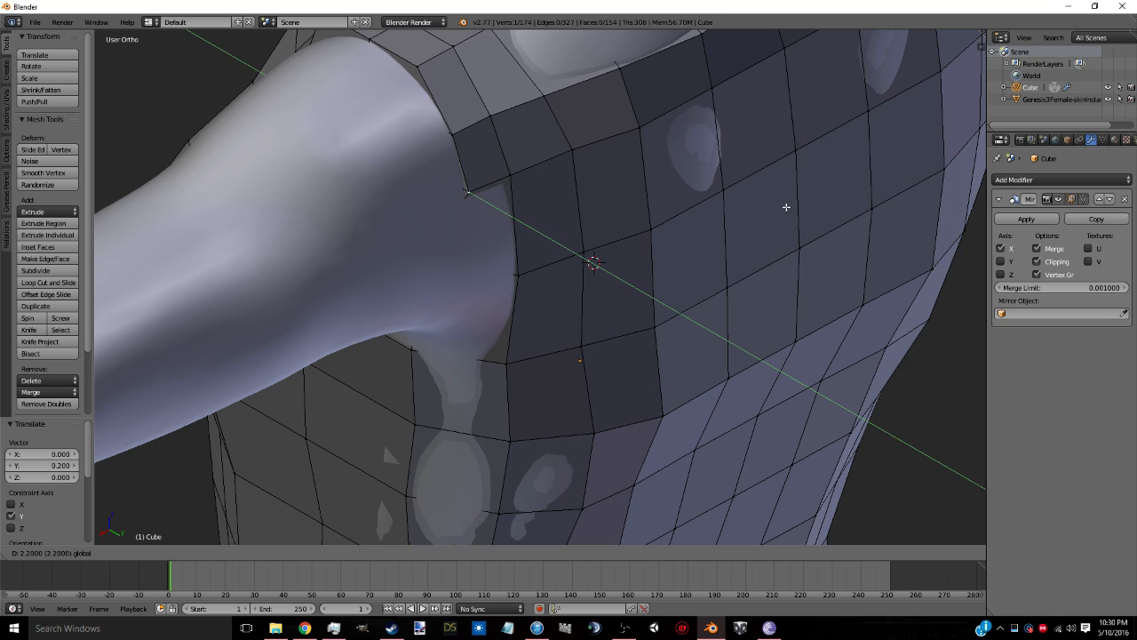
{"action": "key", "text": "Tab"}
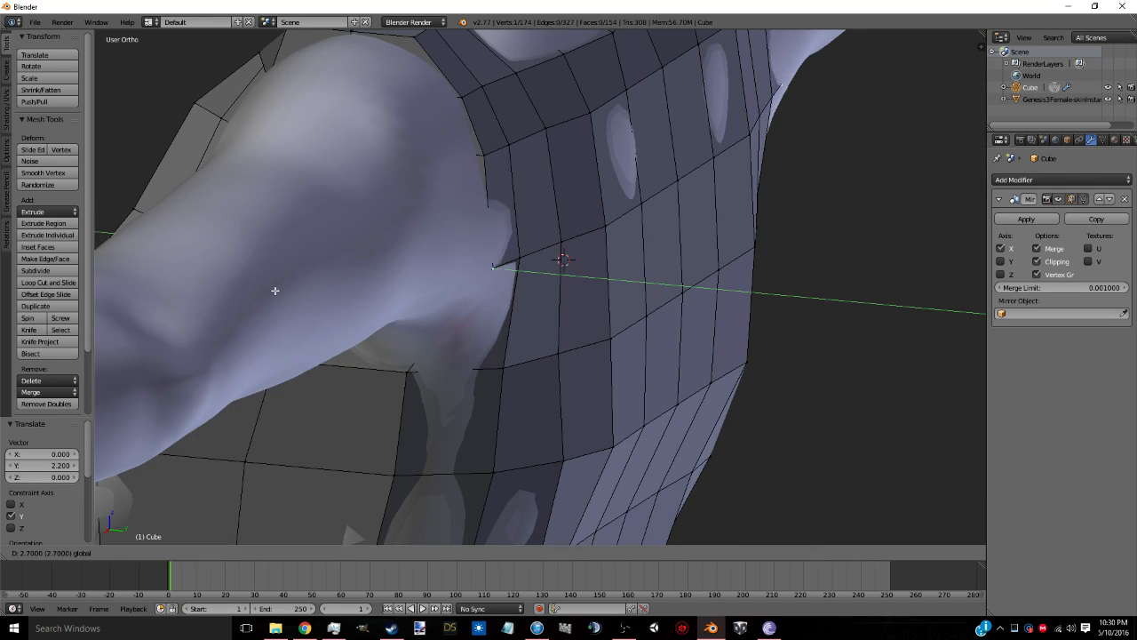
{"action": "mouse_move", "coordinate": [512, 384]}
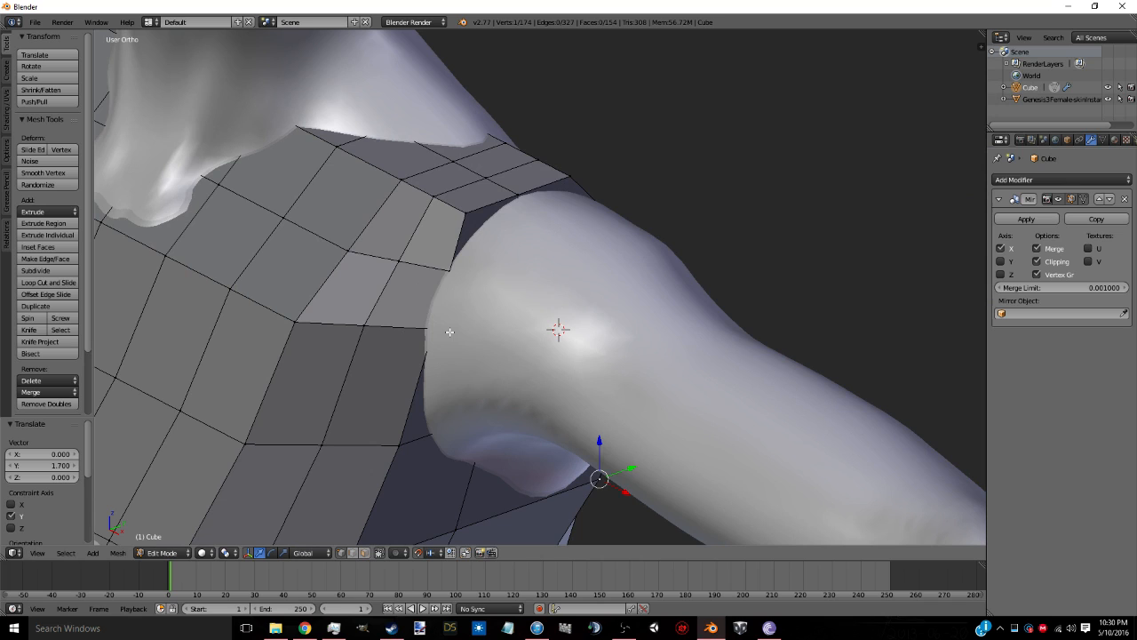
{"action": "left_click_drag", "start_coordinate": [601, 480], "coordinate": [451, 271]}
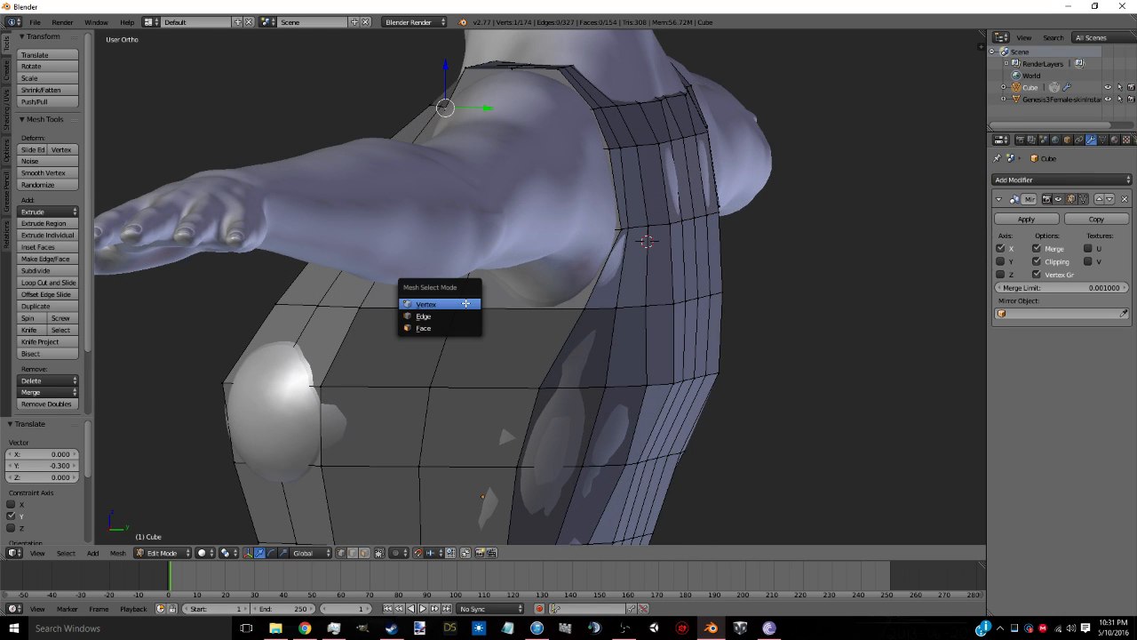
{"action": "mouse_move", "coordinate": [423, 316]}
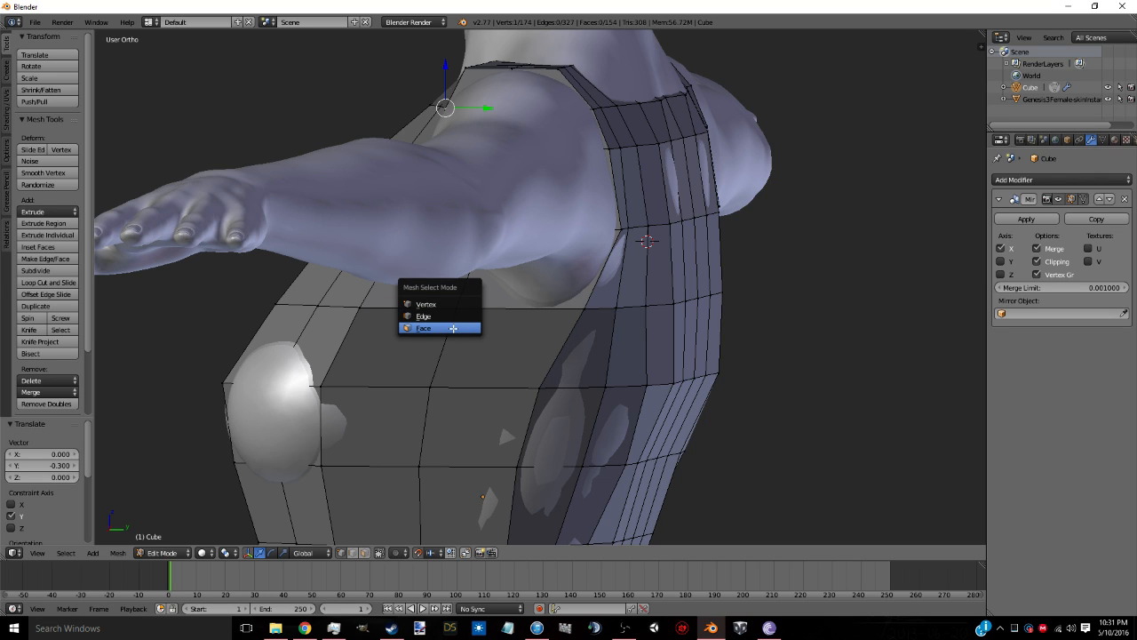
- Switch to face selection and view the shoulder faces to delete for the armhole
{"action": "left_click", "coordinate": [423, 327]}
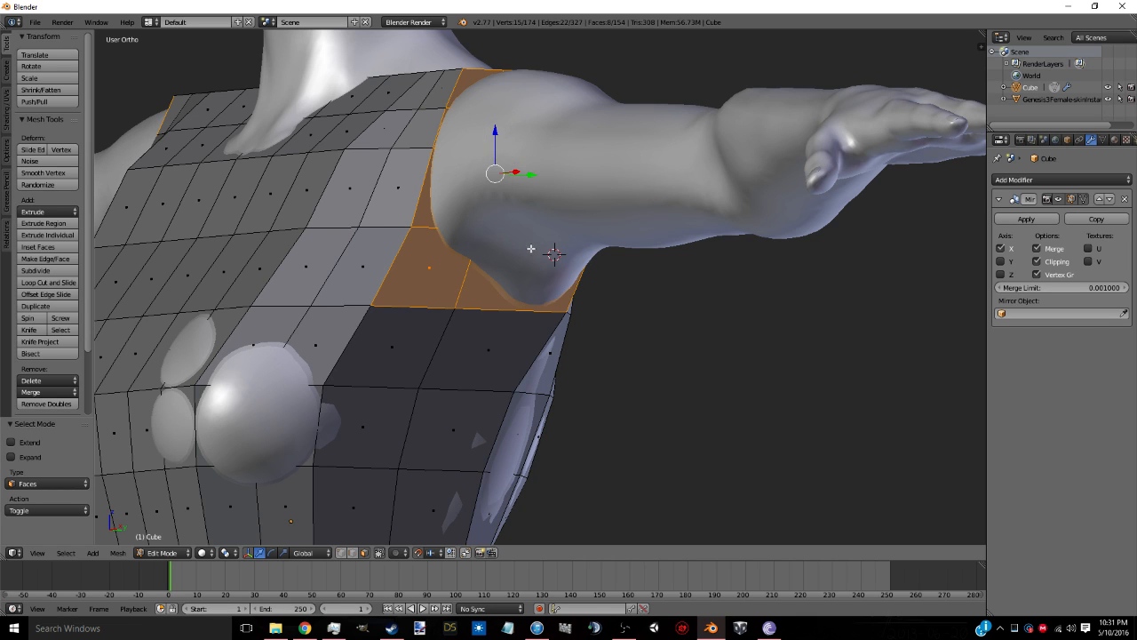
{"action": "left_click_drag", "start_coordinate": [533, 266], "coordinate": [524, 355]}
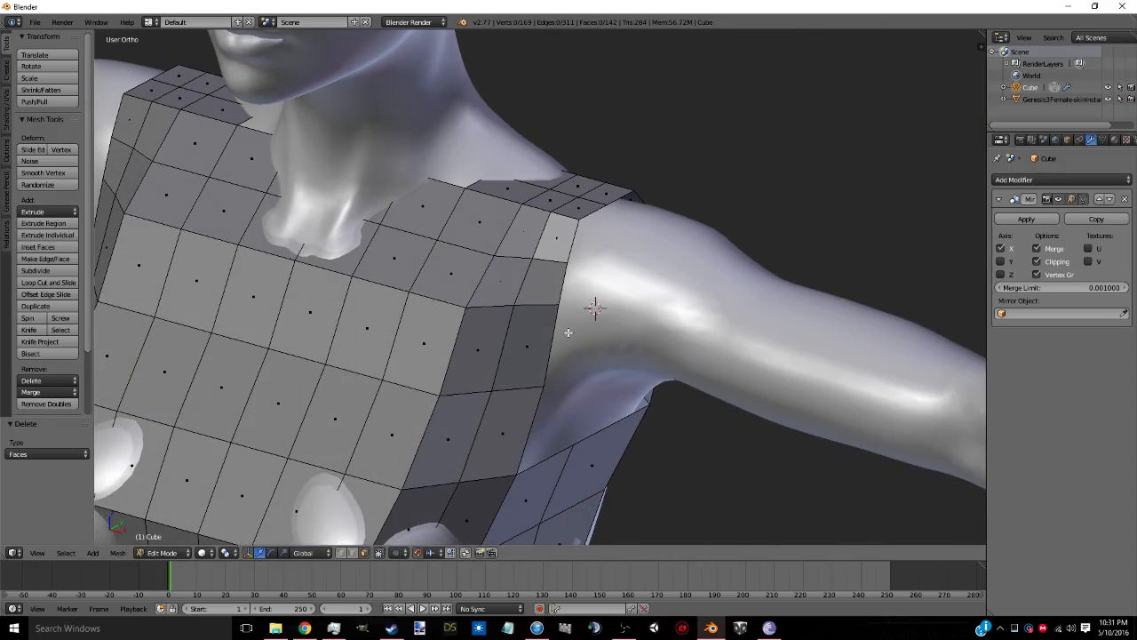
{"action": "mouse_move", "coordinate": [541, 423]}
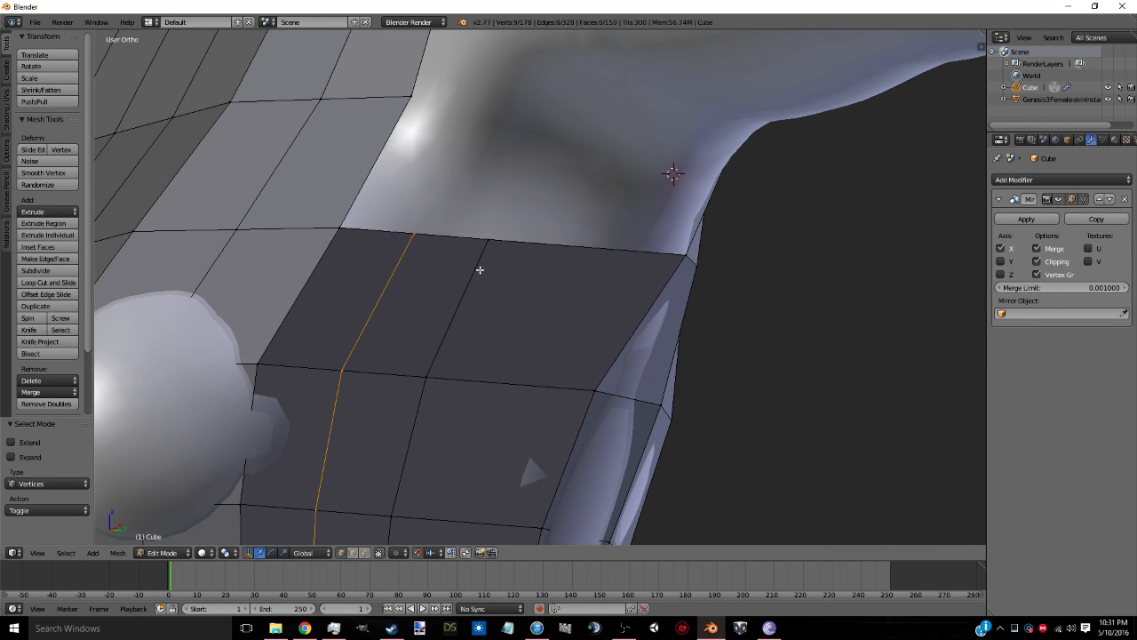
- Confirm the edge loop and pull the neckline and underarm vertices onto the body
{"action": "left_click", "coordinate": [412, 235]}
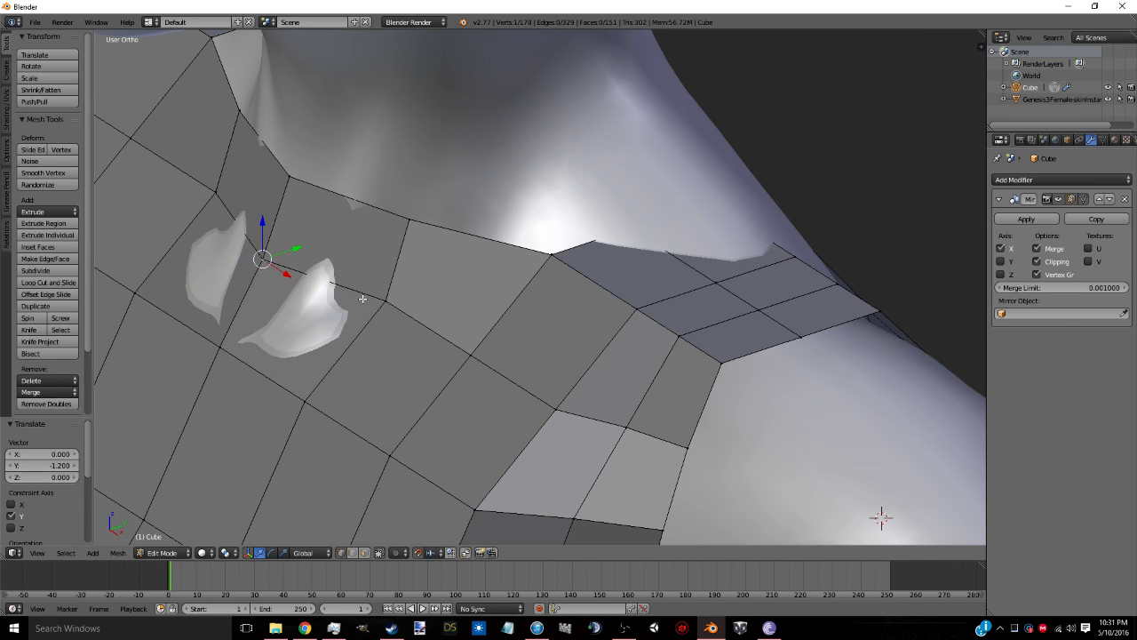
{"action": "left_click_drag", "start_coordinate": [266, 258], "coordinate": [222, 341]}
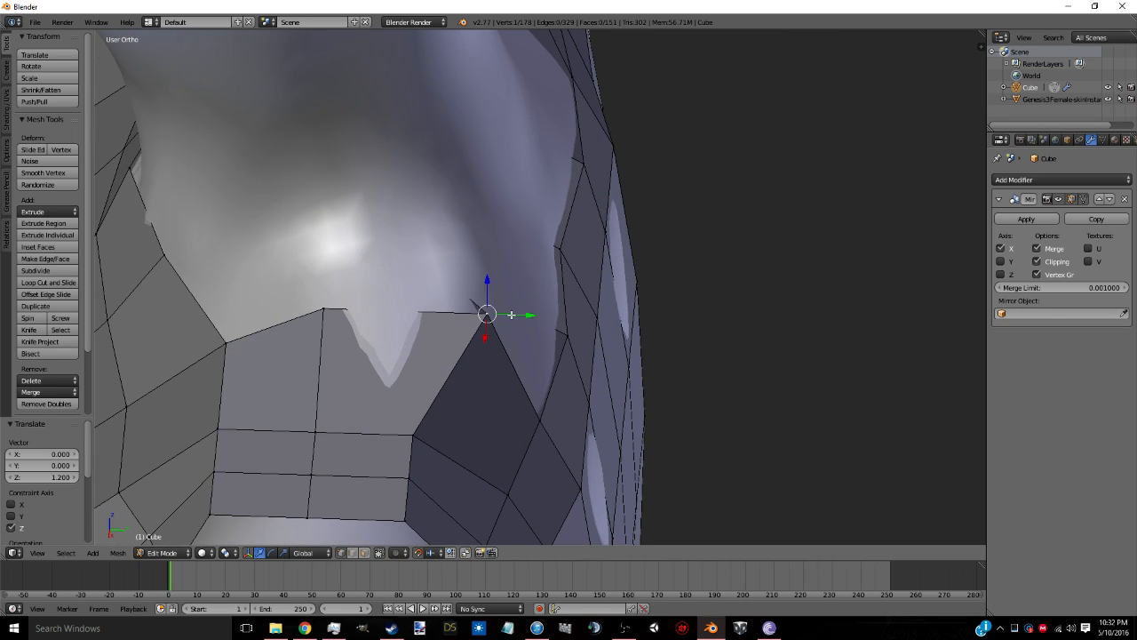
{"action": "left_click_drag", "start_coordinate": [511, 314], "coordinate": [462, 312]}
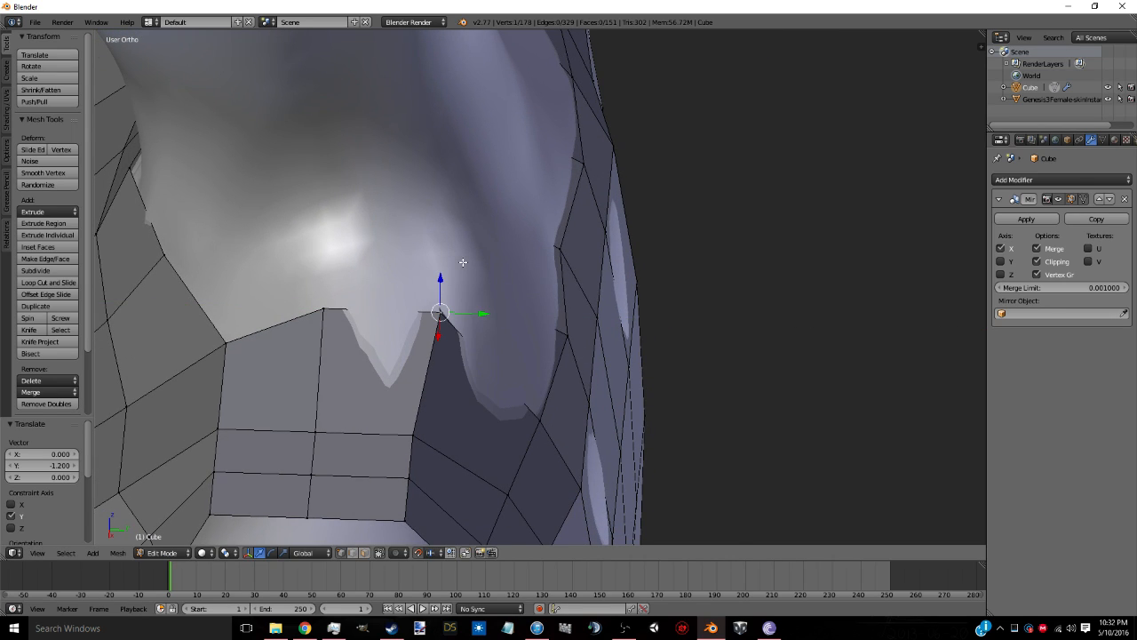
{"action": "left_click_drag", "start_coordinate": [441, 313], "coordinate": [605, 263]}
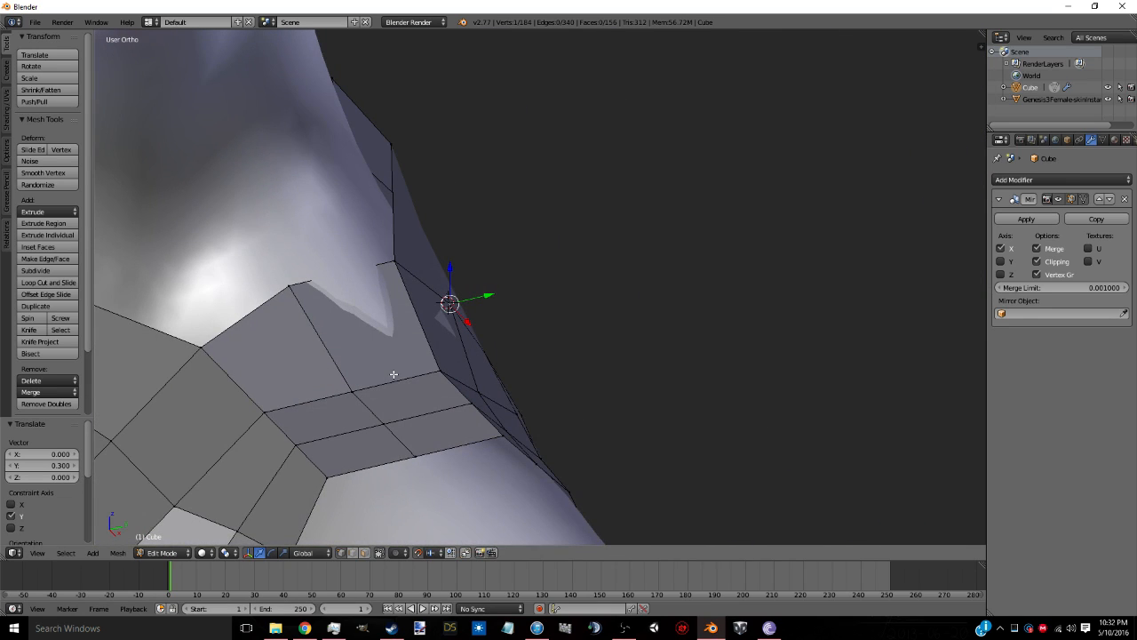
{"action": "left_click", "coordinate": [48, 283]}
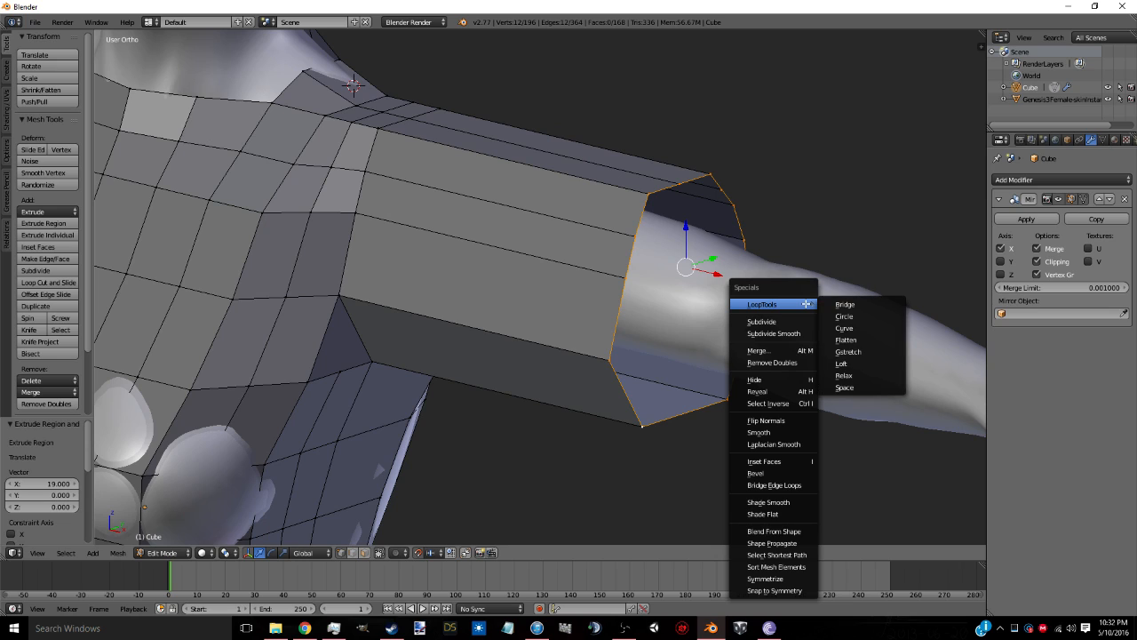
{"action": "mouse_move", "coordinate": [844, 316]}
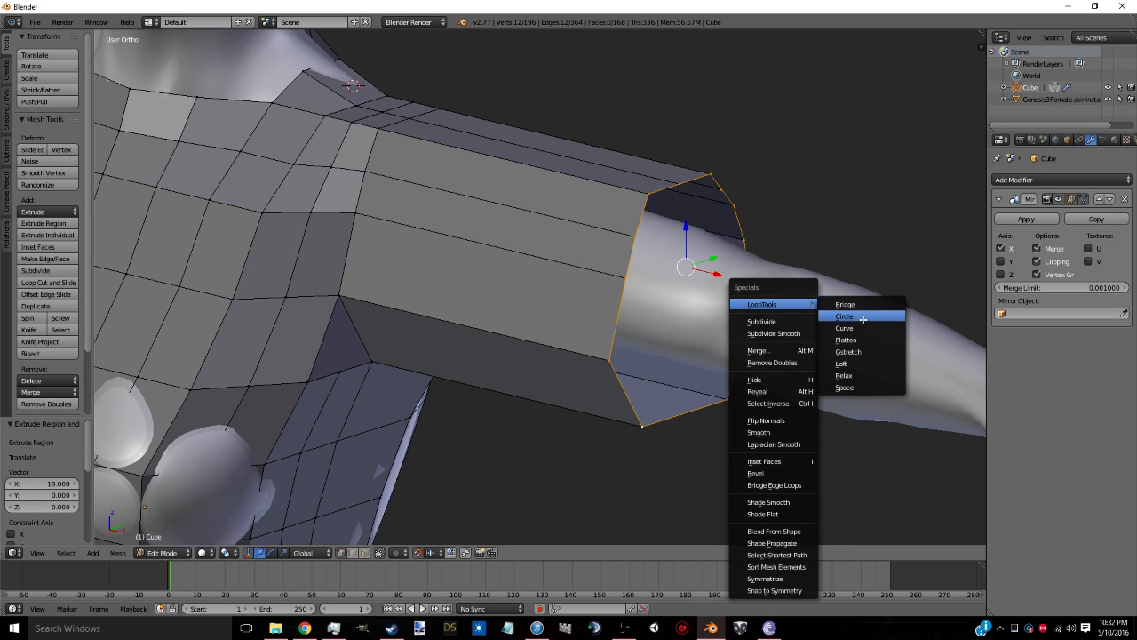
- Round the selected sleeve edge loop with LoopTools Circle
{"action": "left_click", "coordinate": [842, 316]}
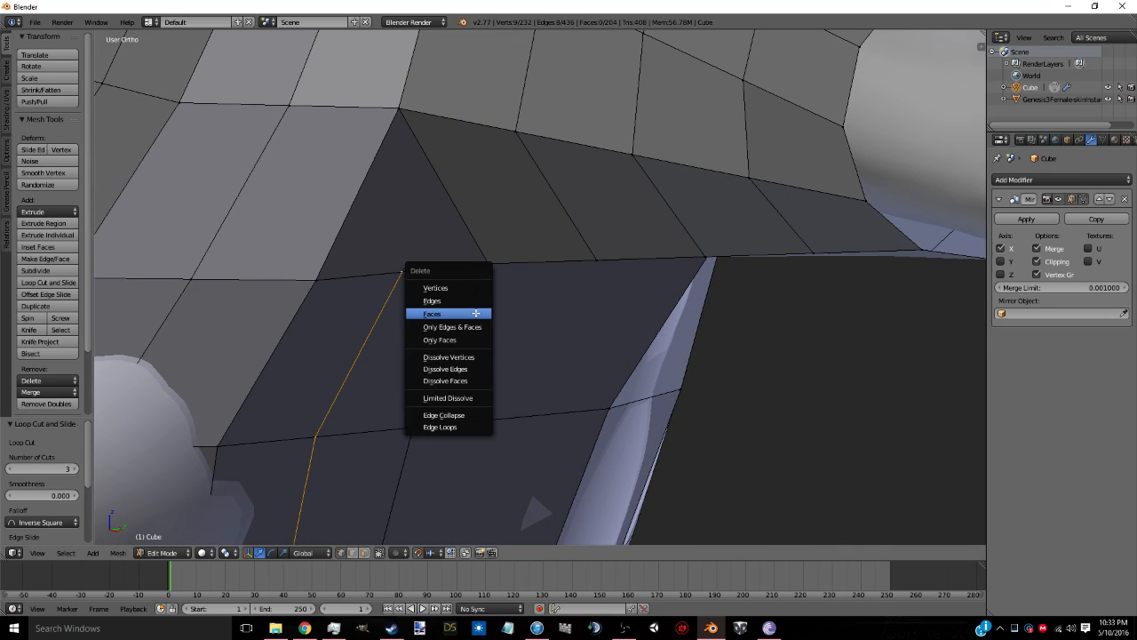
{"action": "mouse_move", "coordinate": [444, 368]}
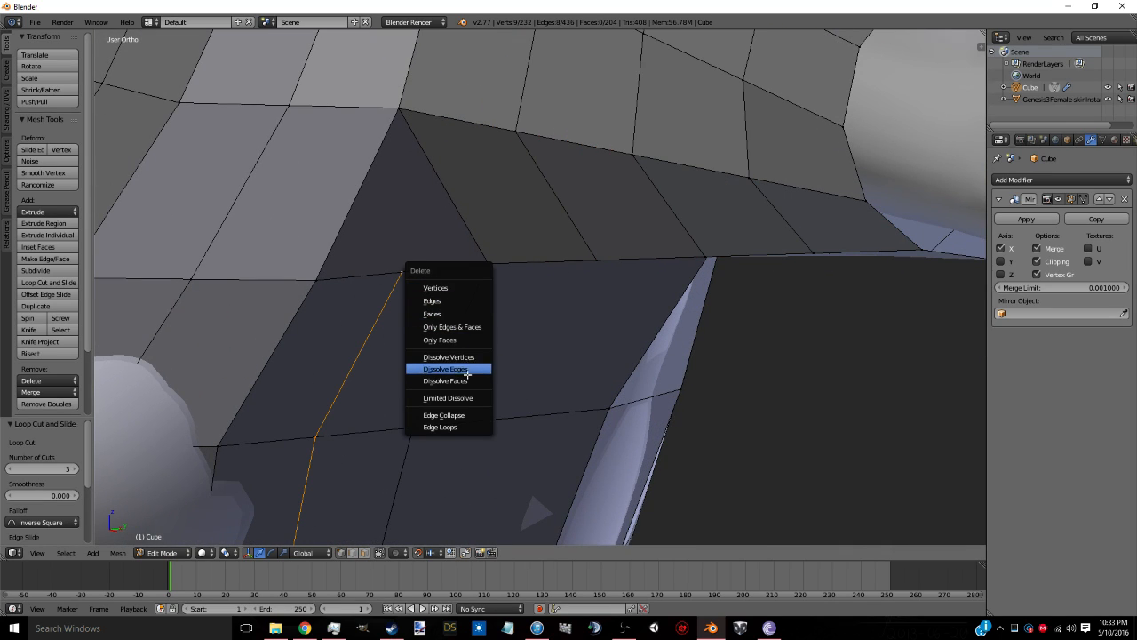
- Dissolve the shoulder edge loop and merge the leftover vertices at the last one
{"action": "left_click", "coordinate": [445, 368]}
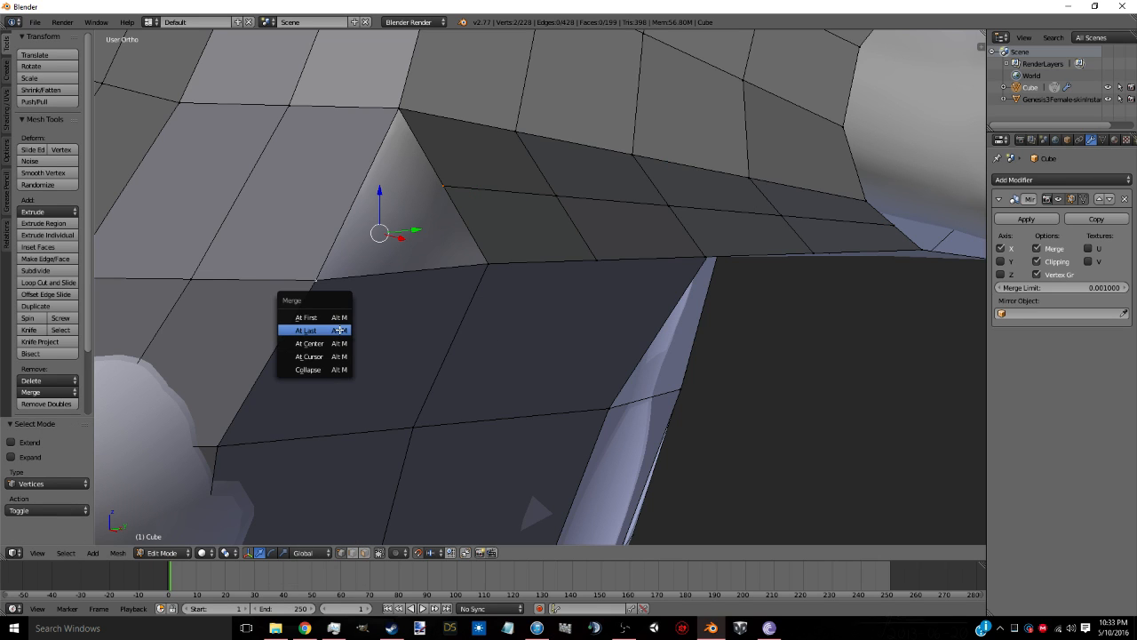
{"action": "left_click", "coordinate": [306, 329]}
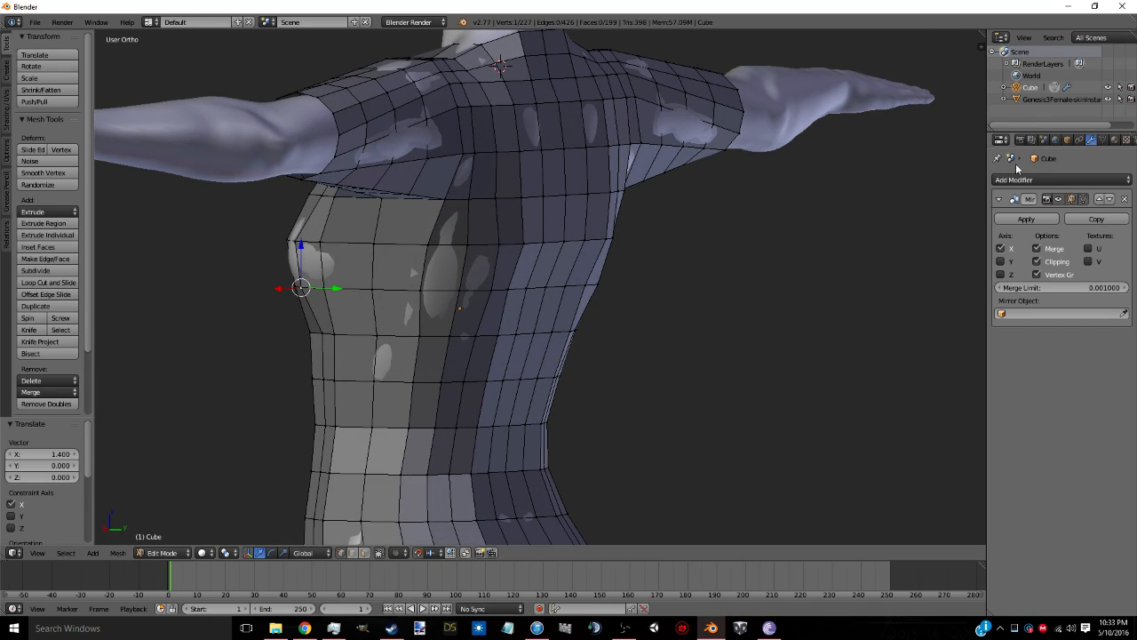
- Add Shrinkwrap targeting the body and a Subdivision Surface modifier to the shirt
{"action": "left_click", "coordinate": [1058, 179]}
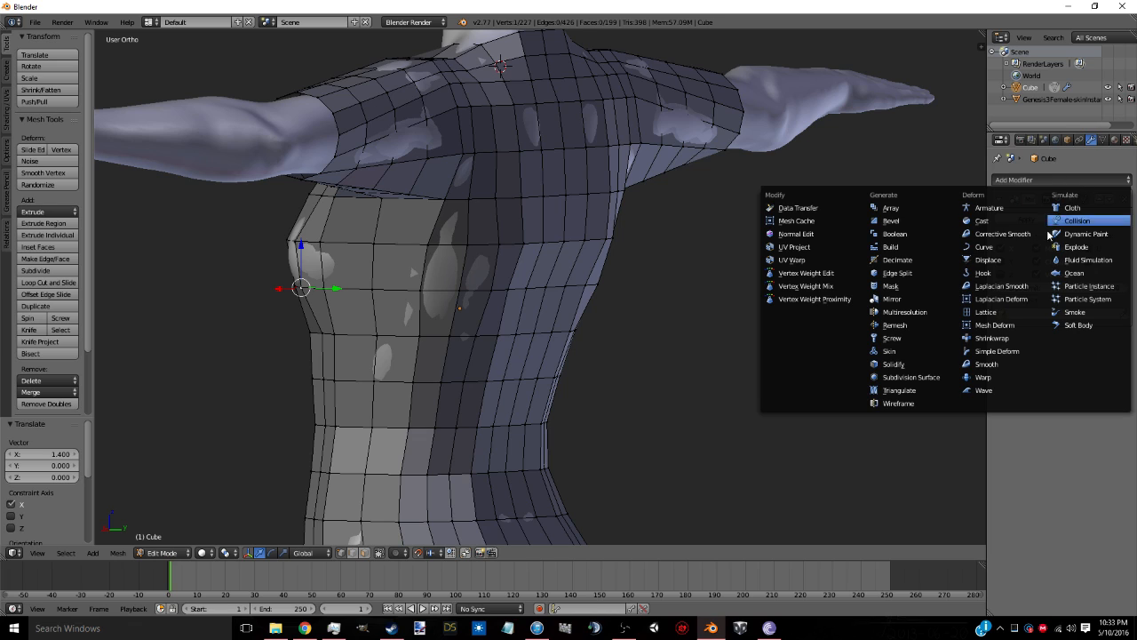
{"action": "left_click", "coordinate": [992, 352]}
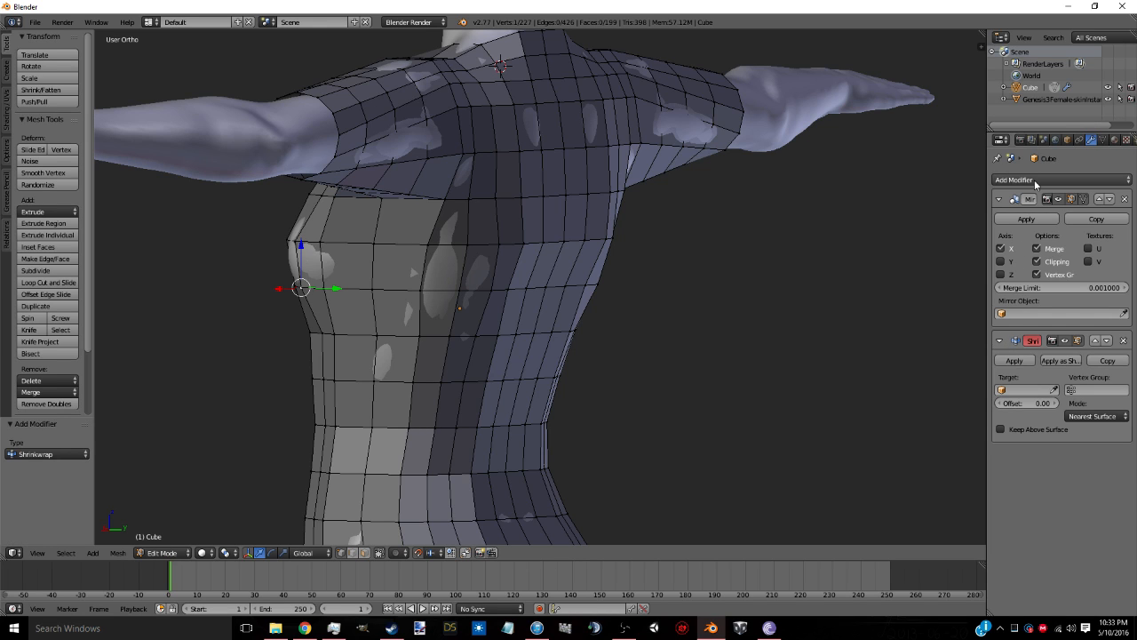
{"action": "left_click", "coordinate": [1058, 179]}
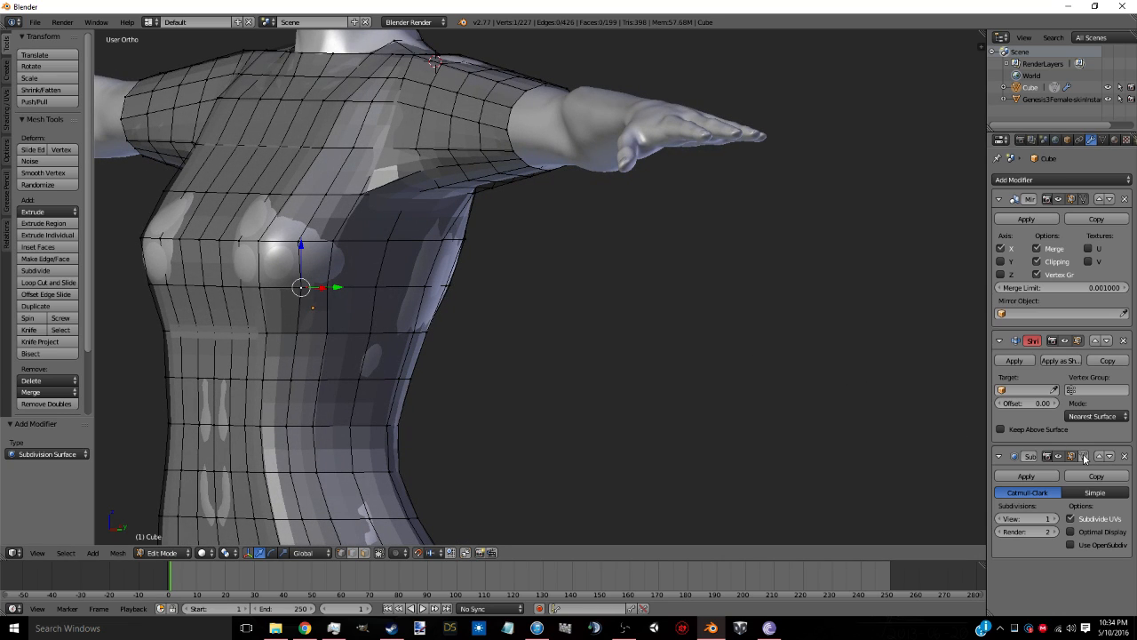
{"action": "mouse_move", "coordinate": [1084, 455]}
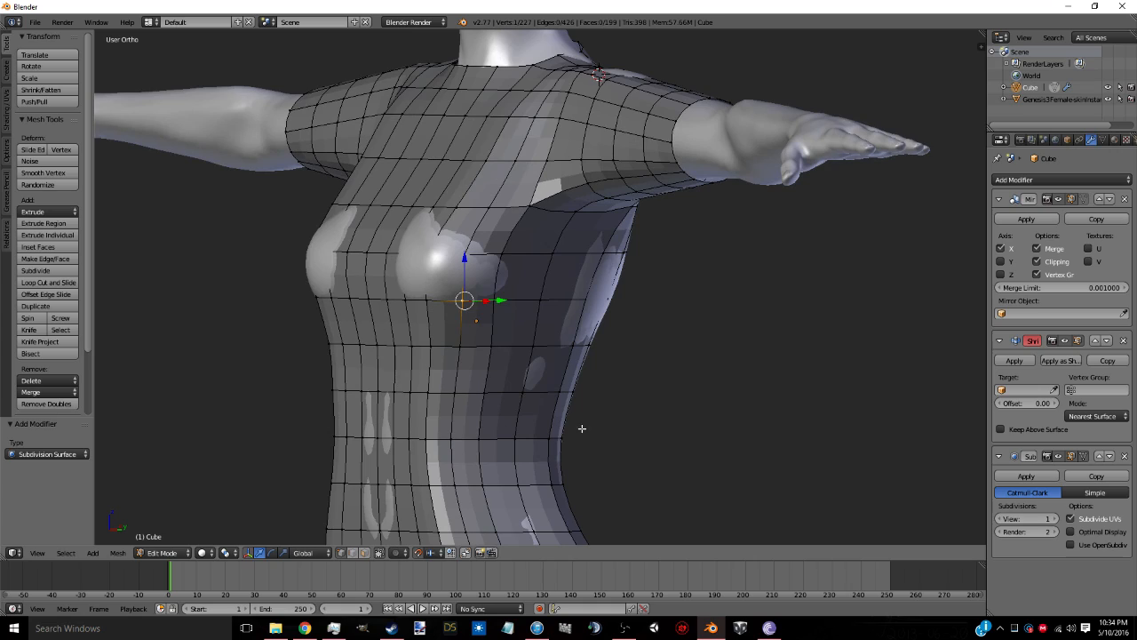
{"action": "mouse_move", "coordinate": [560, 329]}
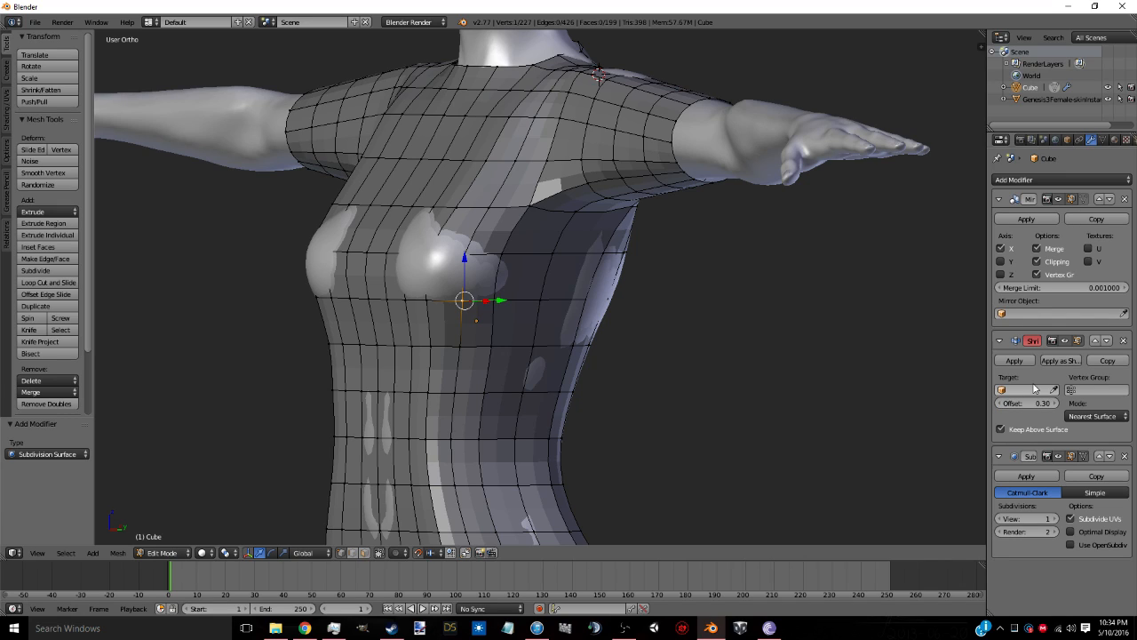
{"action": "left_click", "coordinate": [1022, 390]}
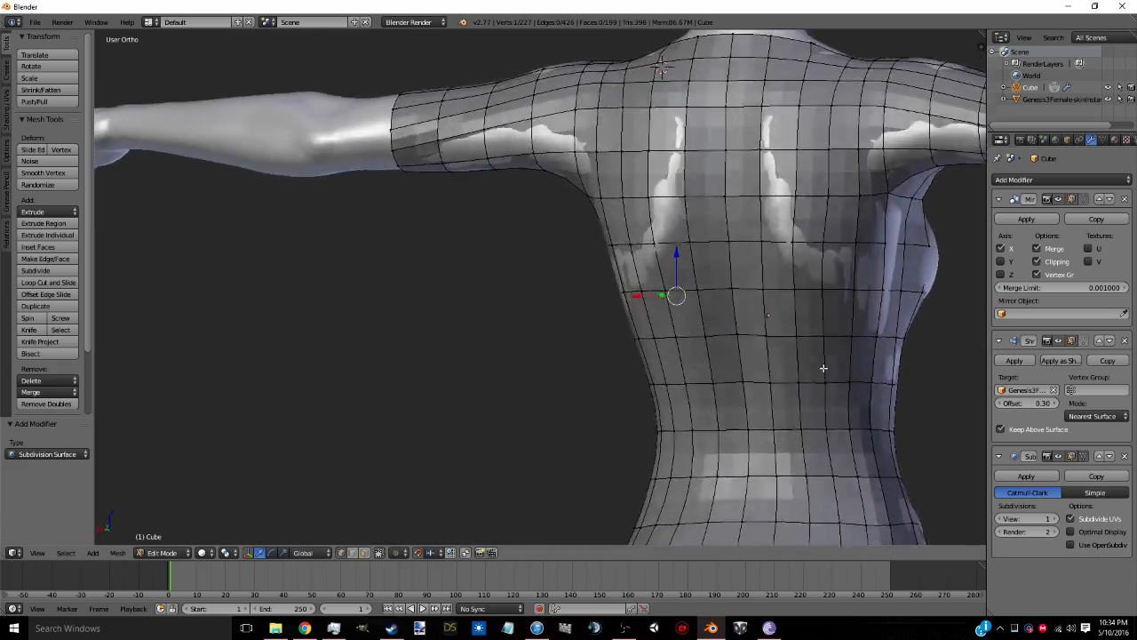
- Pull the neckline vertices in around the neck, checking the result in Object Mode
{"action": "key", "text": "Tab"}
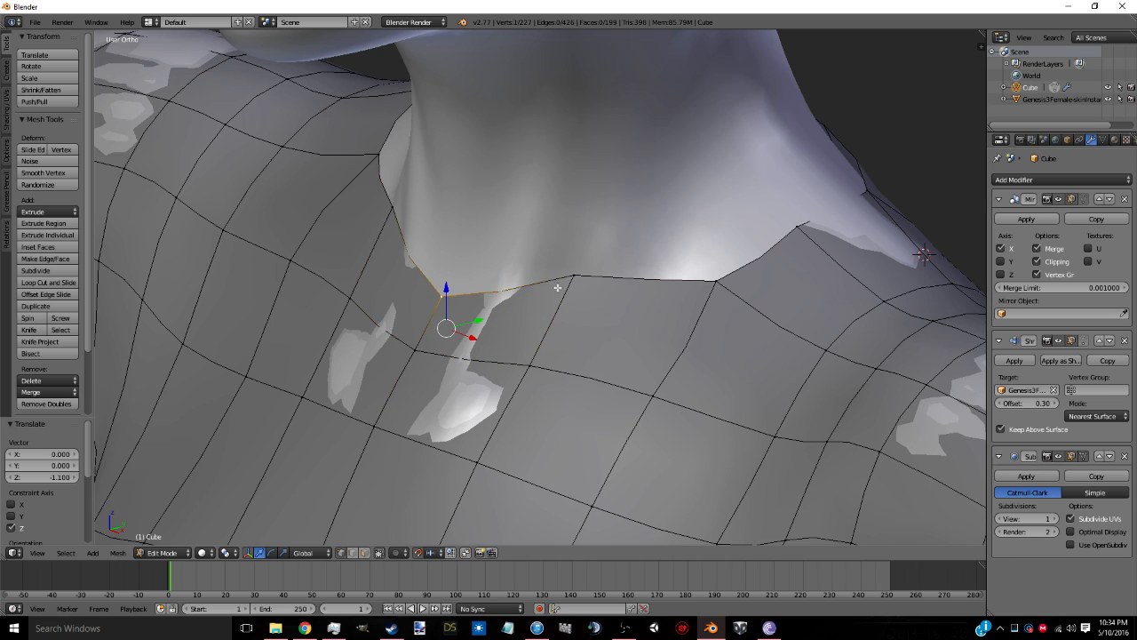
{"action": "left_click_drag", "start_coordinate": [444, 328], "coordinate": [512, 320]}
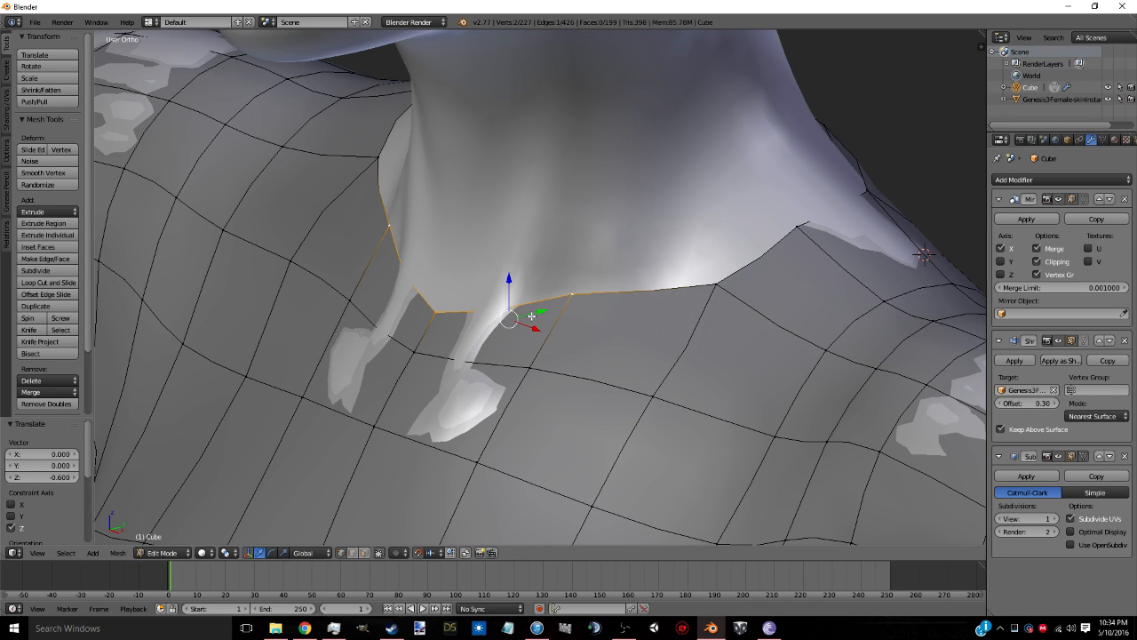
{"action": "key", "text": "Tab"}
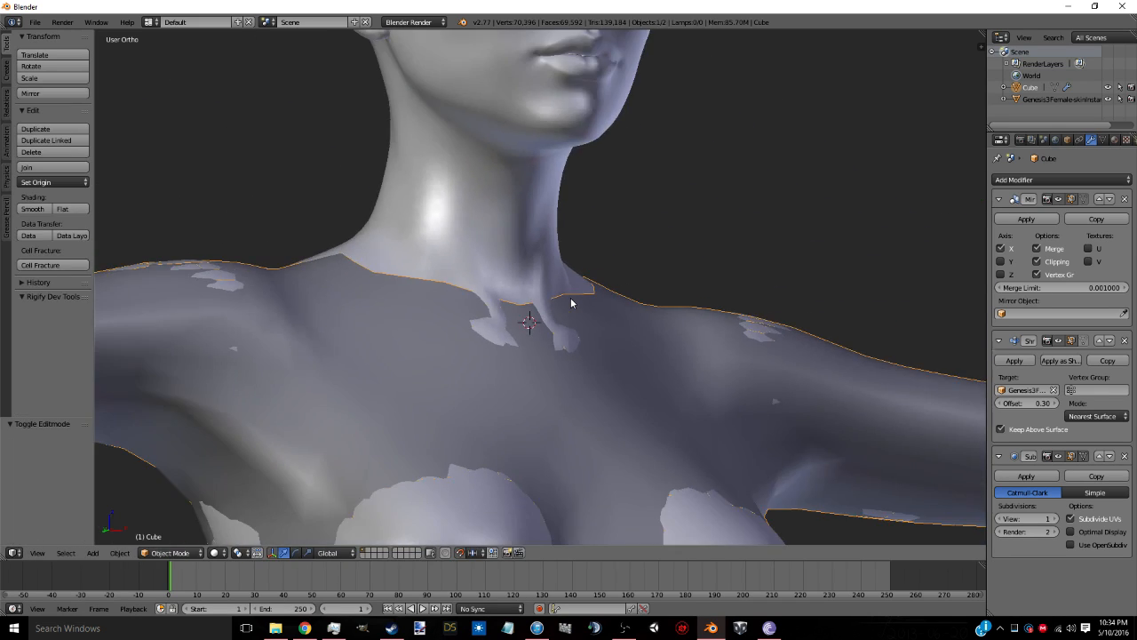
{"action": "key", "text": "Tab"}
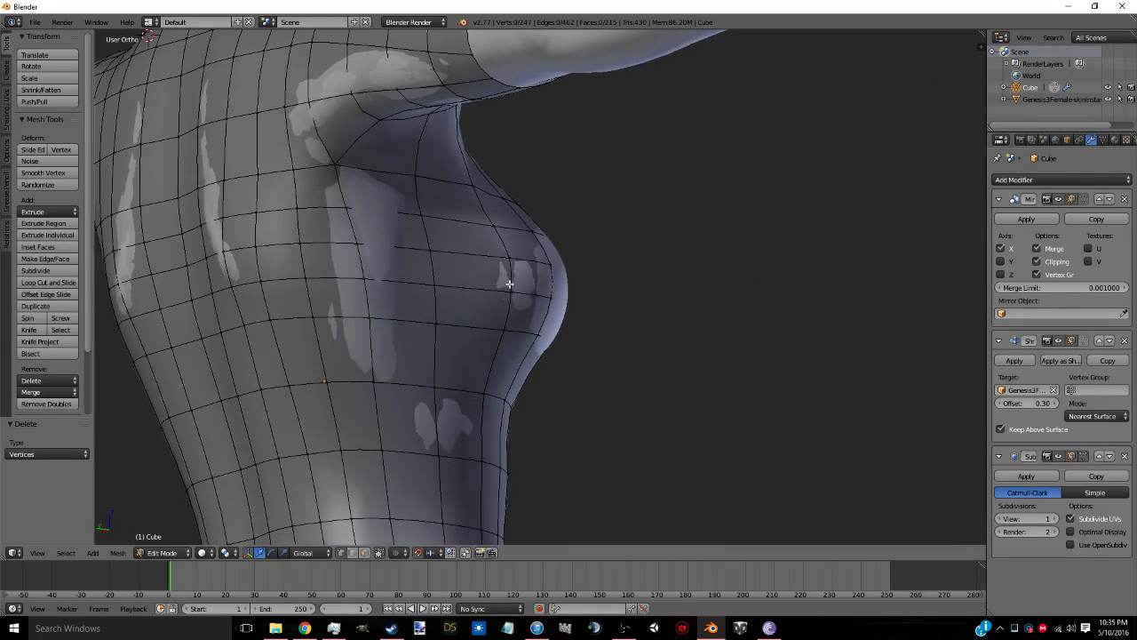
- Add a vertical edge loop down the shirt's side and slide it into position
{"action": "left_click", "coordinate": [48, 283]}
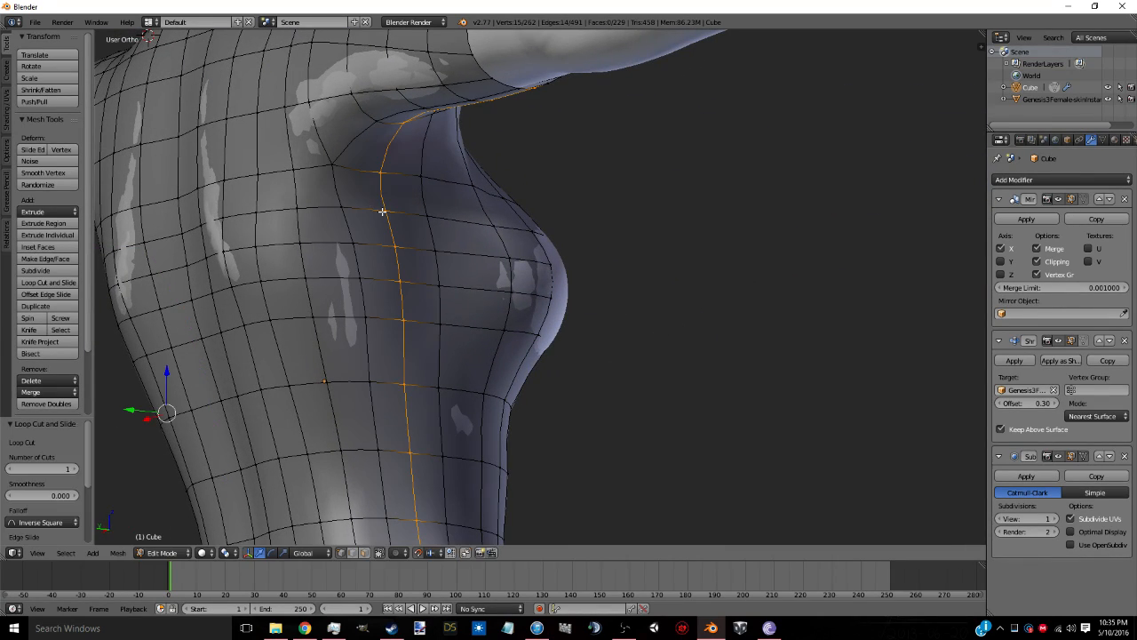
{"action": "left_click_drag", "start_coordinate": [382, 211], "coordinate": [531, 220]}
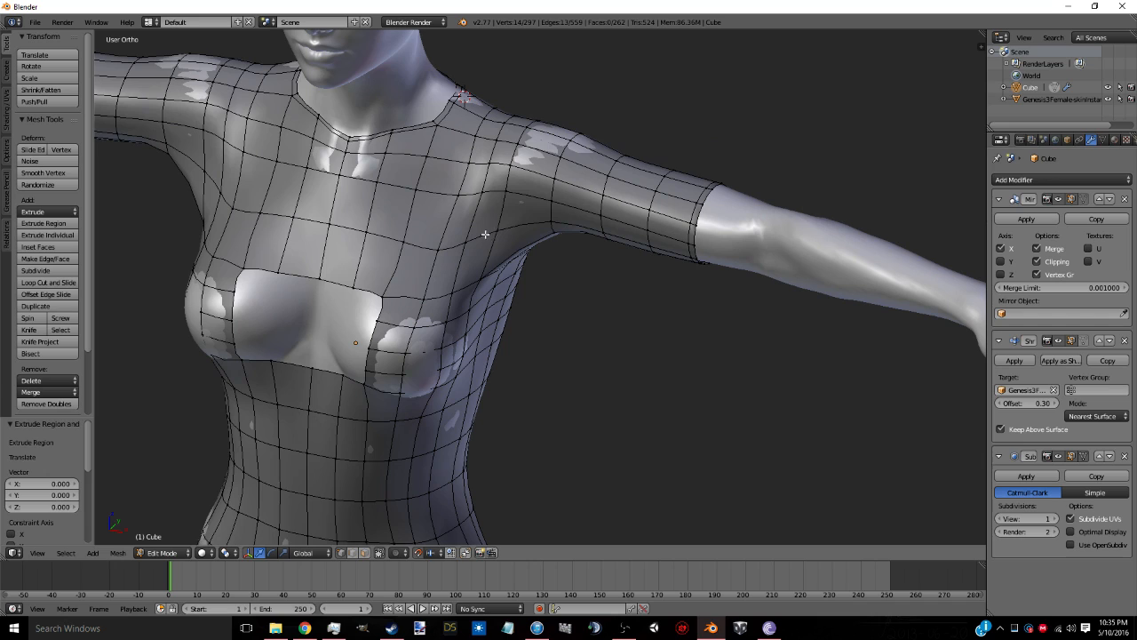
{"action": "mouse_move", "coordinate": [435, 341]}
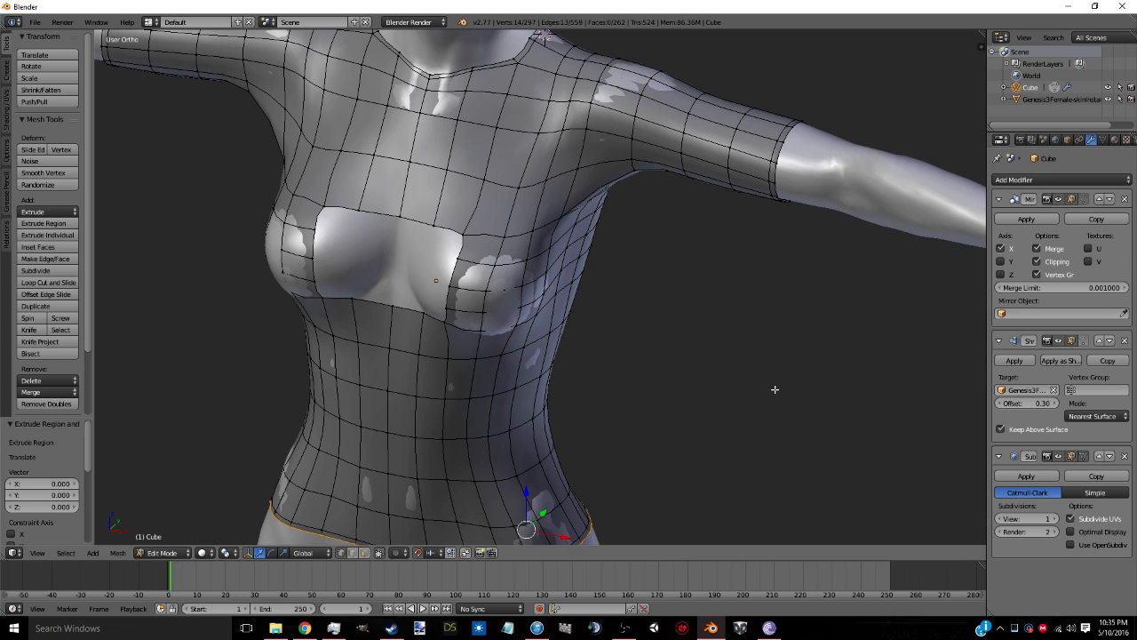
- Enter Edit Mode to select the edge loops bordering the chest gap
{"action": "key", "text": "Tab"}
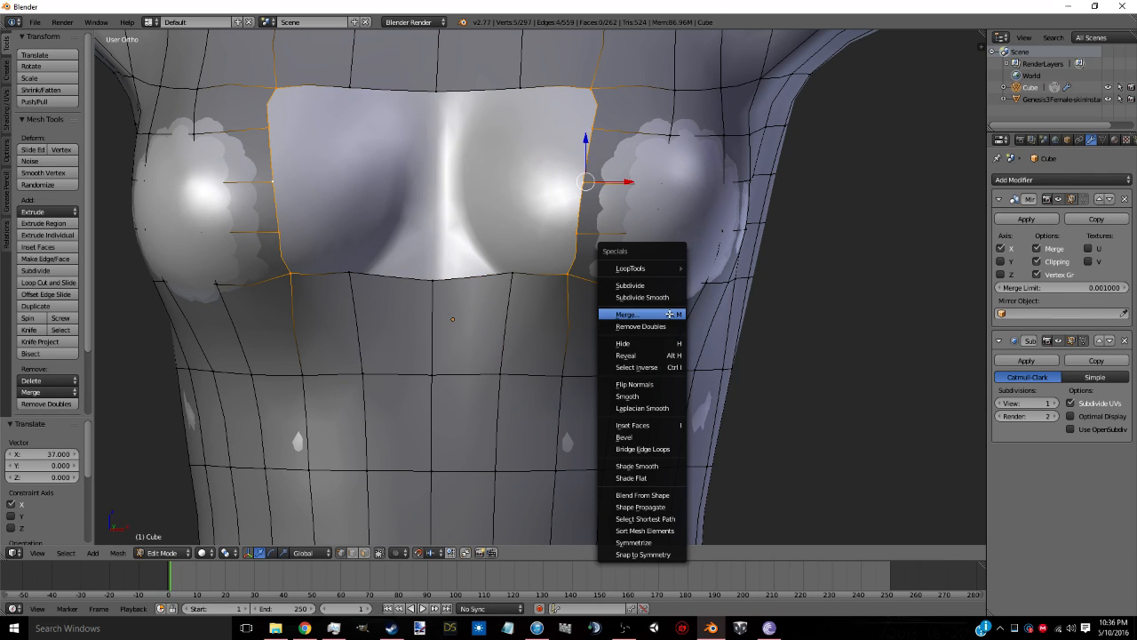
- Bridge the chest gap's edge loops and place a loop cut across the new faces
{"action": "left_click", "coordinate": [643, 448]}
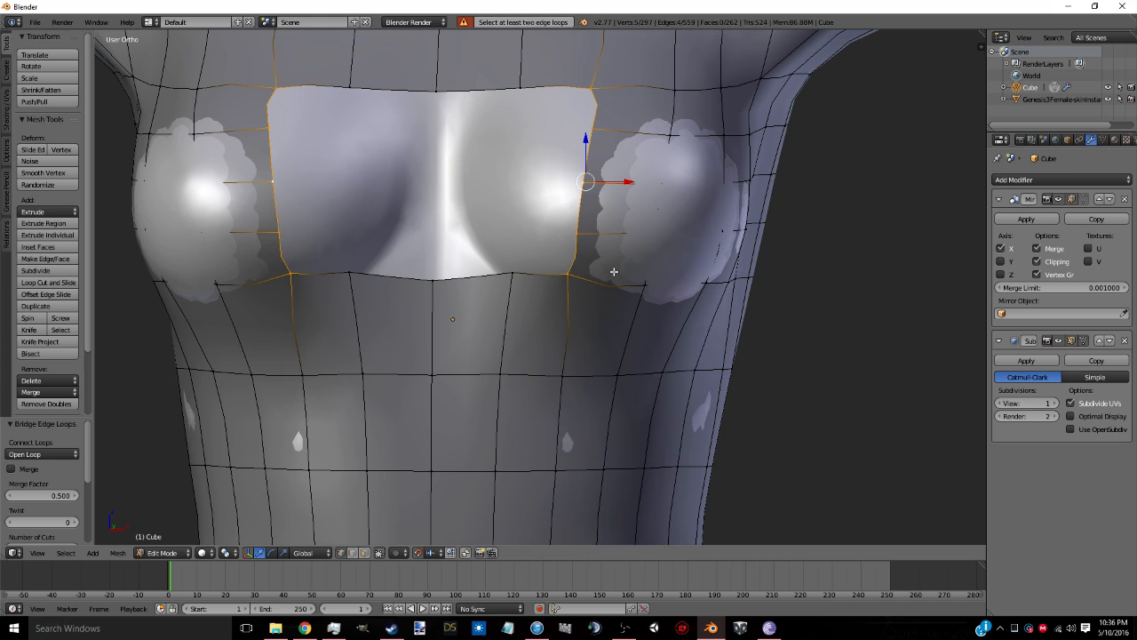
{"action": "mouse_move", "coordinate": [561, 281]}
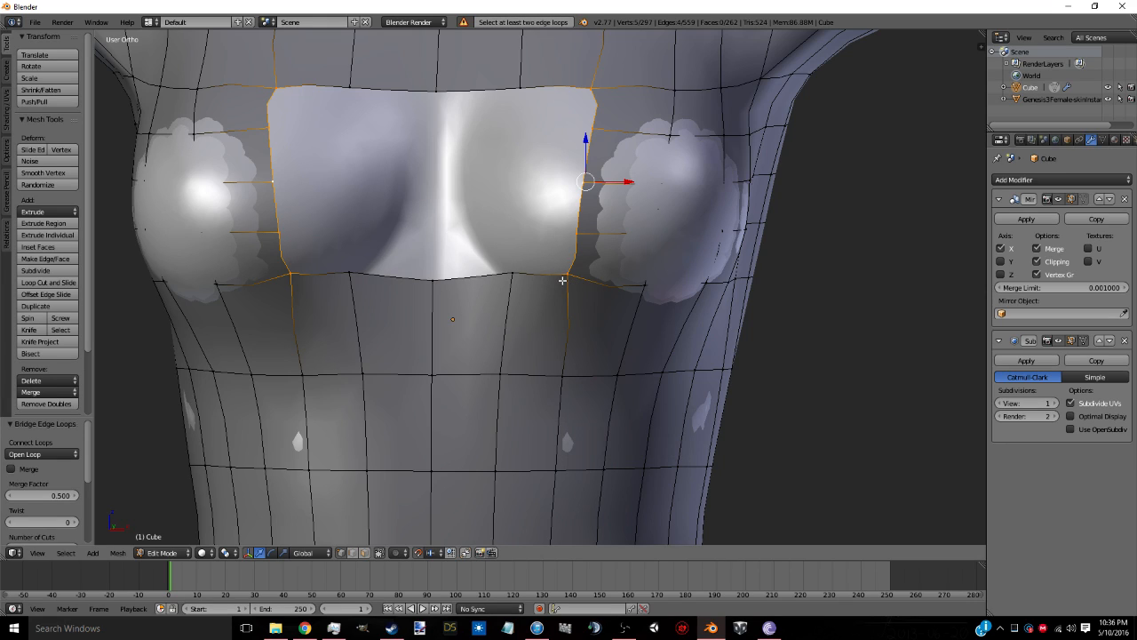
{"action": "mouse_move", "coordinate": [320, 274]}
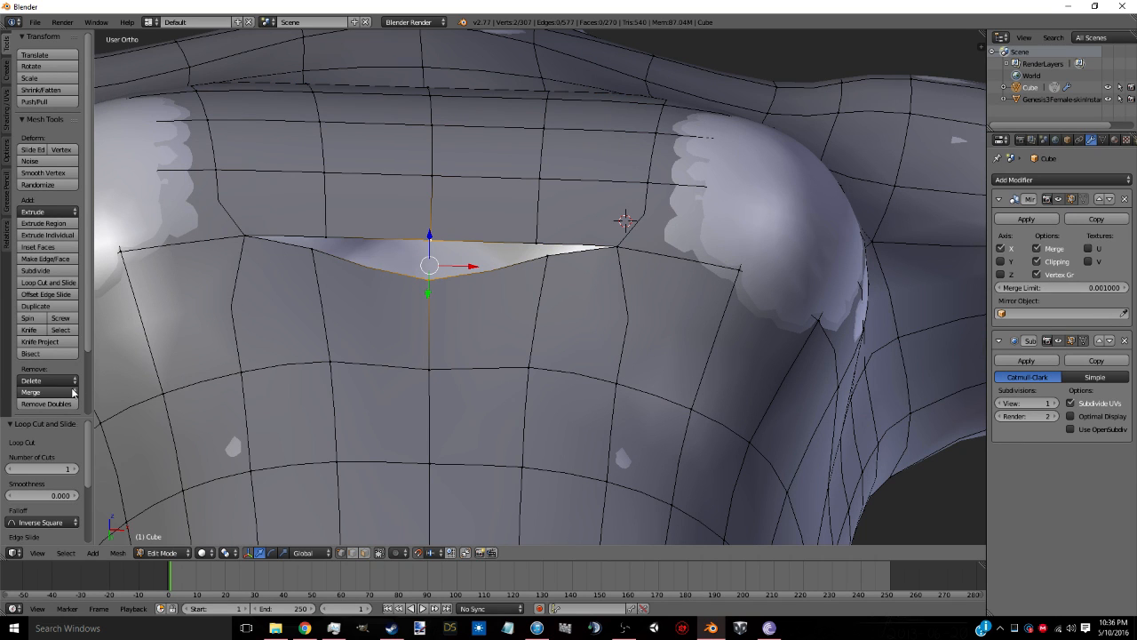
{"action": "left_click", "coordinate": [30, 393]}
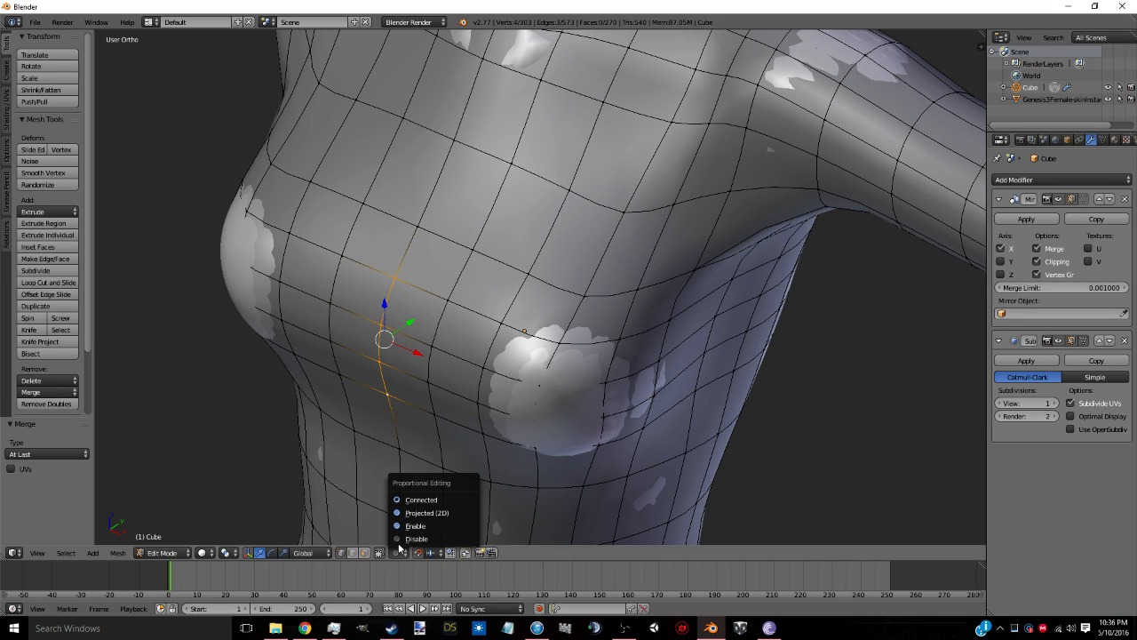
- Enable Proportional Editing to reshape under the breast, checking in Object Mode
{"action": "left_click", "coordinate": [416, 538]}
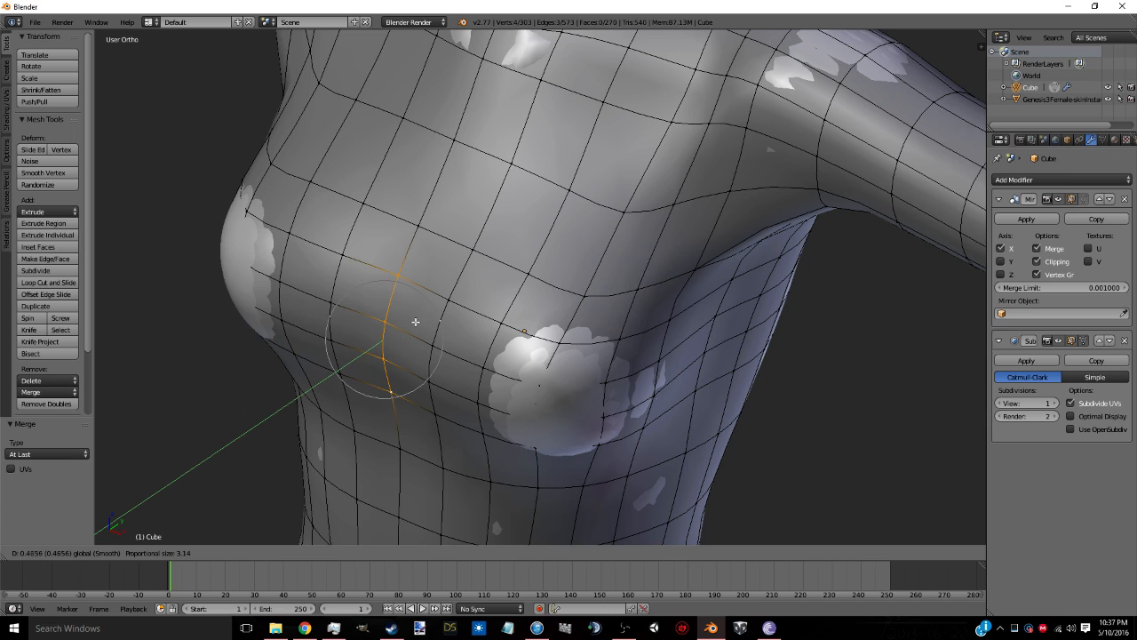
{"action": "key", "text": "Tab"}
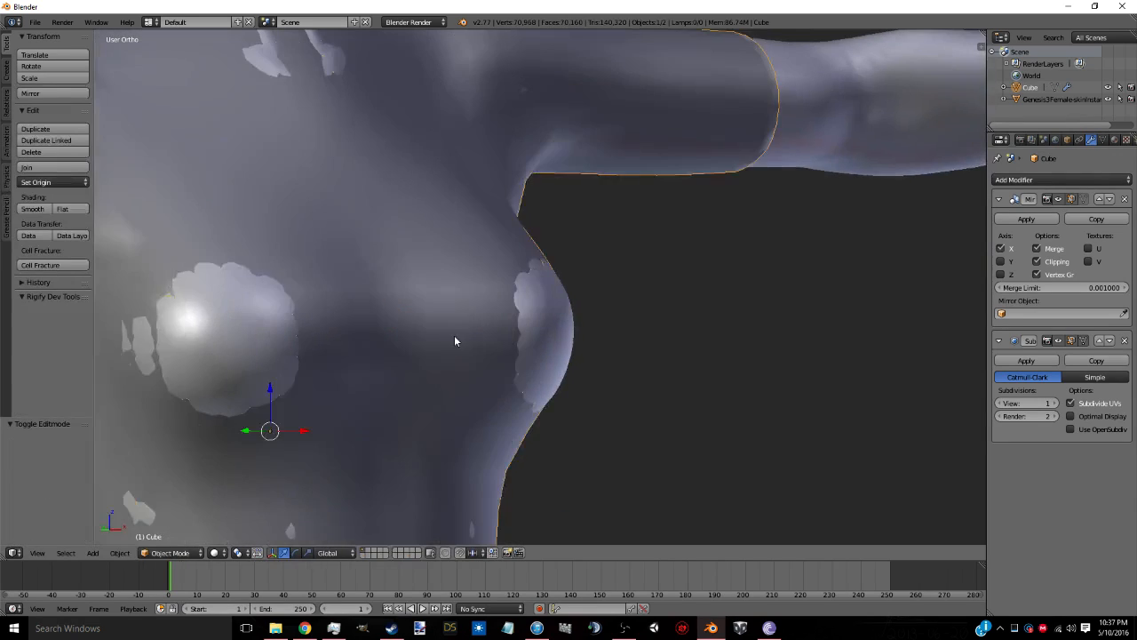
{"action": "key", "text": "Tab"}
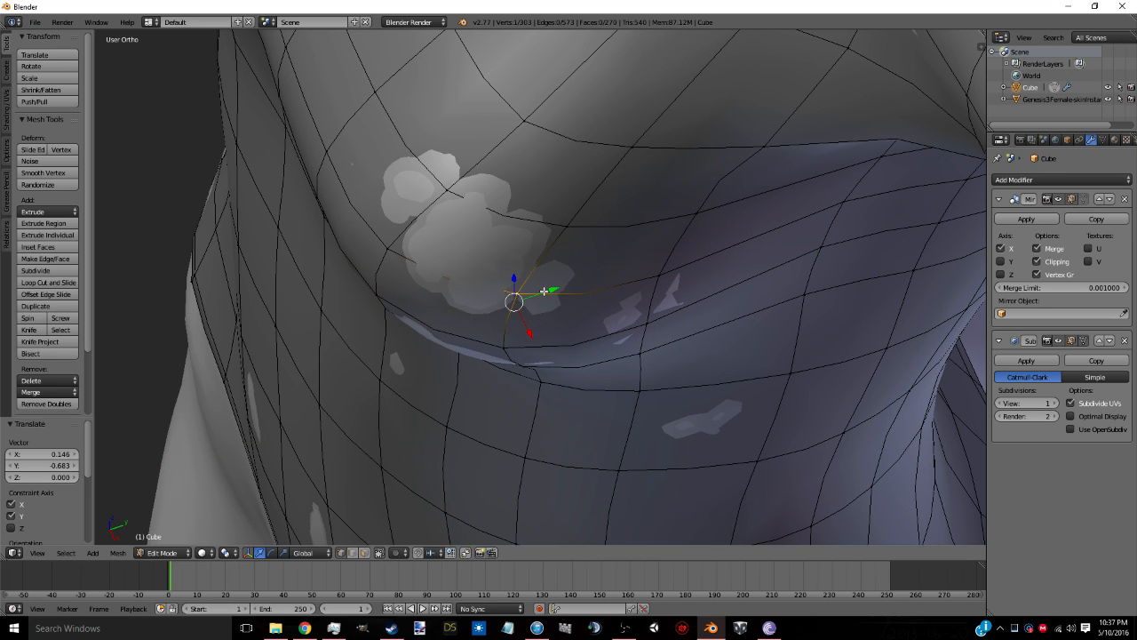
- Push the vertices beneath the breast outward and adjust the underarm vertex against the body
{"action": "left_click_drag", "start_coordinate": [525, 302], "coordinate": [441, 199]}
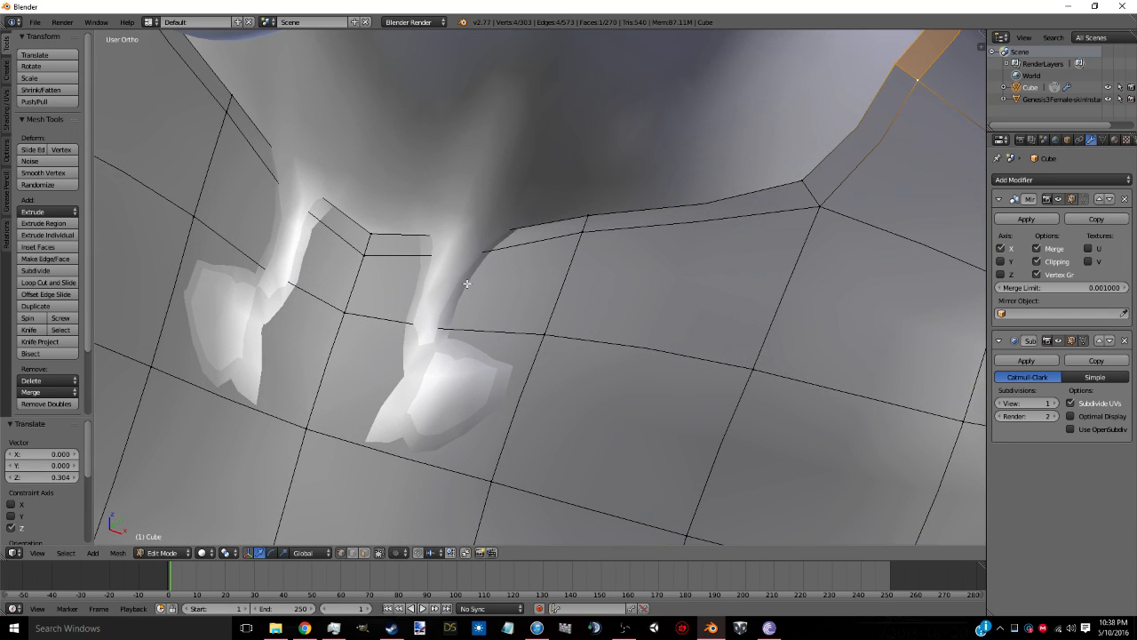
{"action": "left_click", "coordinate": [342, 320]}
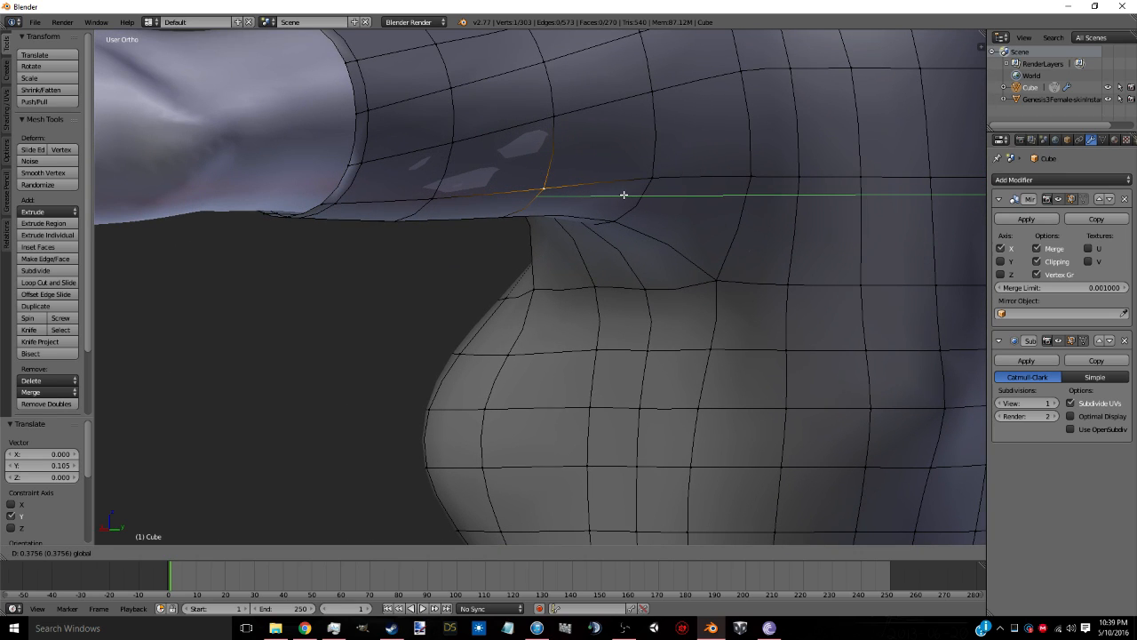
{"action": "mouse_move", "coordinate": [512, 209]}
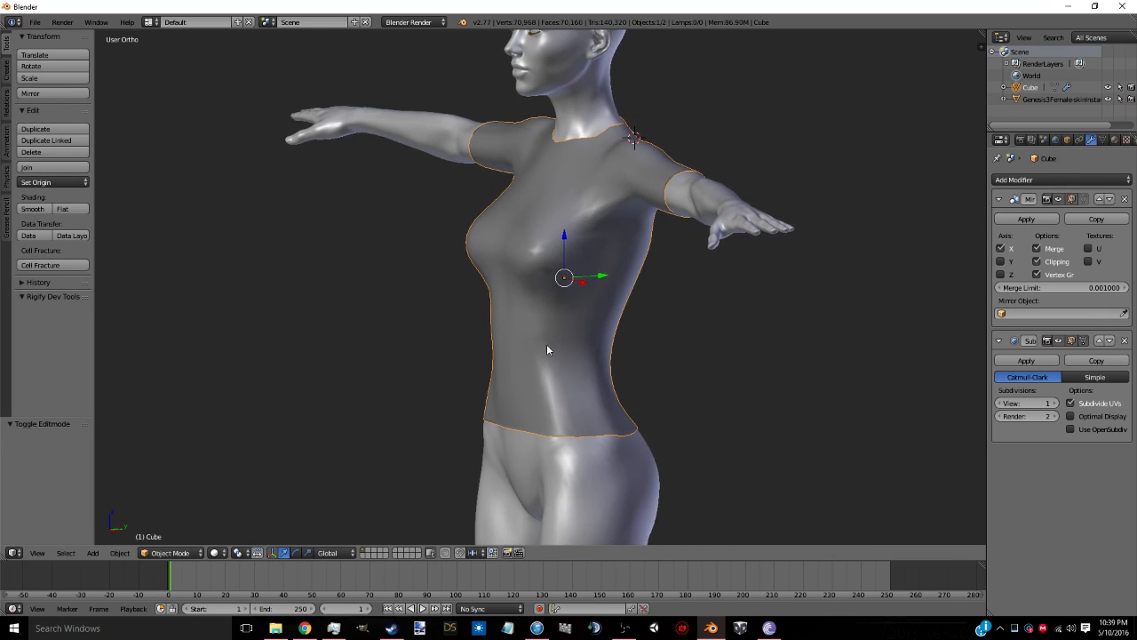
- Orbit and zoom to the chest to check how the shirt sits over the bust
{"action": "left_click_drag", "start_coordinate": [548, 350], "coordinate": [604, 320]}
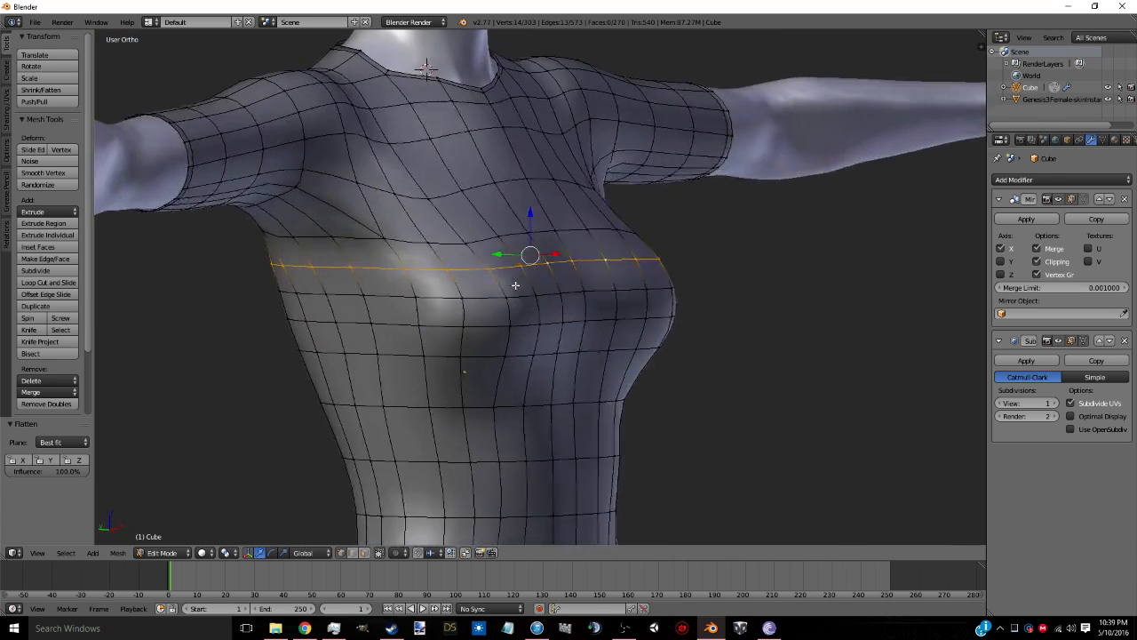
{"action": "scroll", "scroll_direction": "down", "scroll_amount": 3}
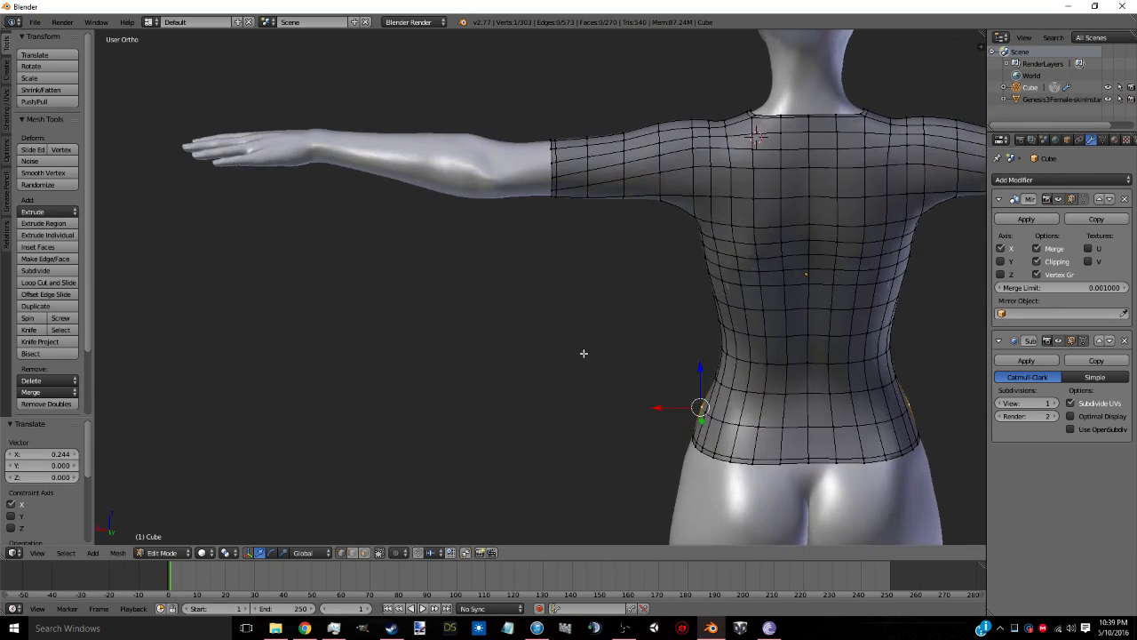
- Return to Object Mode and orbit around the character to review the finished shirt from front and side
{"action": "key", "text": "Tab"}
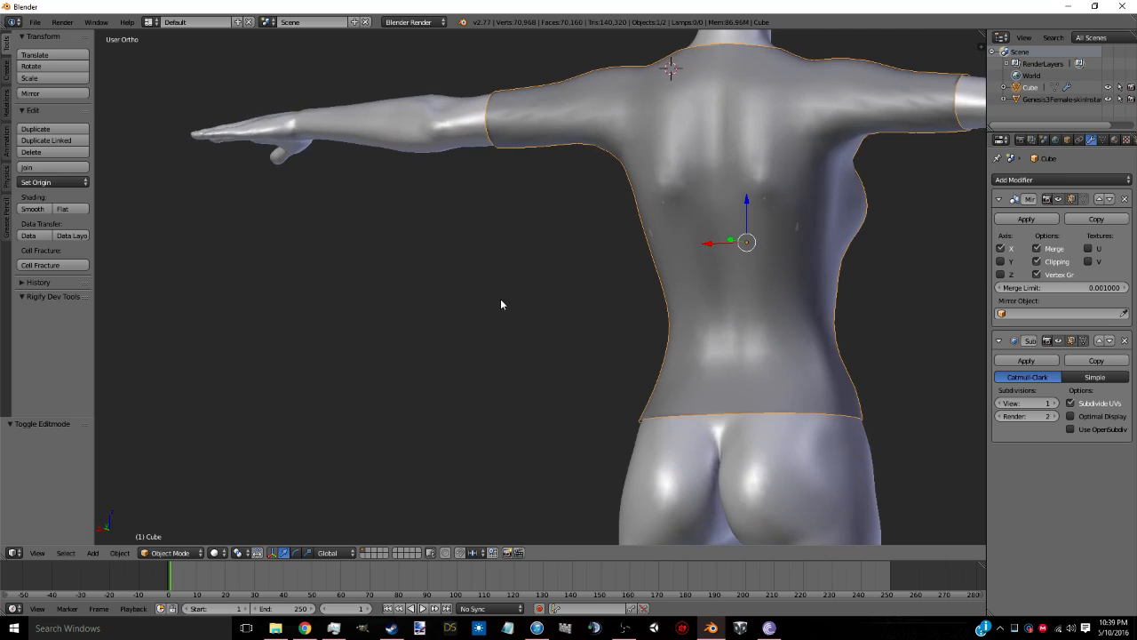
{"action": "scroll", "scroll_direction": "up", "scroll_amount": 3}
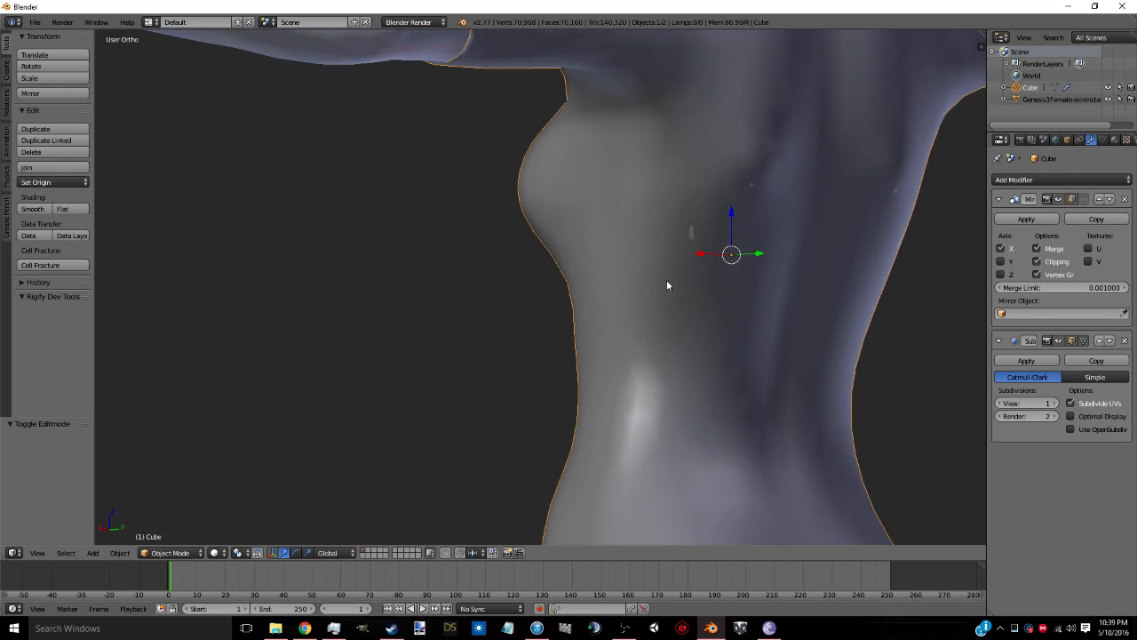
{"action": "scroll", "scroll_direction": "down", "scroll_amount": 3}
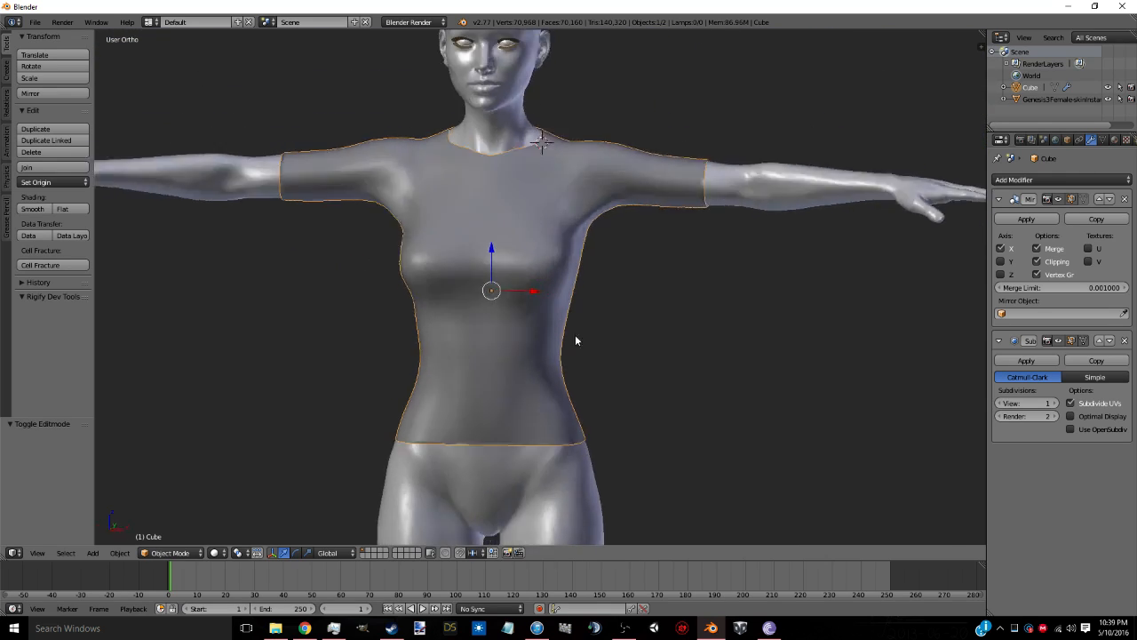
{"action": "left_click_drag", "start_coordinate": [575, 341], "coordinate": [529, 281]}
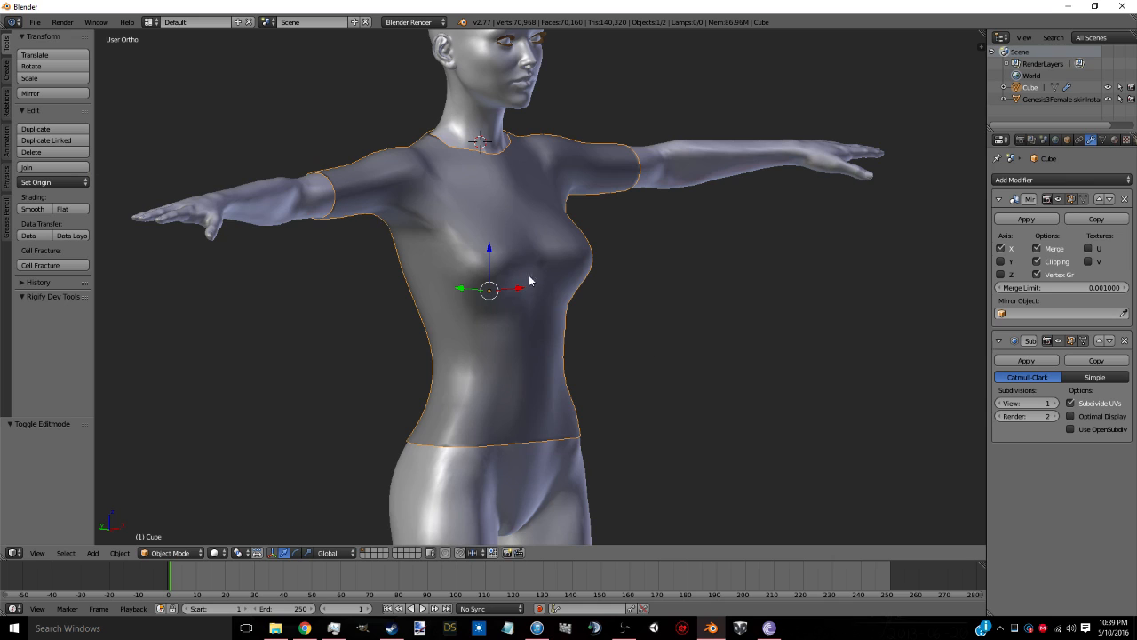
{"action": "mouse_move", "coordinate": [664, 332]}
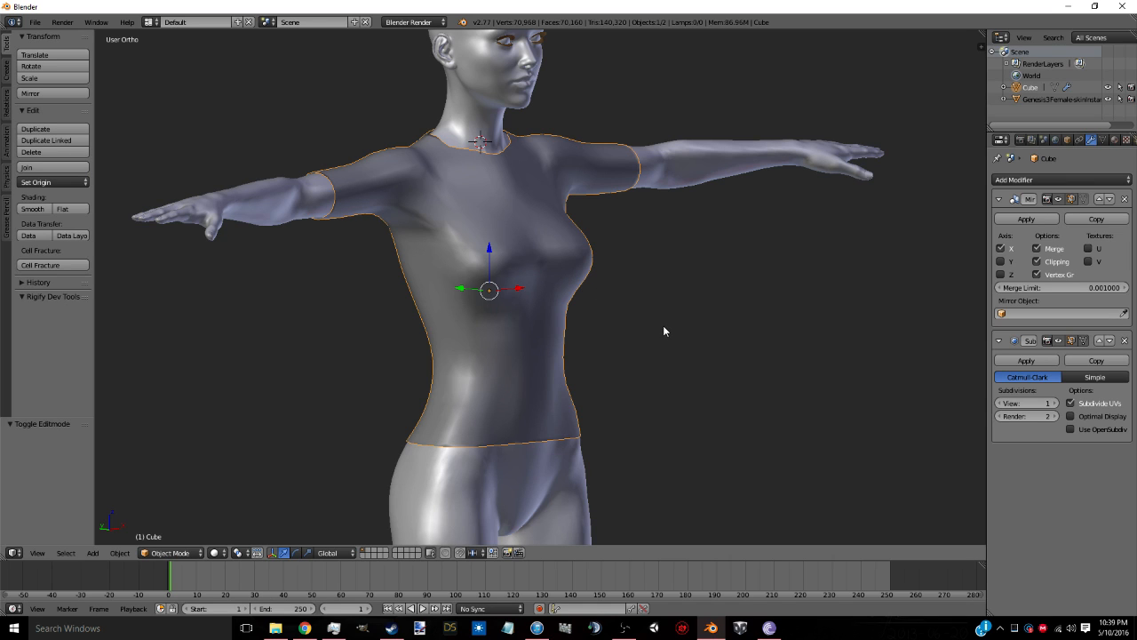
{"action": "left_click_drag", "start_coordinate": [661, 331], "coordinate": [537, 382]}
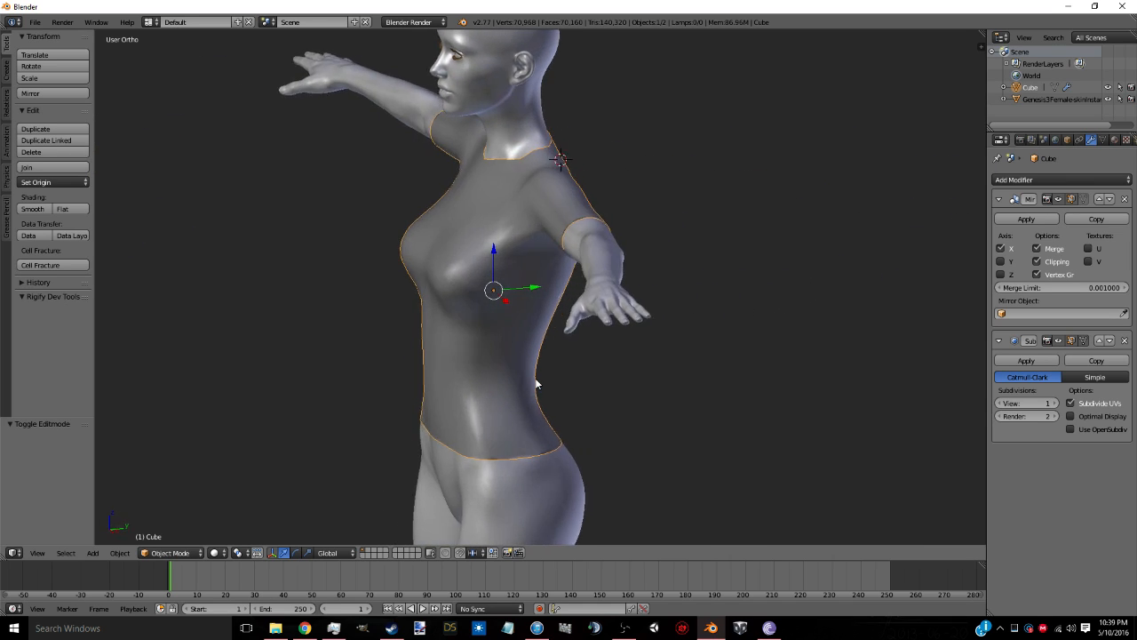
{"action": "left_click_drag", "start_coordinate": [533, 382], "coordinate": [604, 366]}
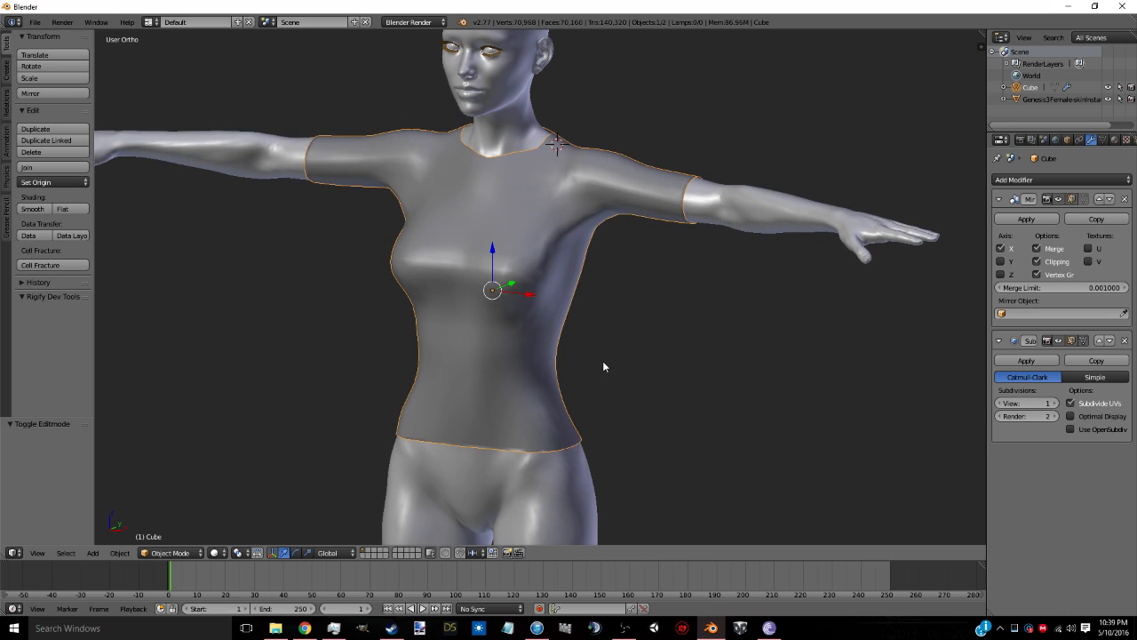
{"action": "mouse_move", "coordinate": [583, 362]}
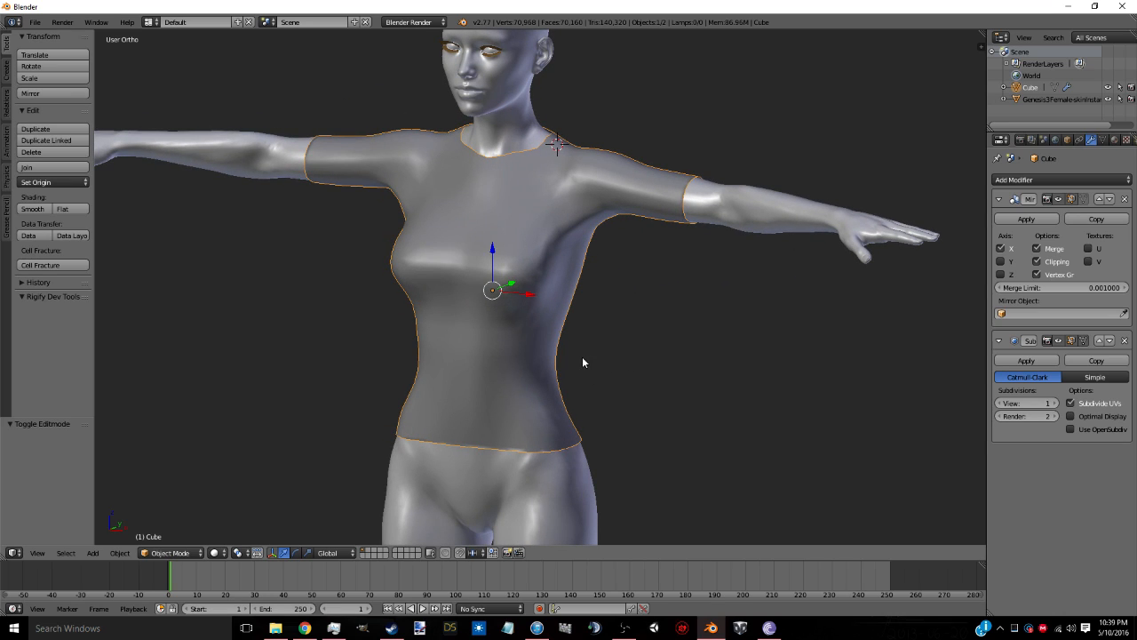